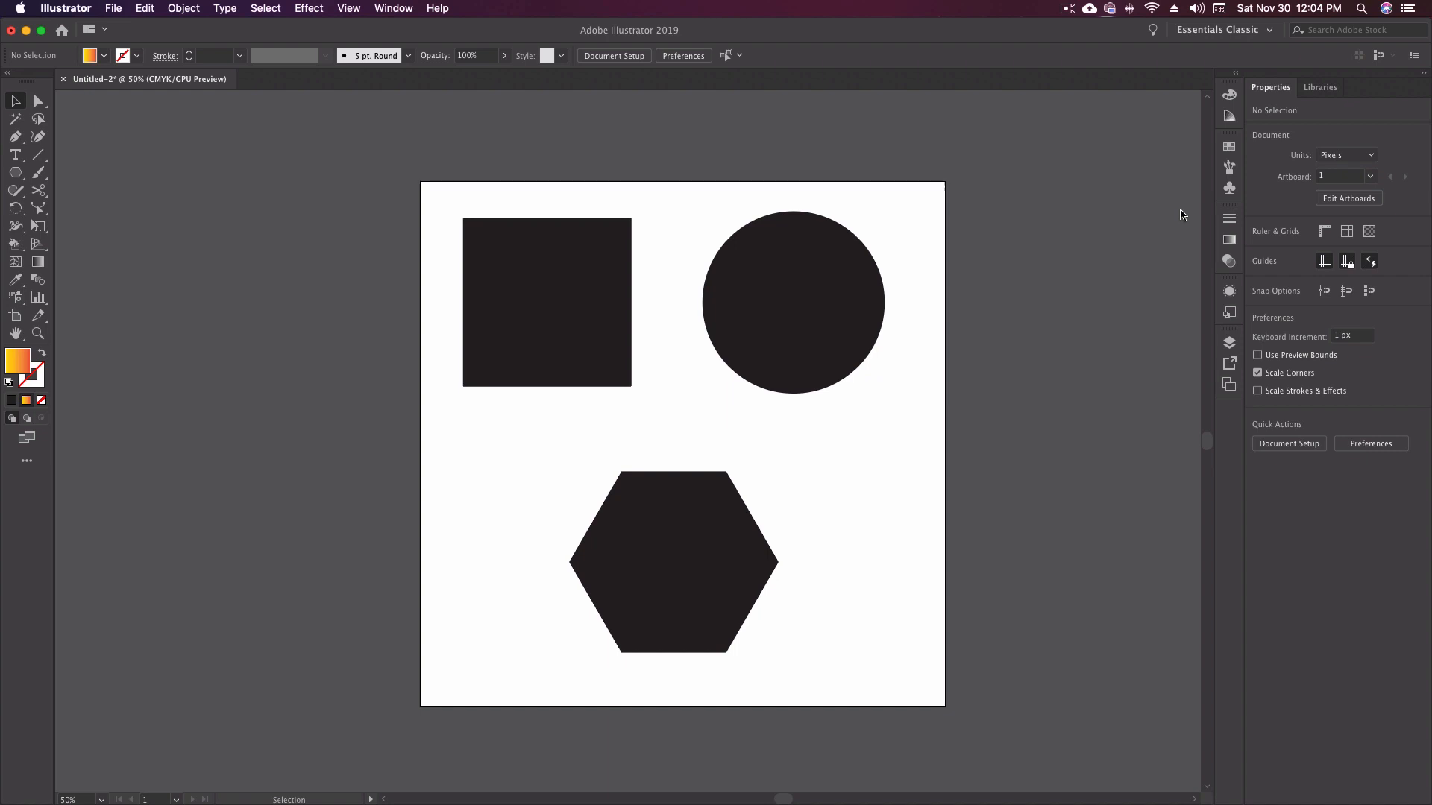
mouse_move(1182, 217)
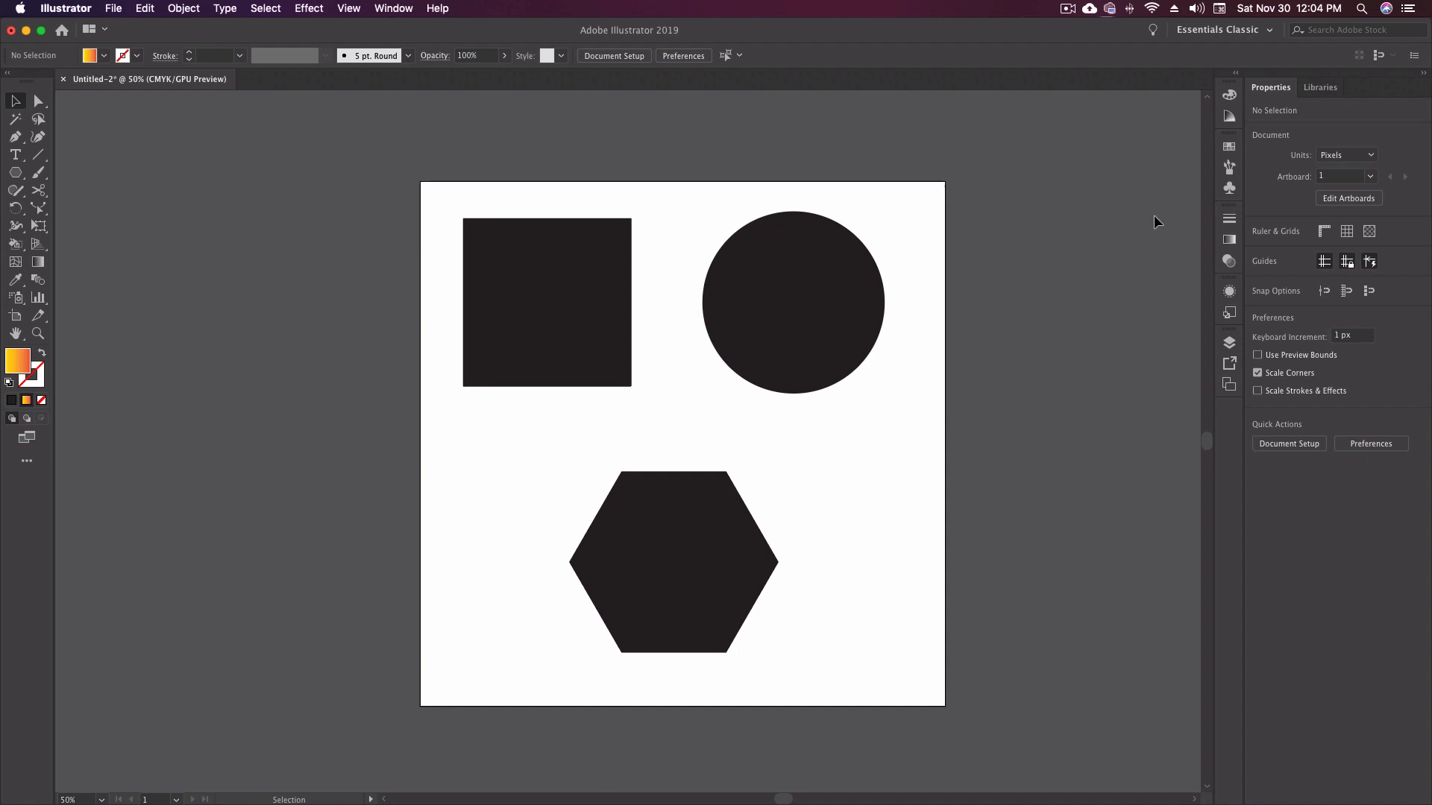
Step: Activate the Gradient Tool with the G shortcut while the shapes keep their solid dark fills
left_click(792, 303)
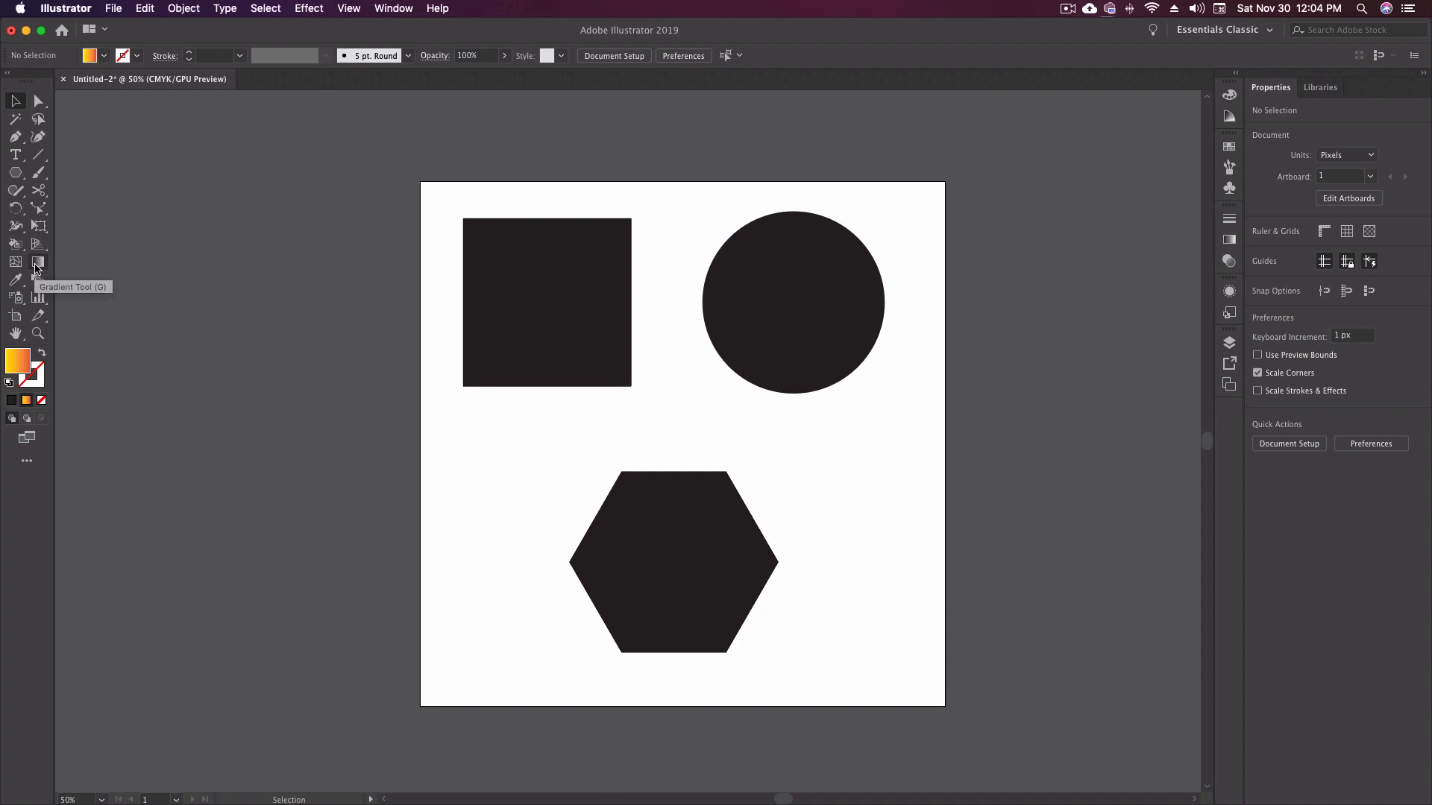
mouse_move(144, 270)
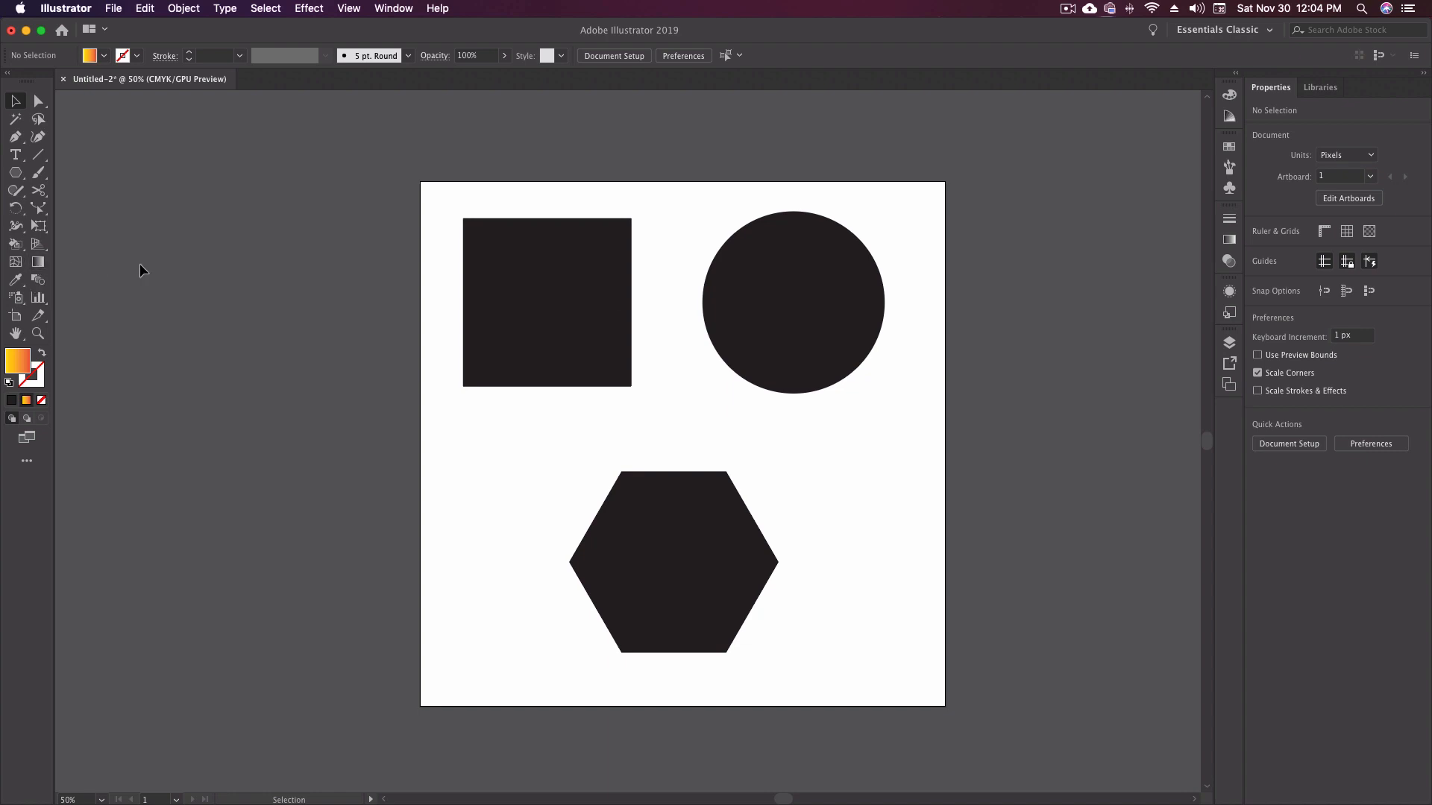
mouse_move(1229, 240)
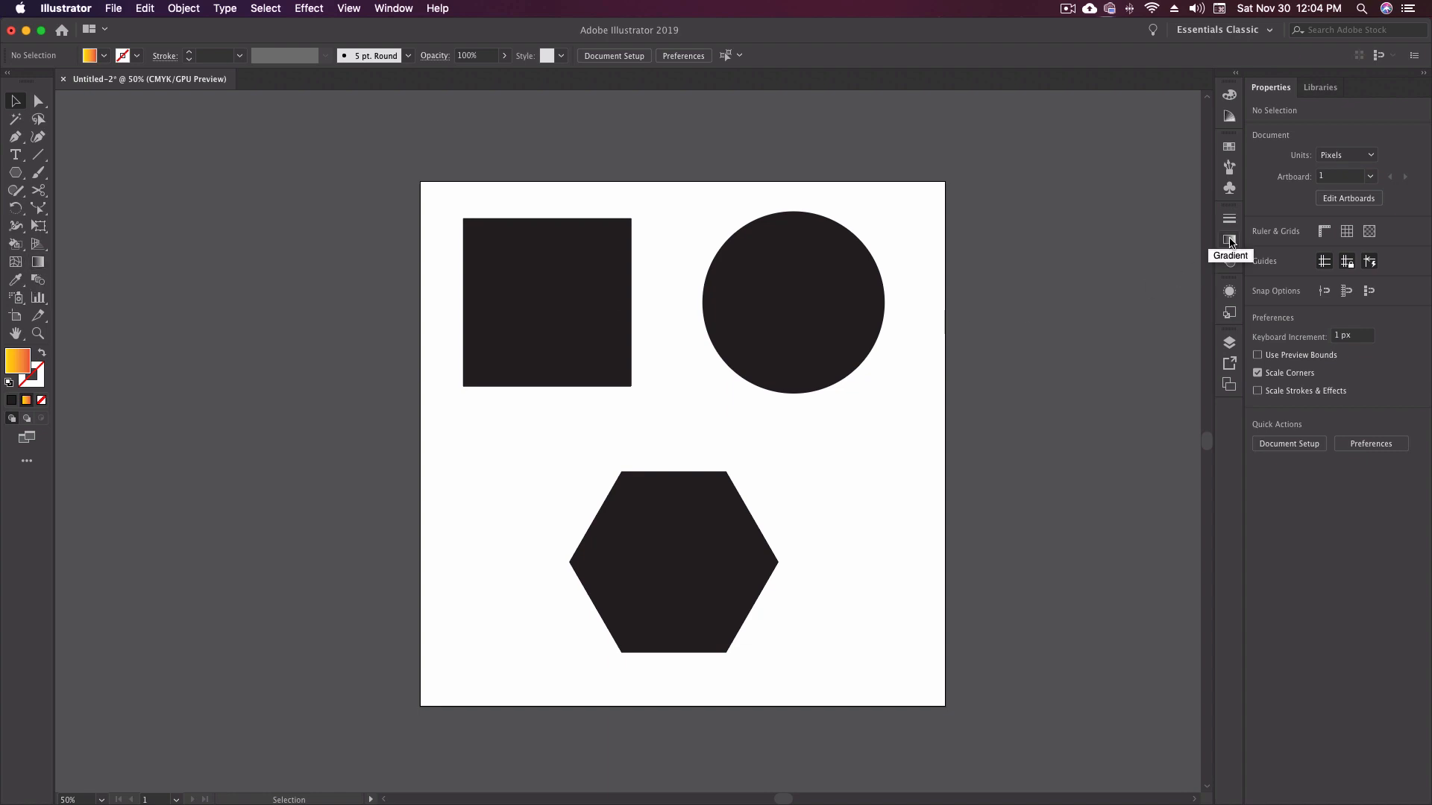
mouse_move(1247, 79)
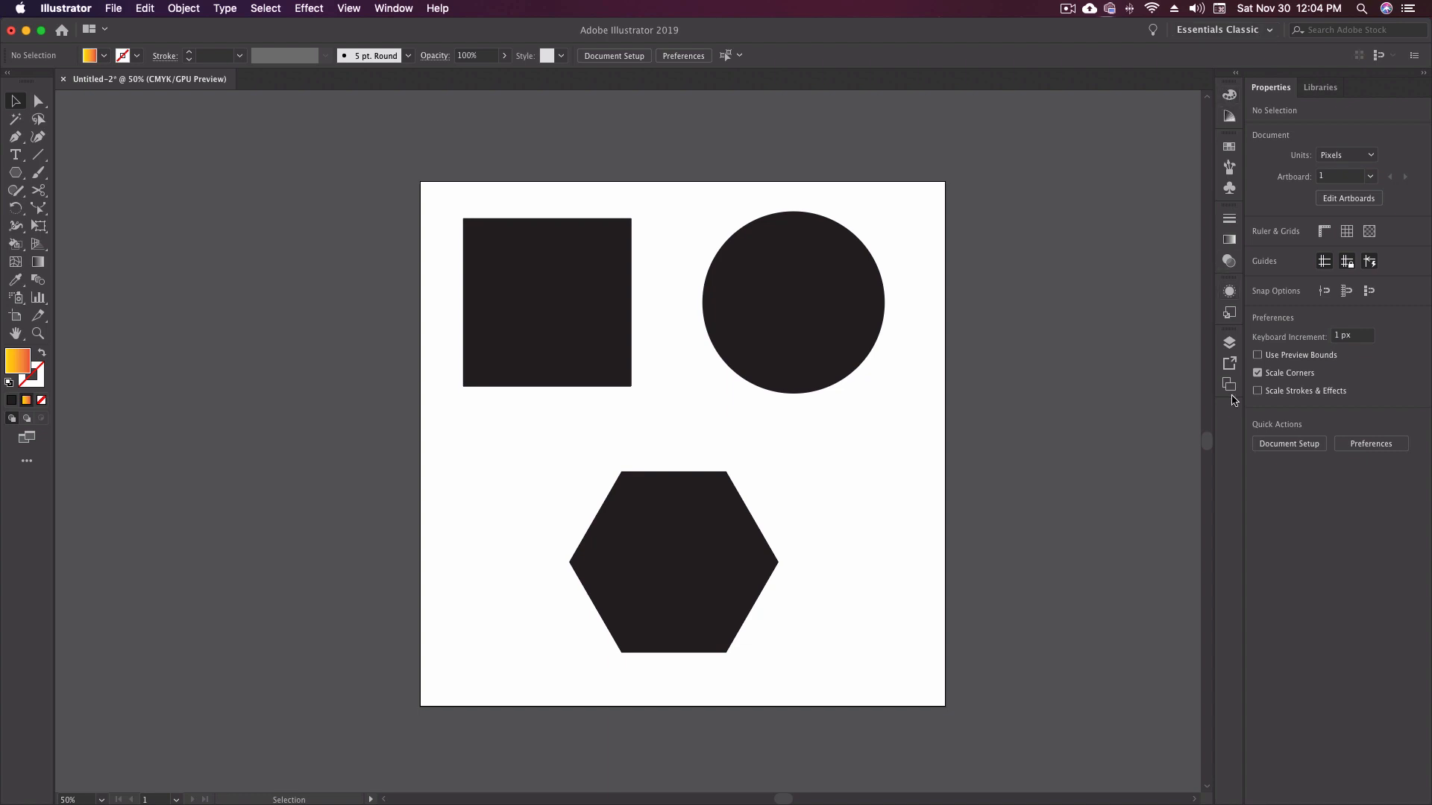
type("KEYBOARD SHORT")
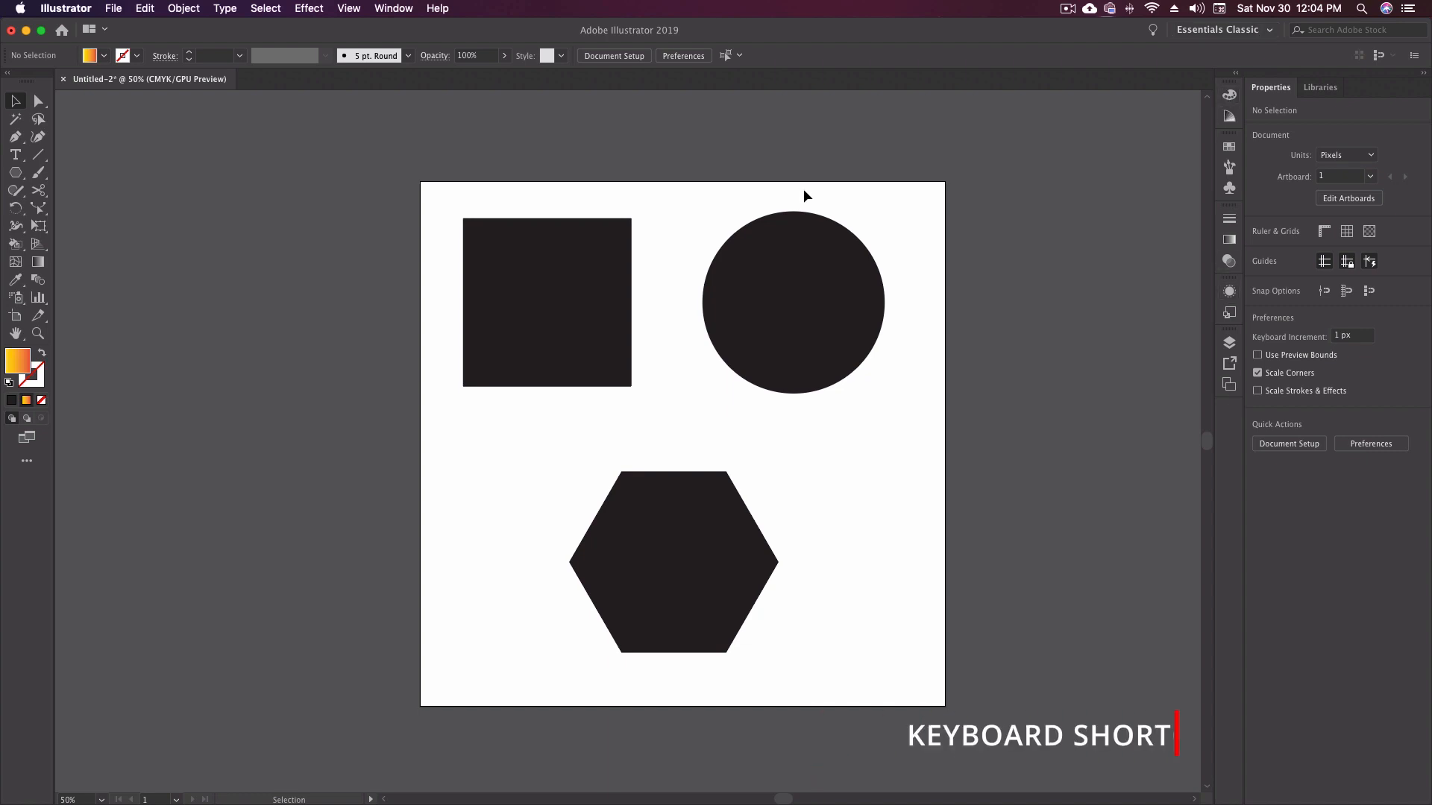
key("g")
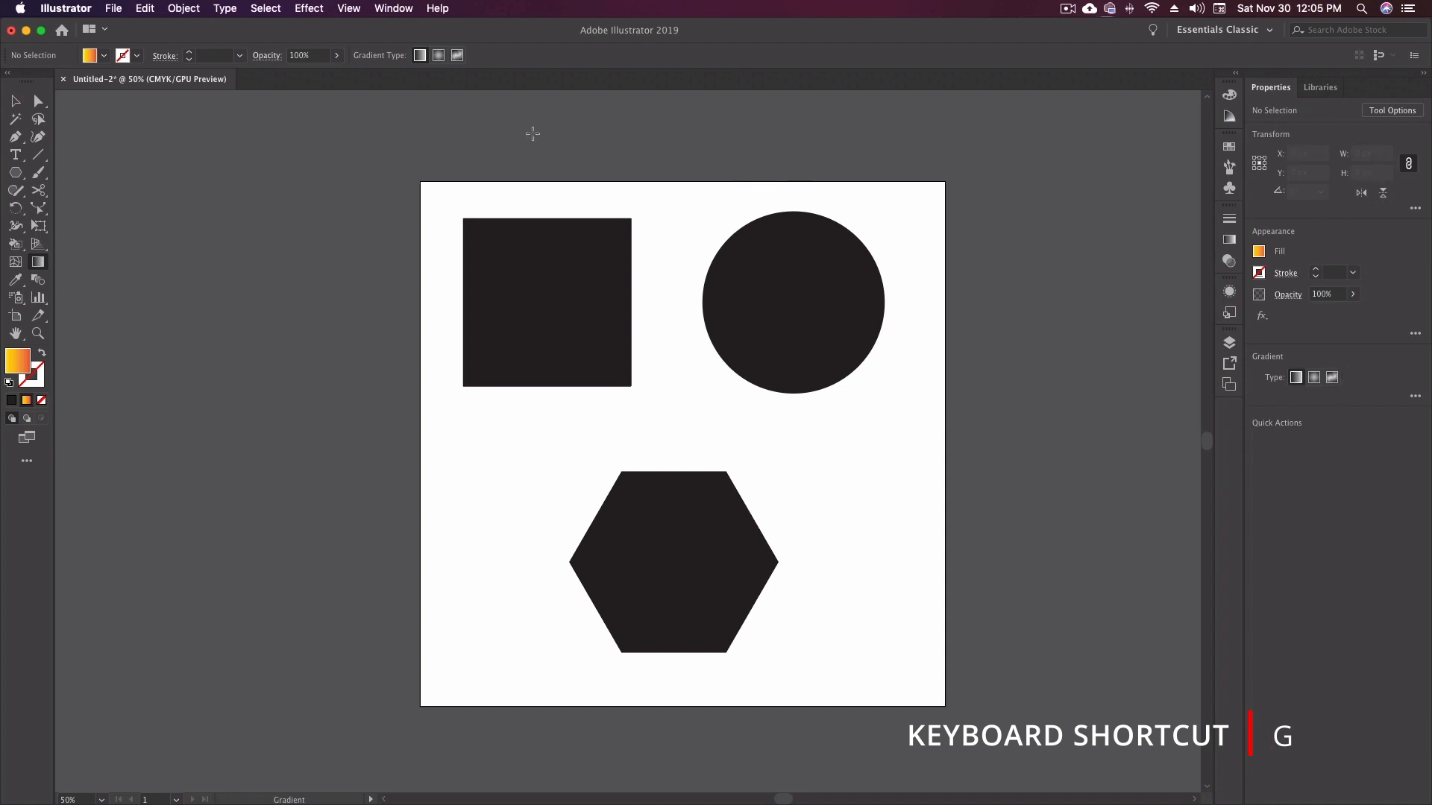
Step: Browse the Window menu's panel list to locate the Gradient entry
left_click(394, 9)
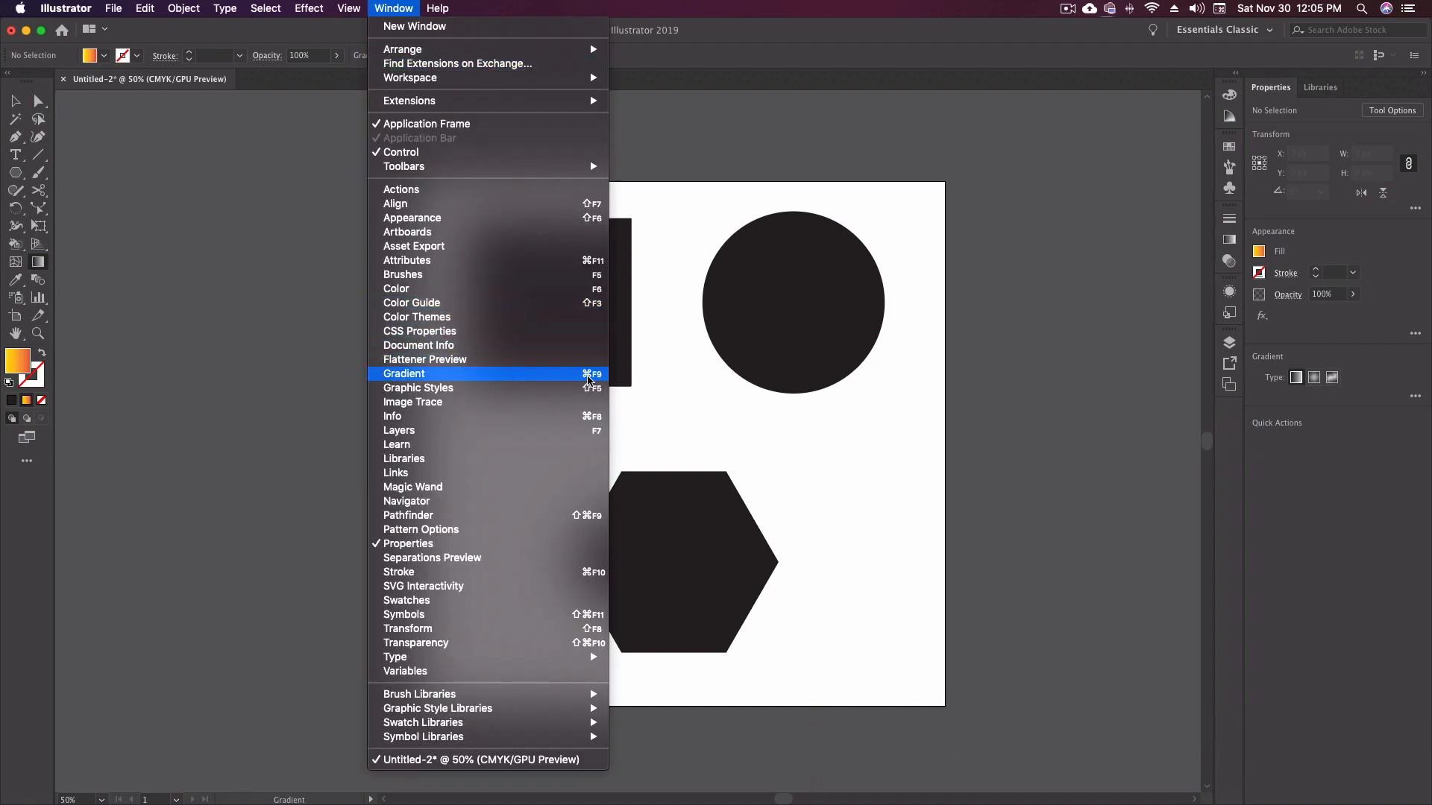
mouse_move(594, 378)
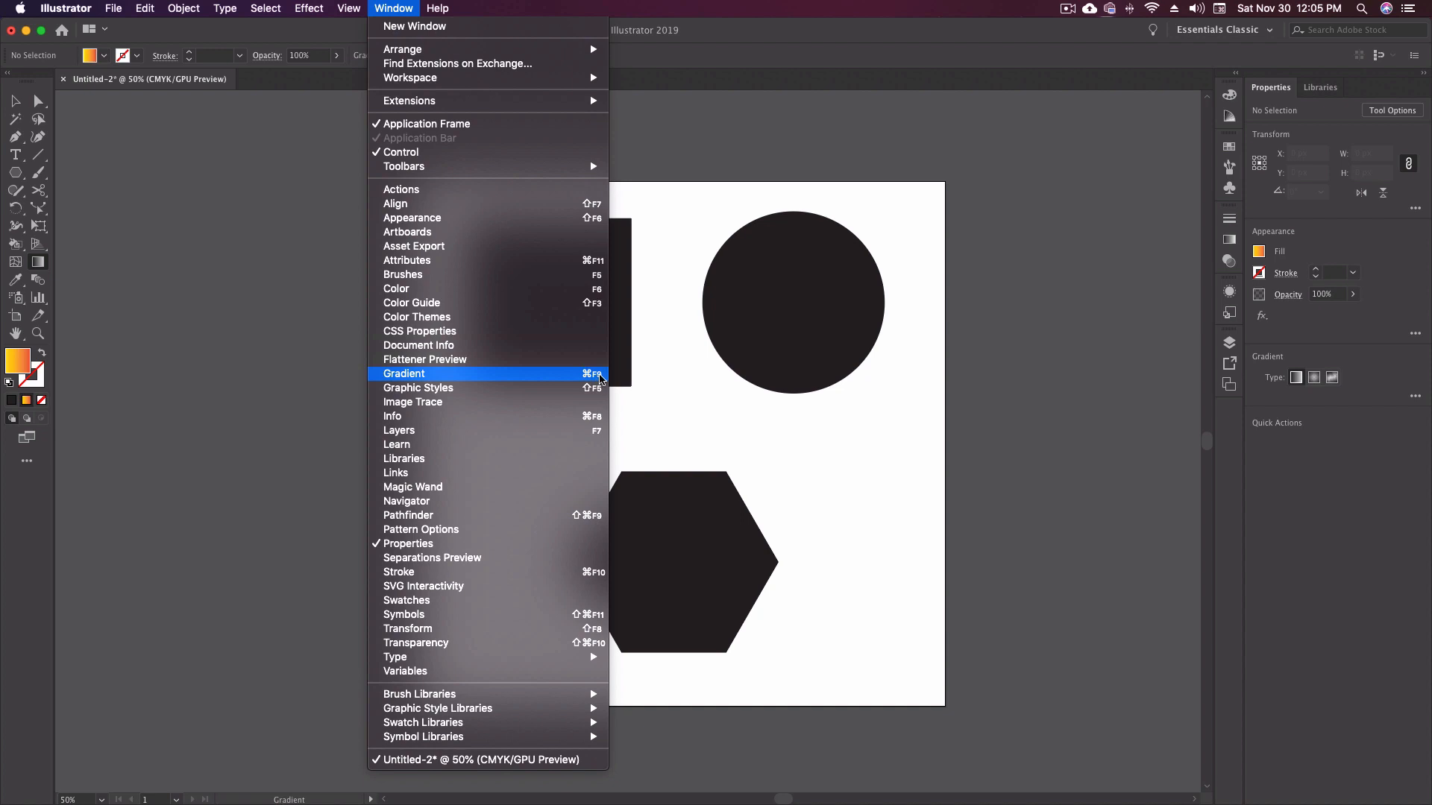
mouse_move(25, 102)
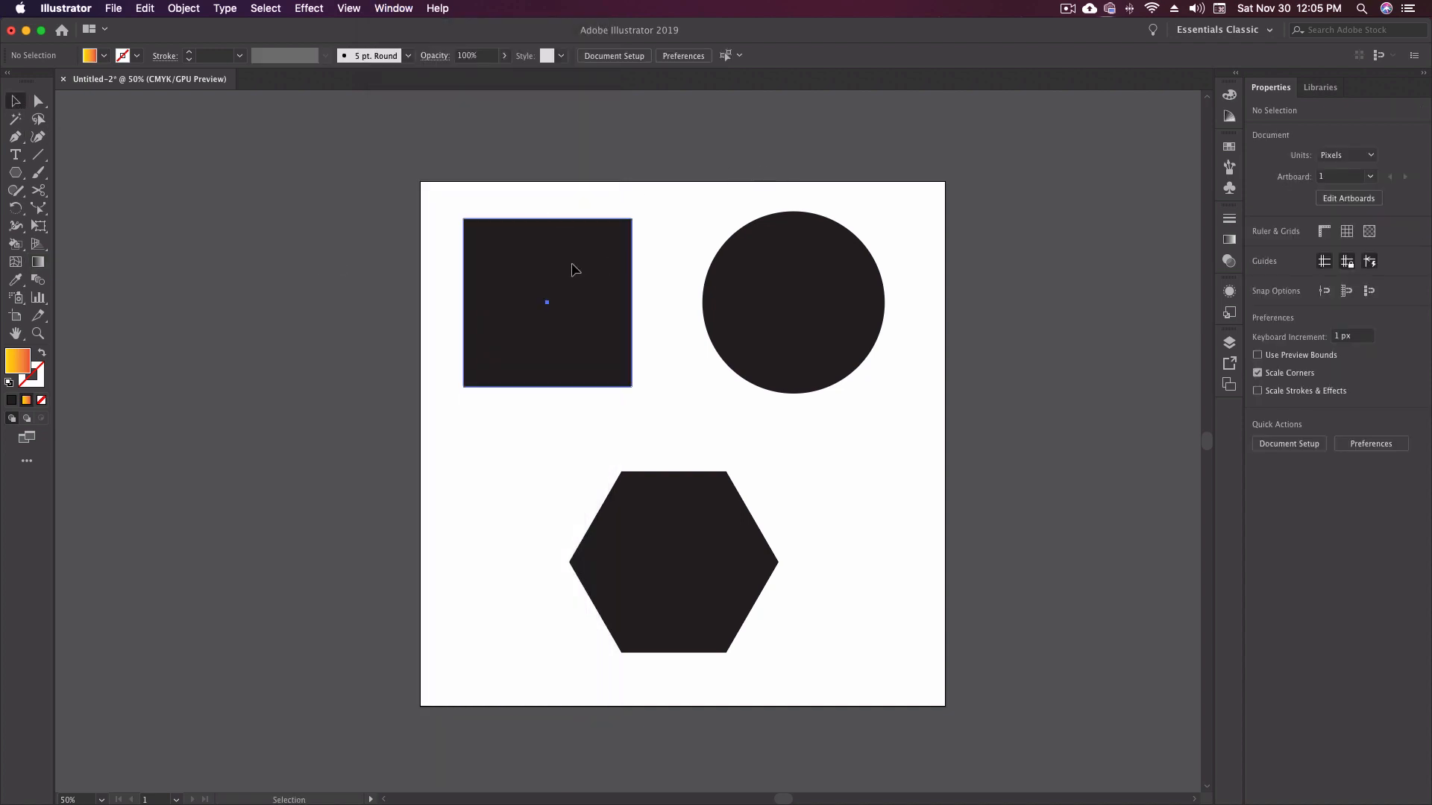
Step: Give the selected black square a white-to-black linear gradient fill
left_click(546, 303)
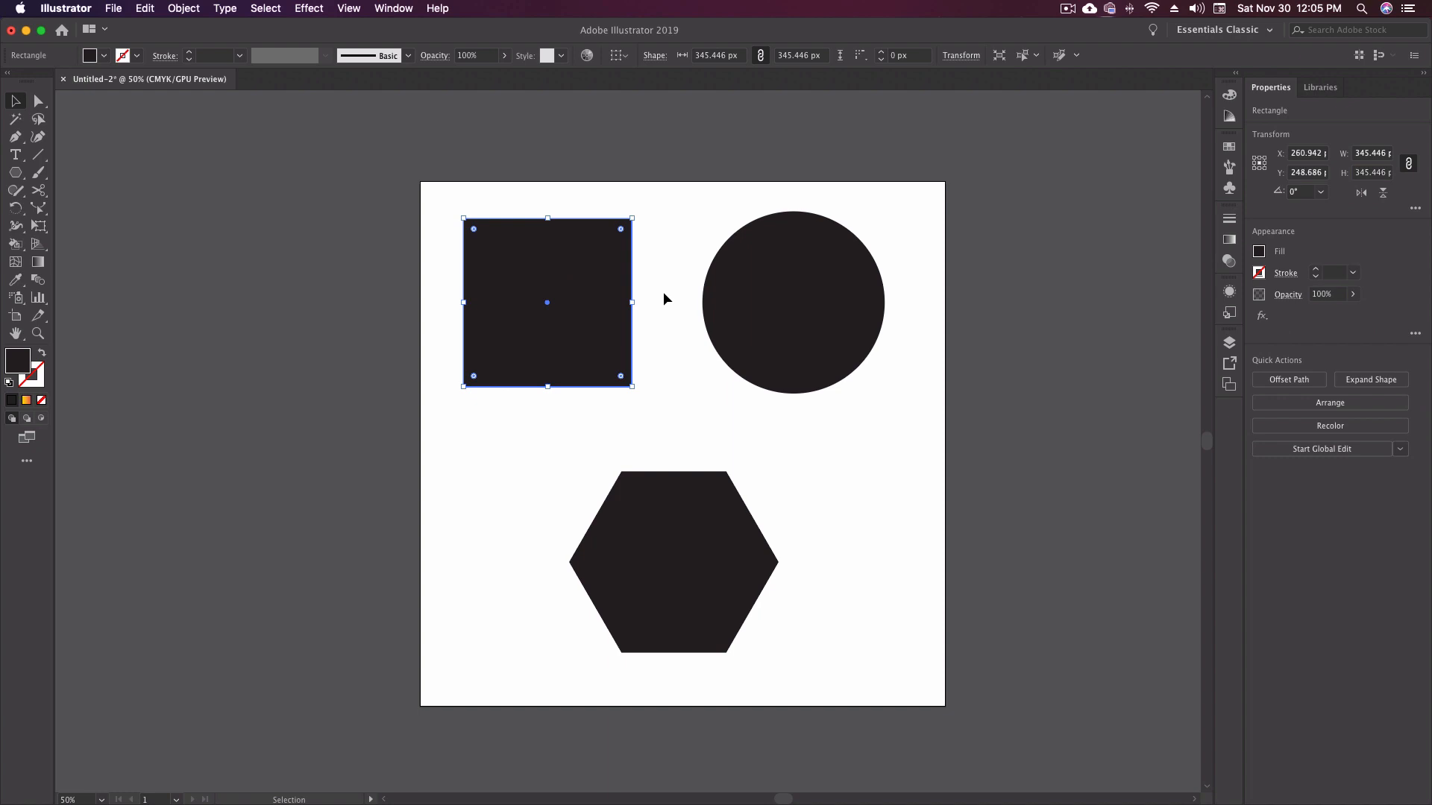
mouse_move(659, 293)
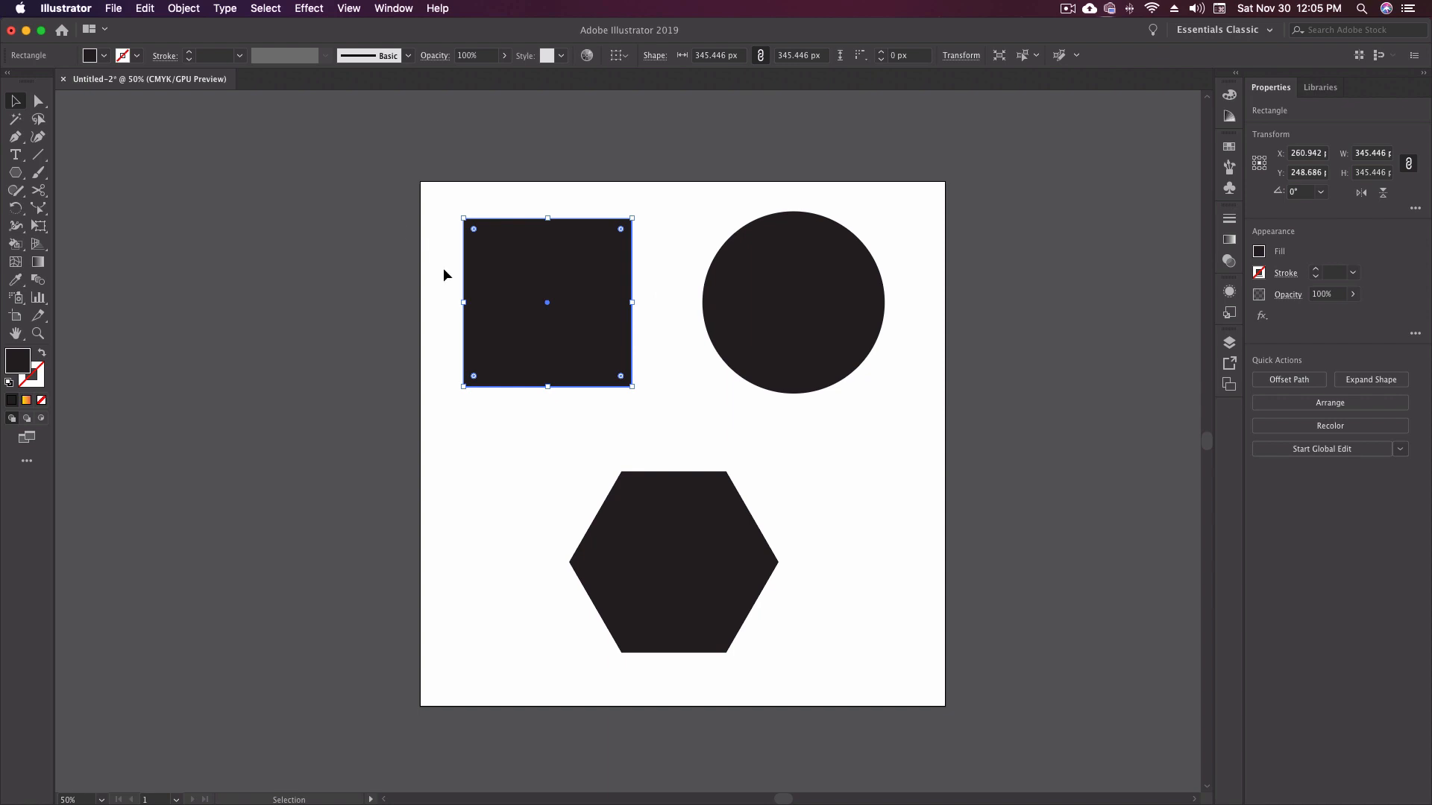
mouse_move(573, 422)
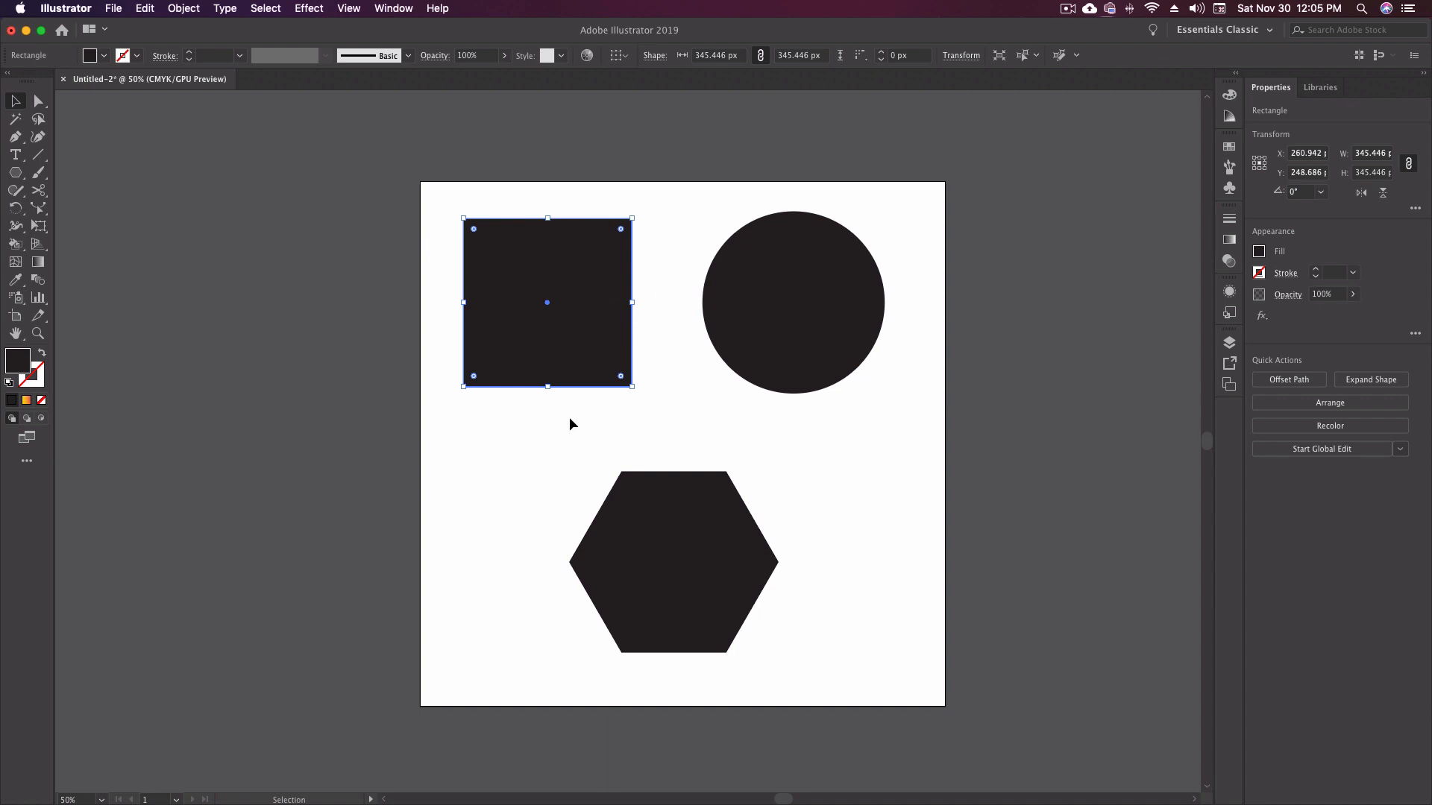
mouse_move(705, 421)
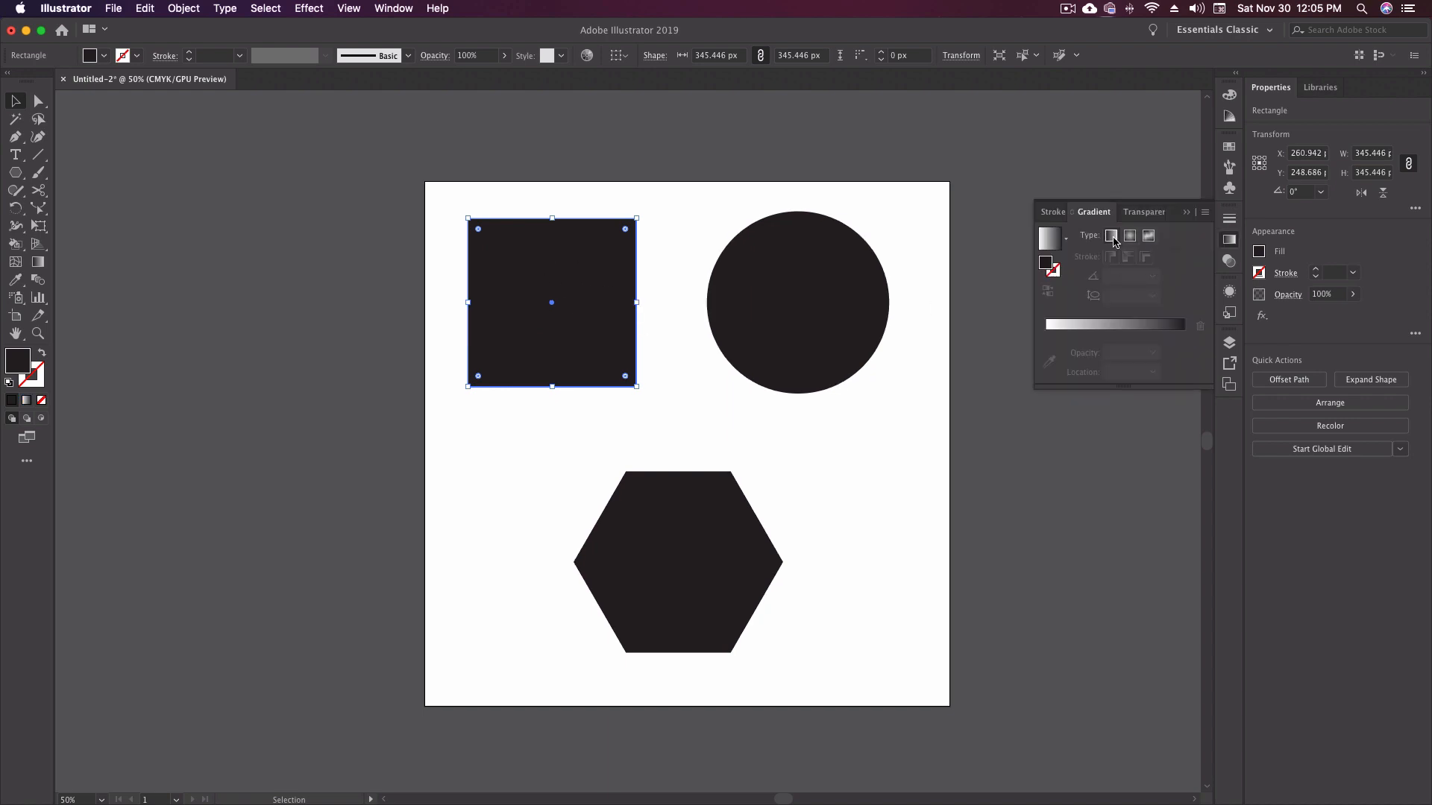
left_click(1111, 235)
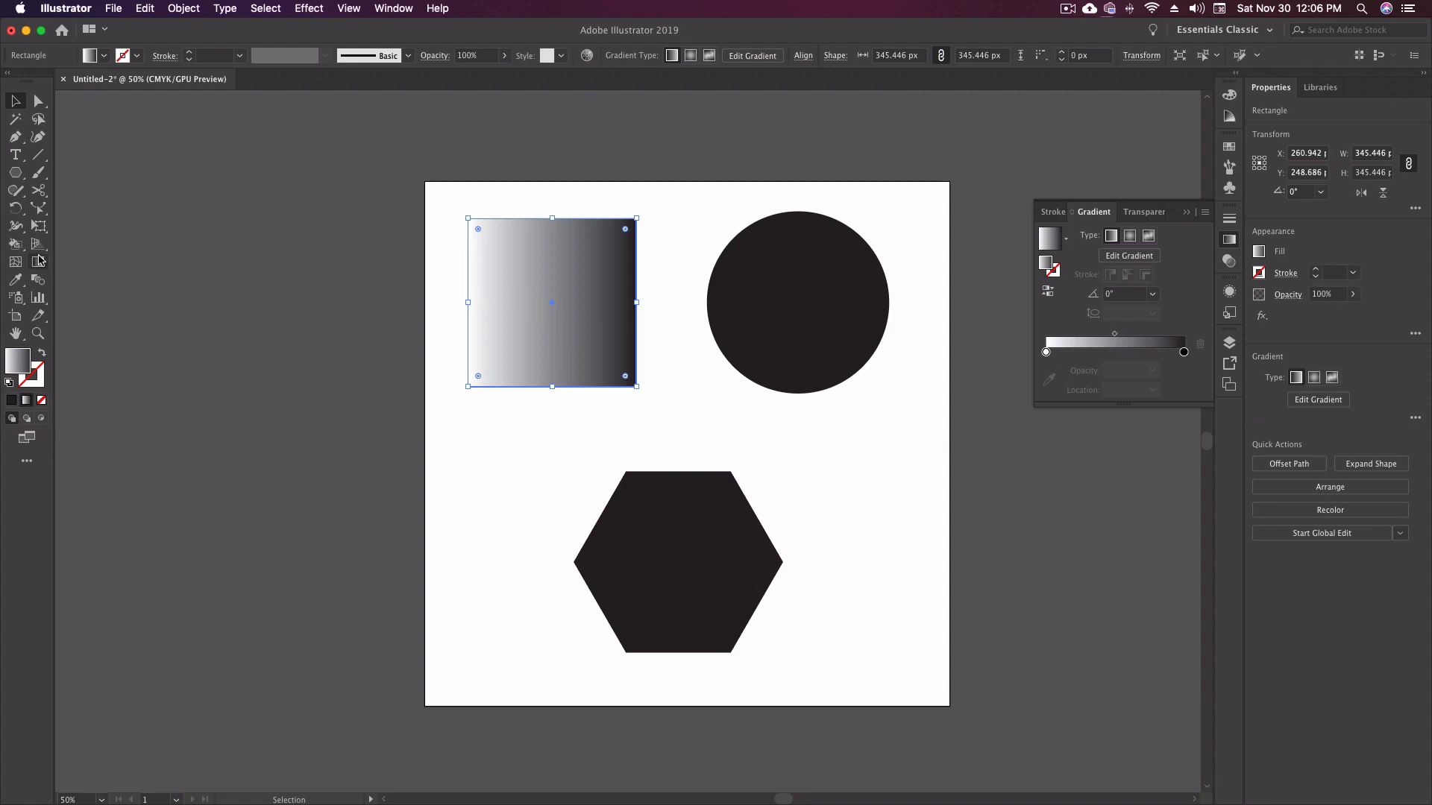
mouse_move(38, 261)
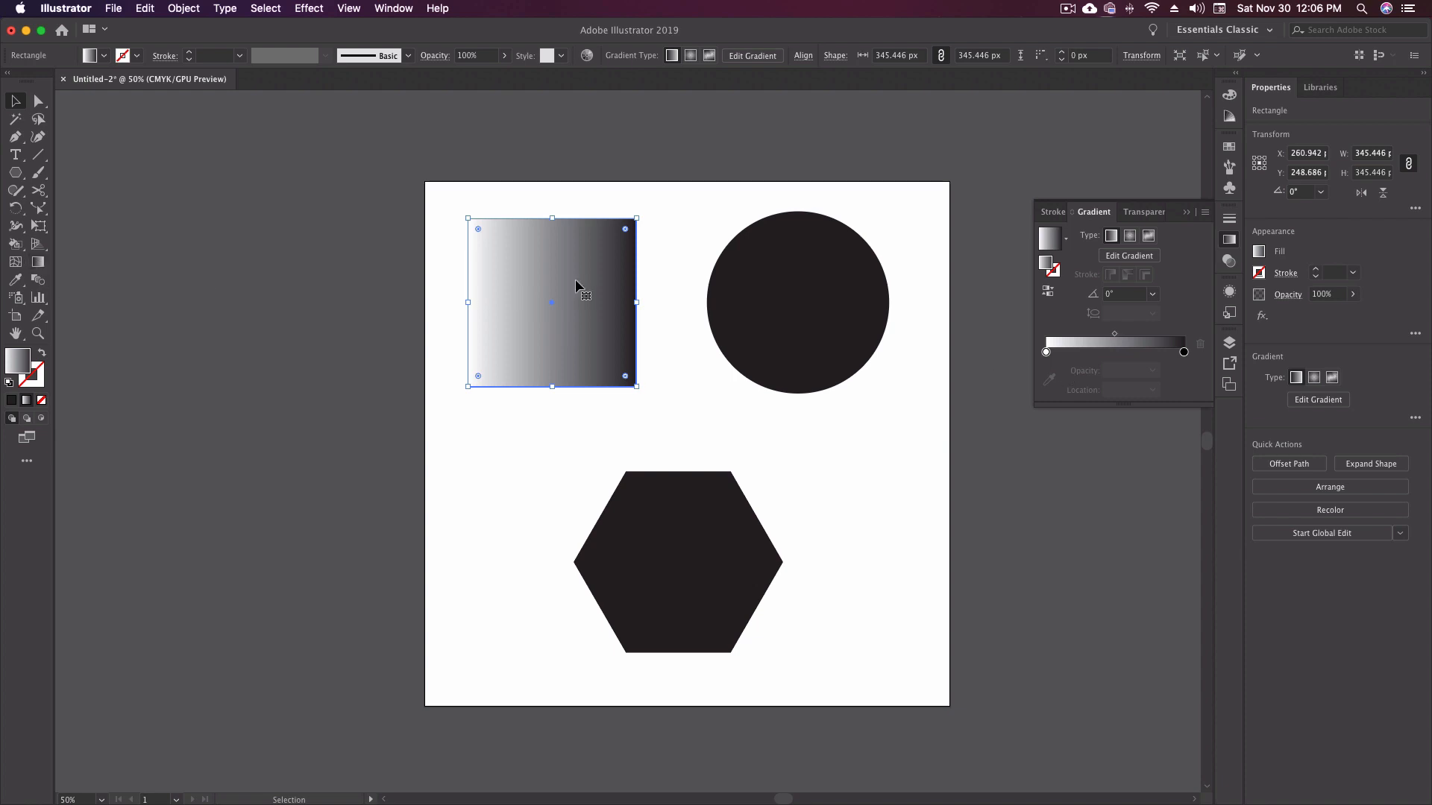
mouse_move(534, 253)
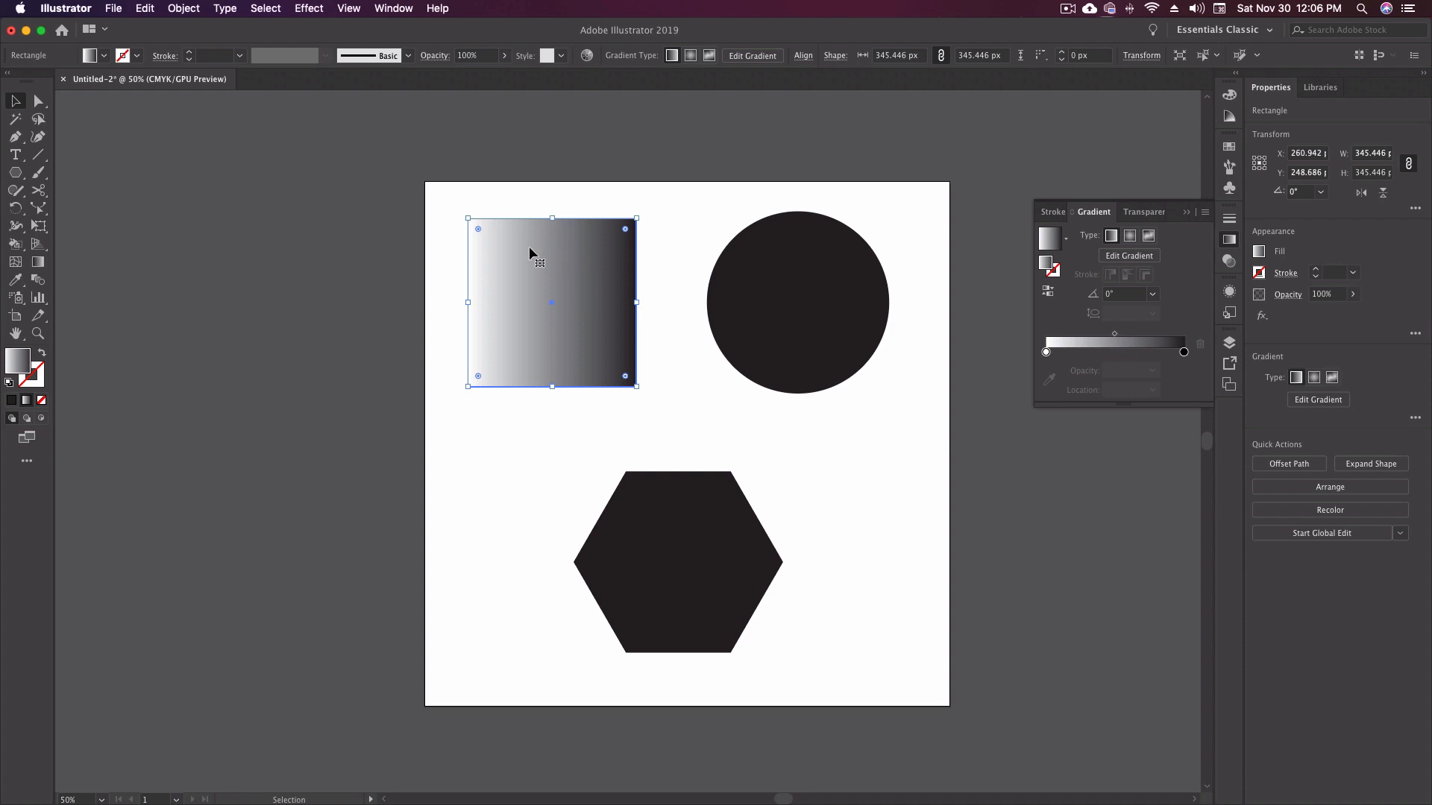
mouse_move(1189, 269)
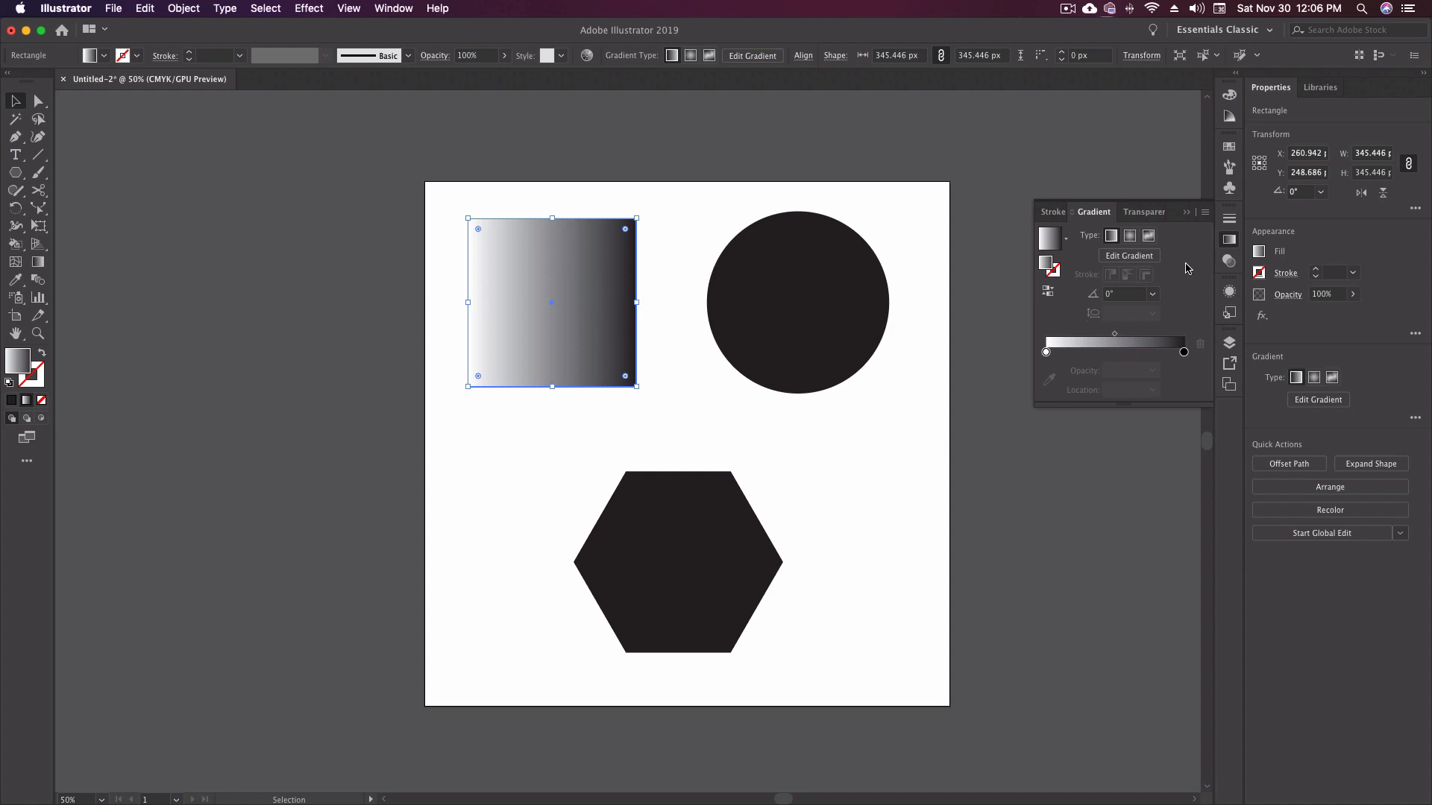
mouse_move(710, 315)
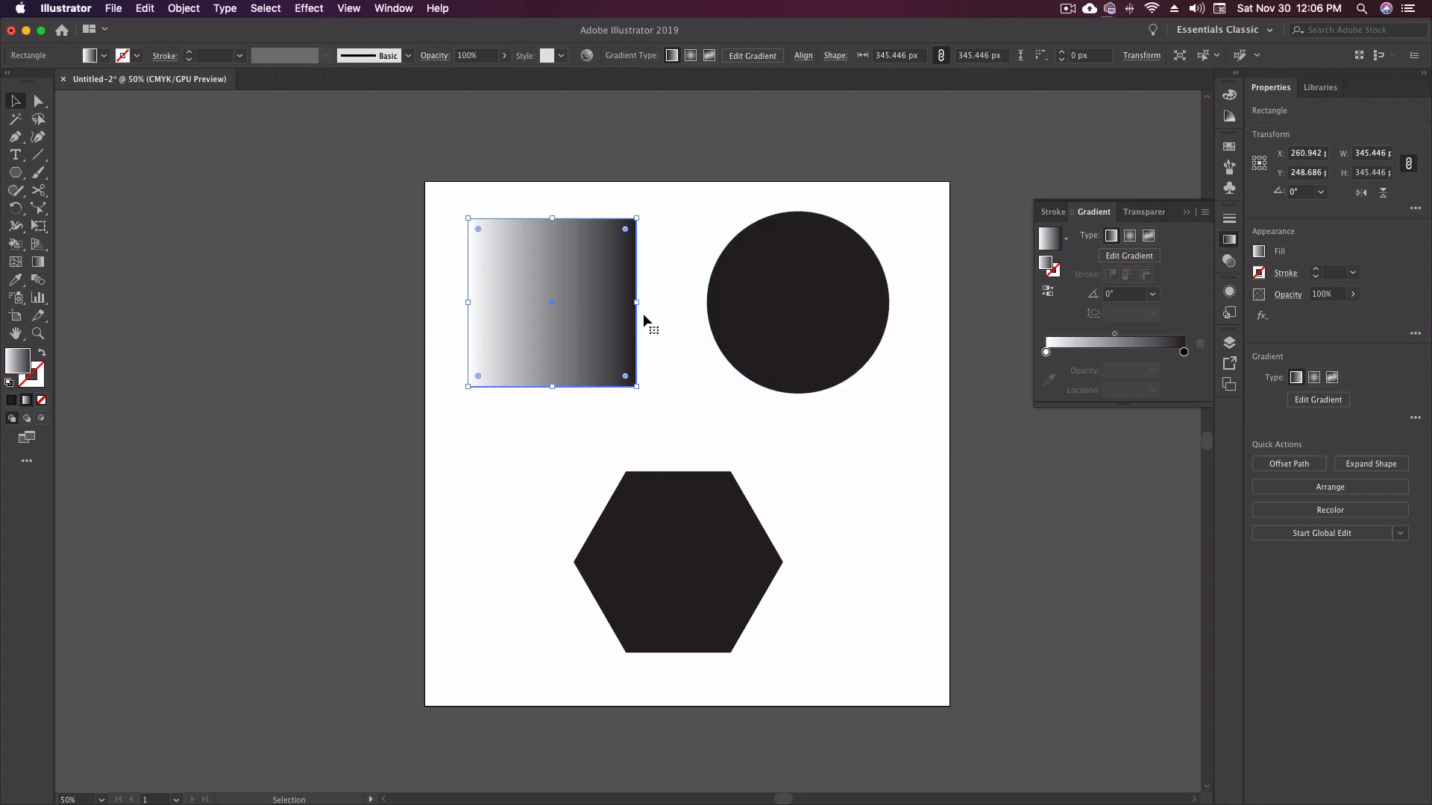
mouse_move(1214, 304)
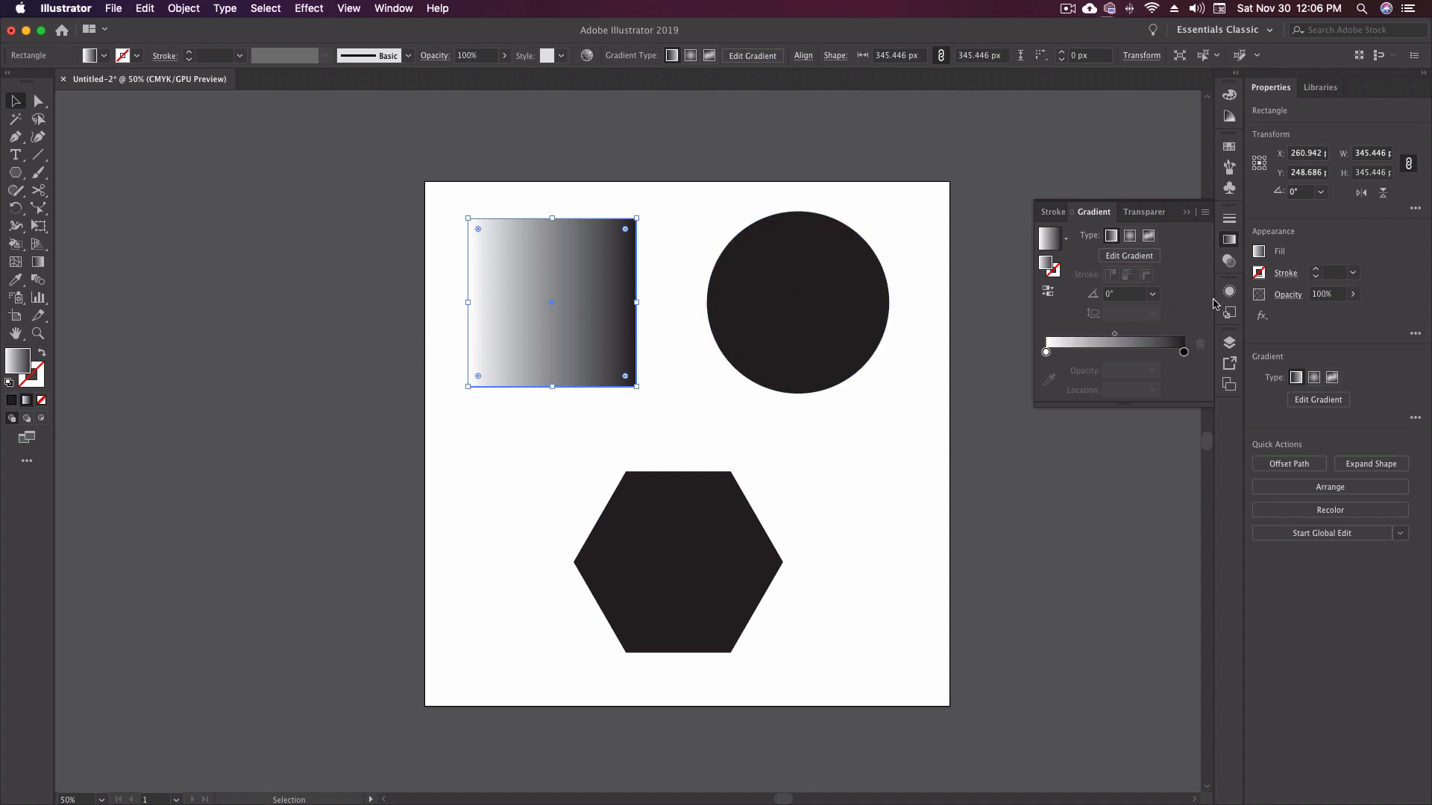
mouse_move(1118, 296)
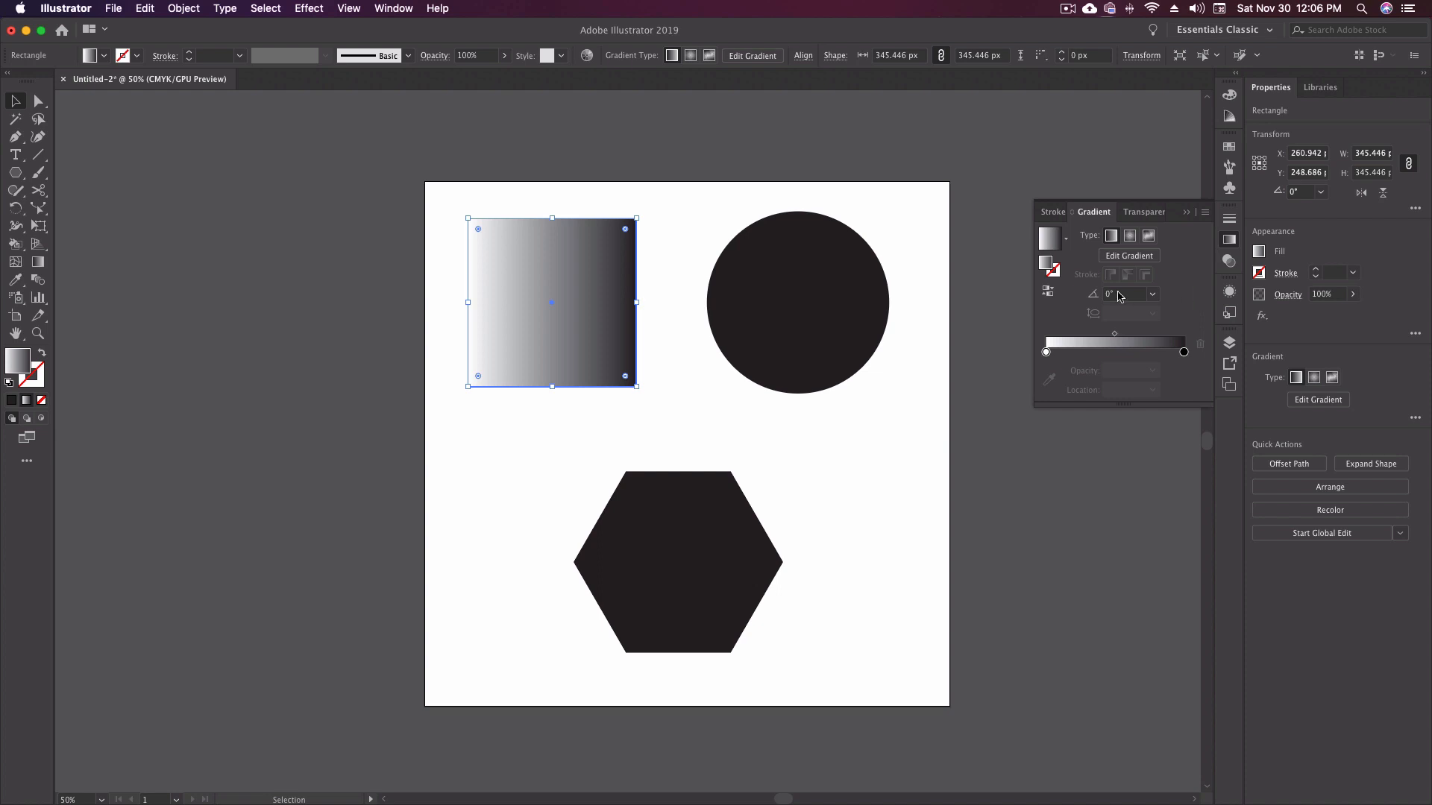
Step: Set the square's gradient angle to 90° and then to 130° for a diagonal blend
left_click(1127, 294)
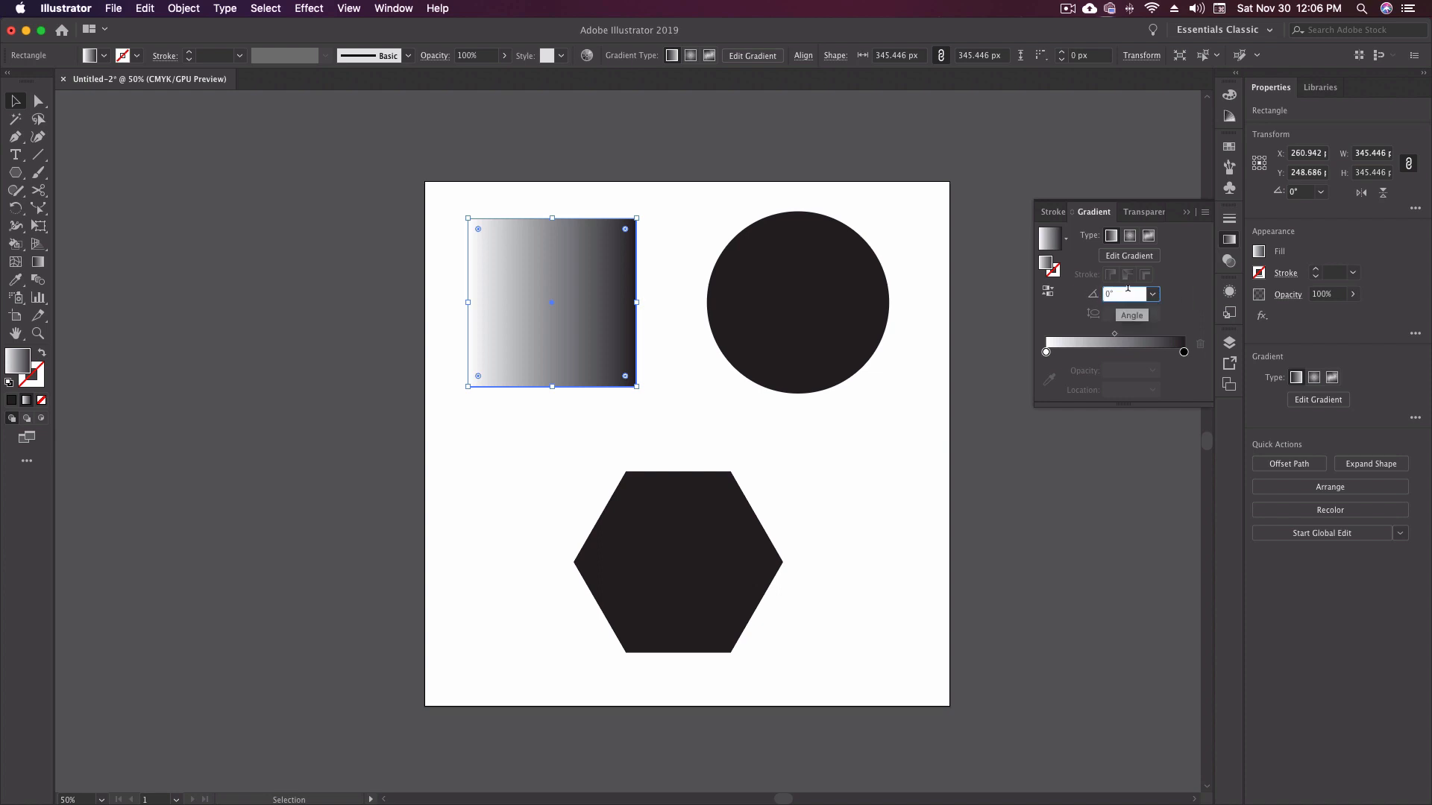
type("90")
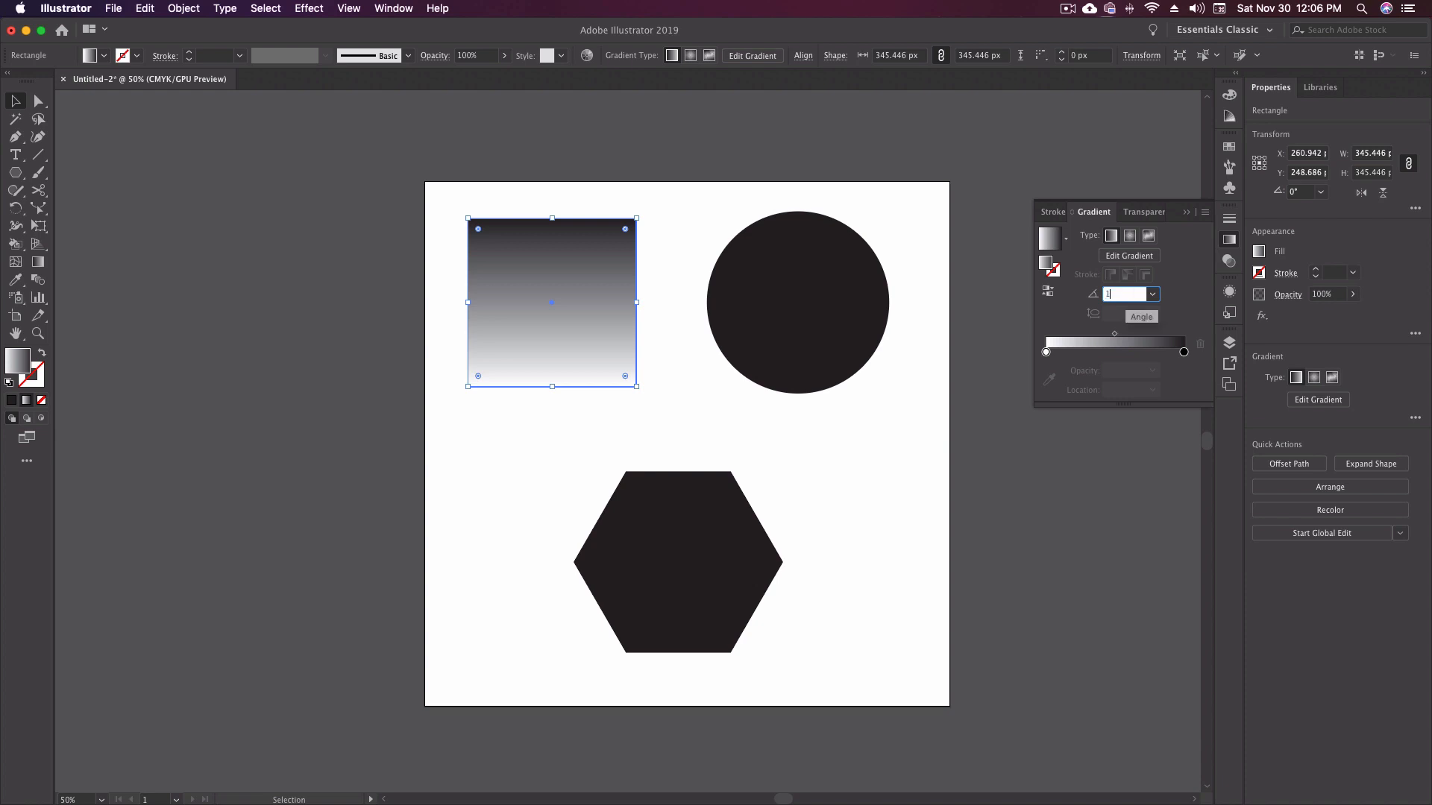
type("130°")
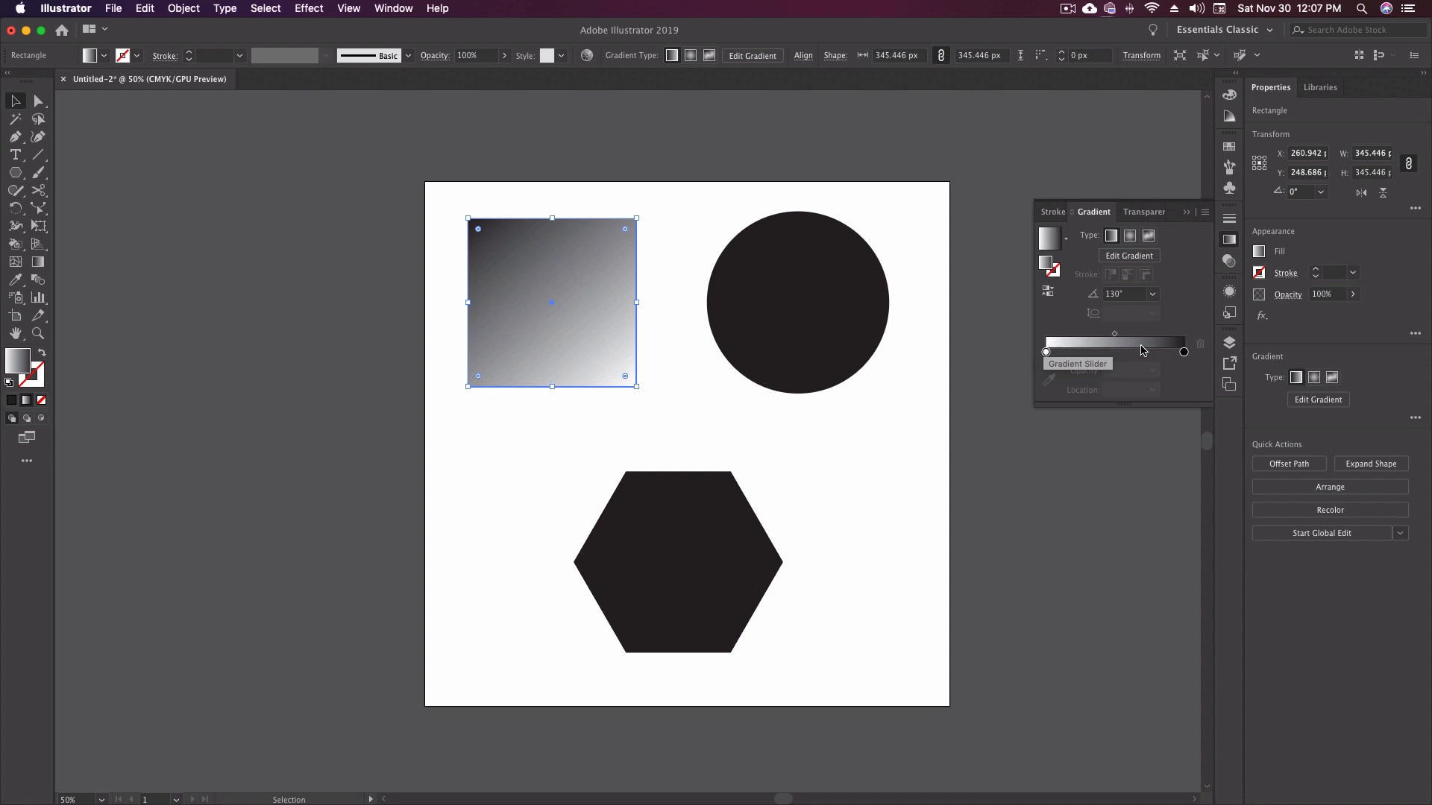
mouse_move(1047, 352)
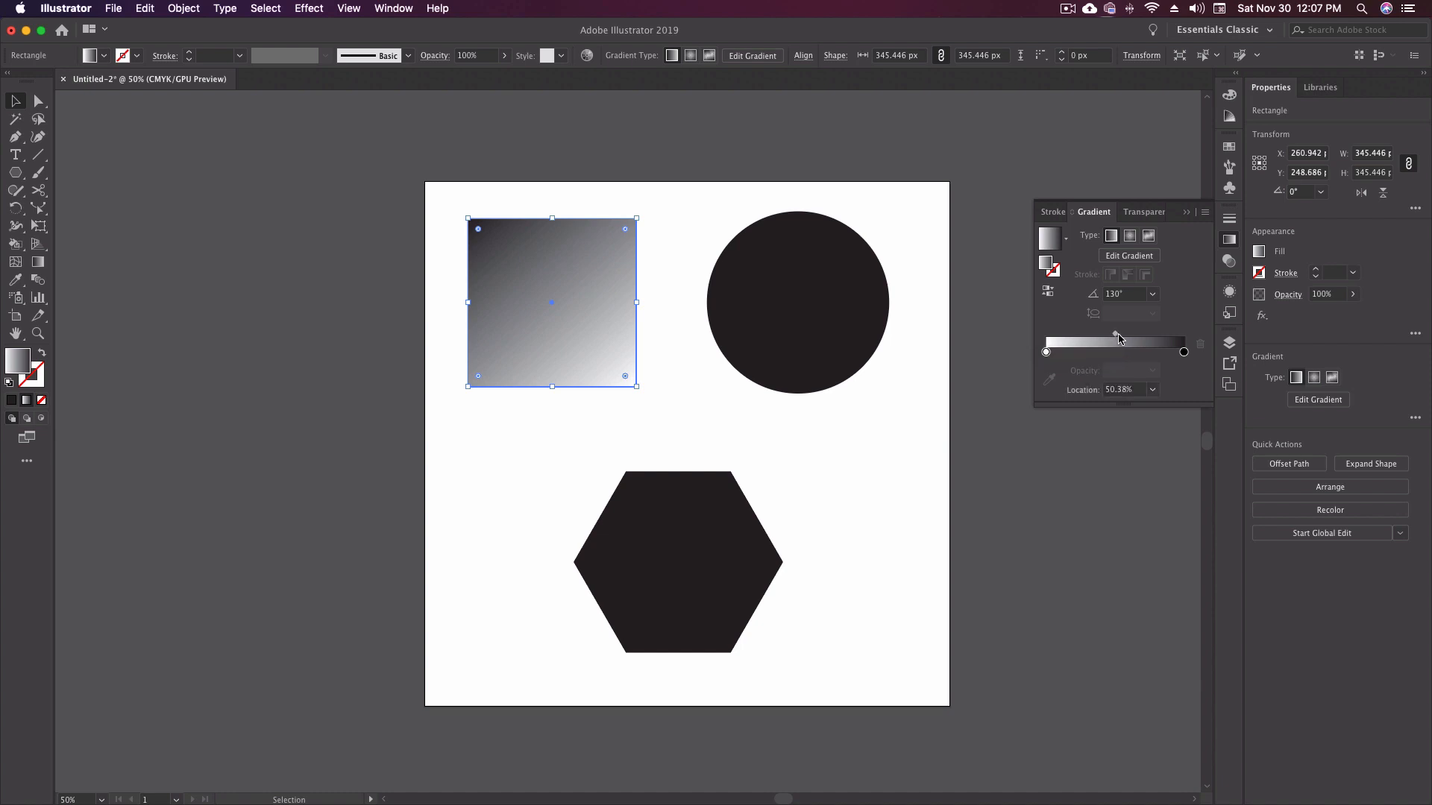
Step: Drag the midpoint and the black and white stops along the slider to test sharper transitions
left_click_drag(1094, 337, 1150, 331)
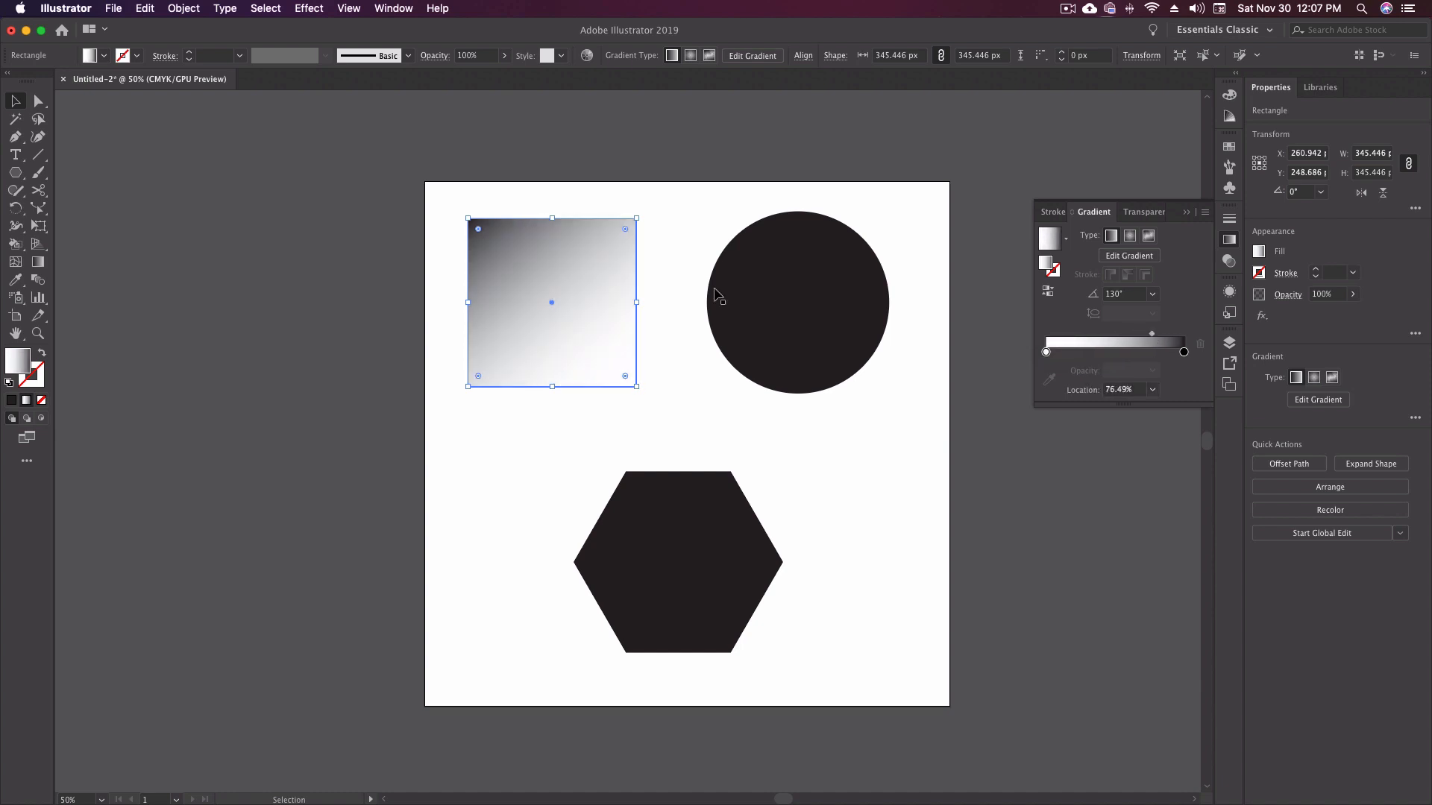
left_click_drag(1150, 340, 1105, 340)
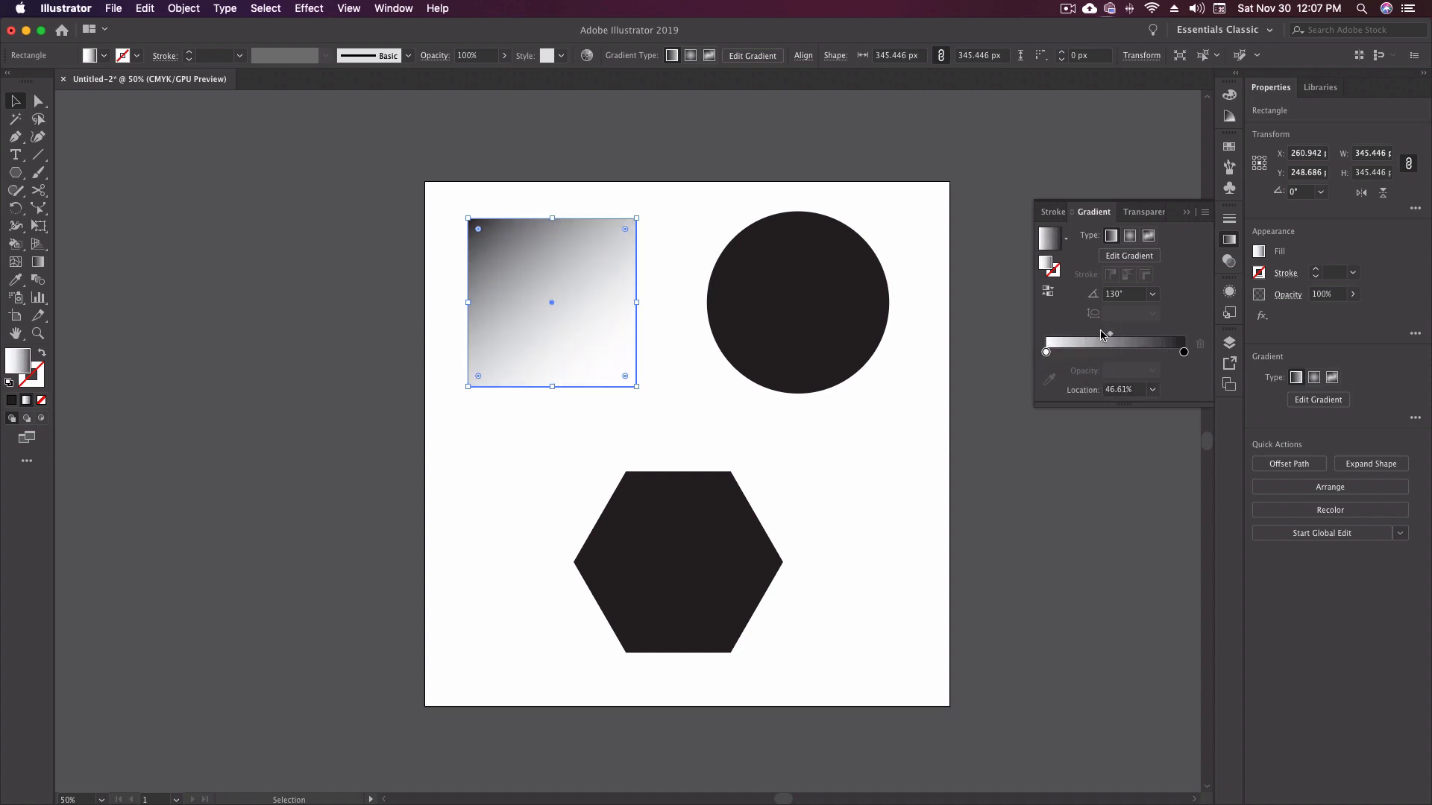
left_click_drag(1108, 332, 1073, 332)
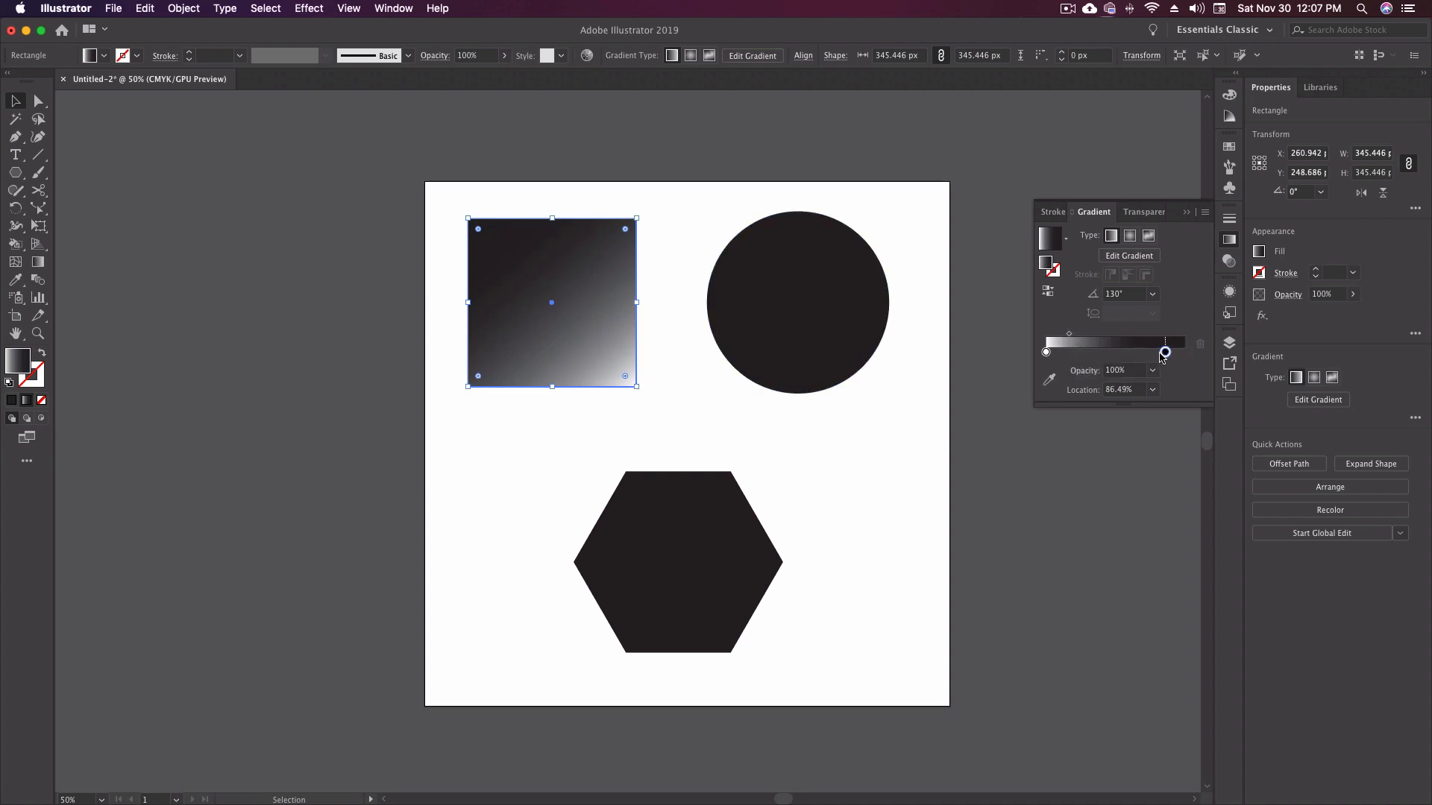
left_click_drag(1165, 355, 1186, 355)
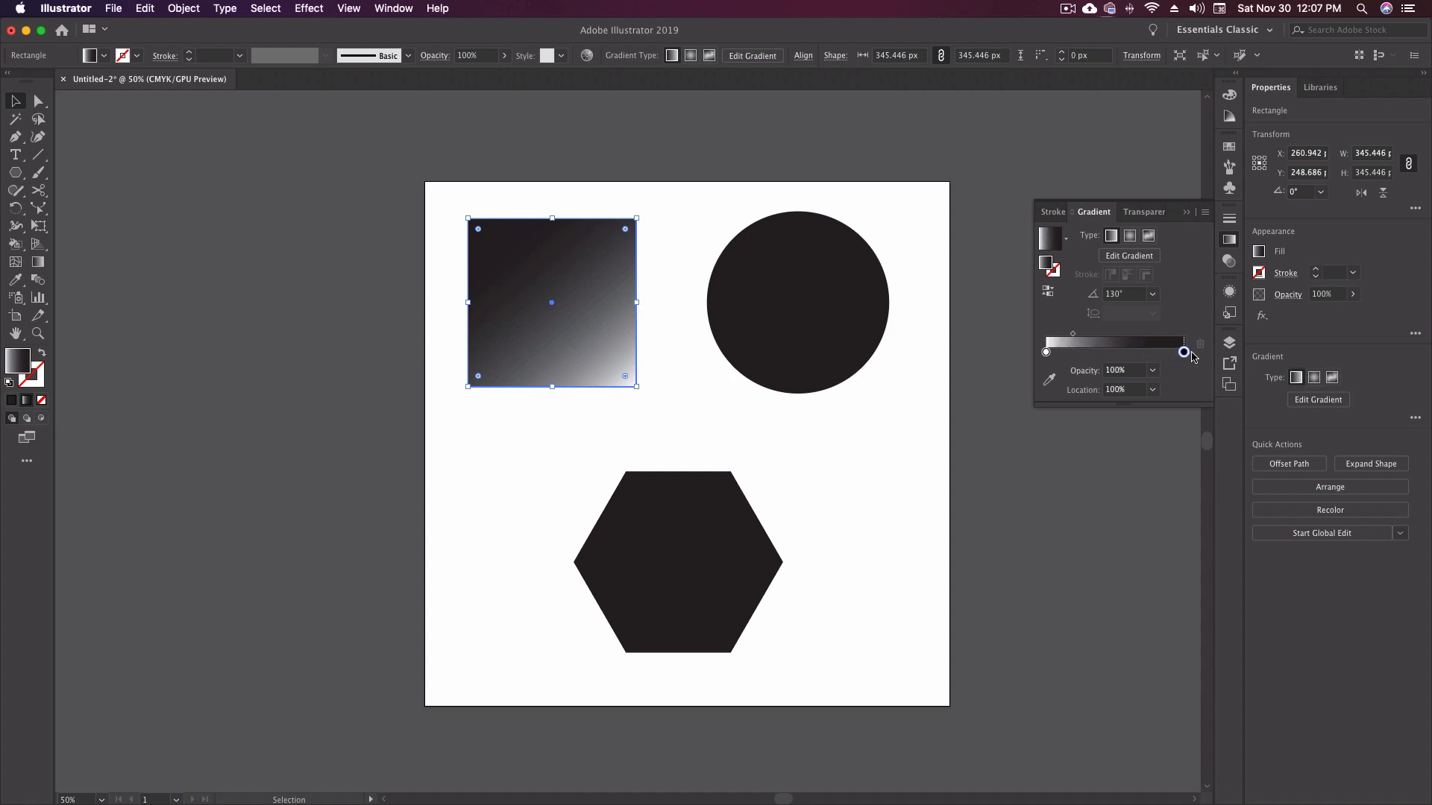
left_click_drag(1184, 352, 1114, 352)
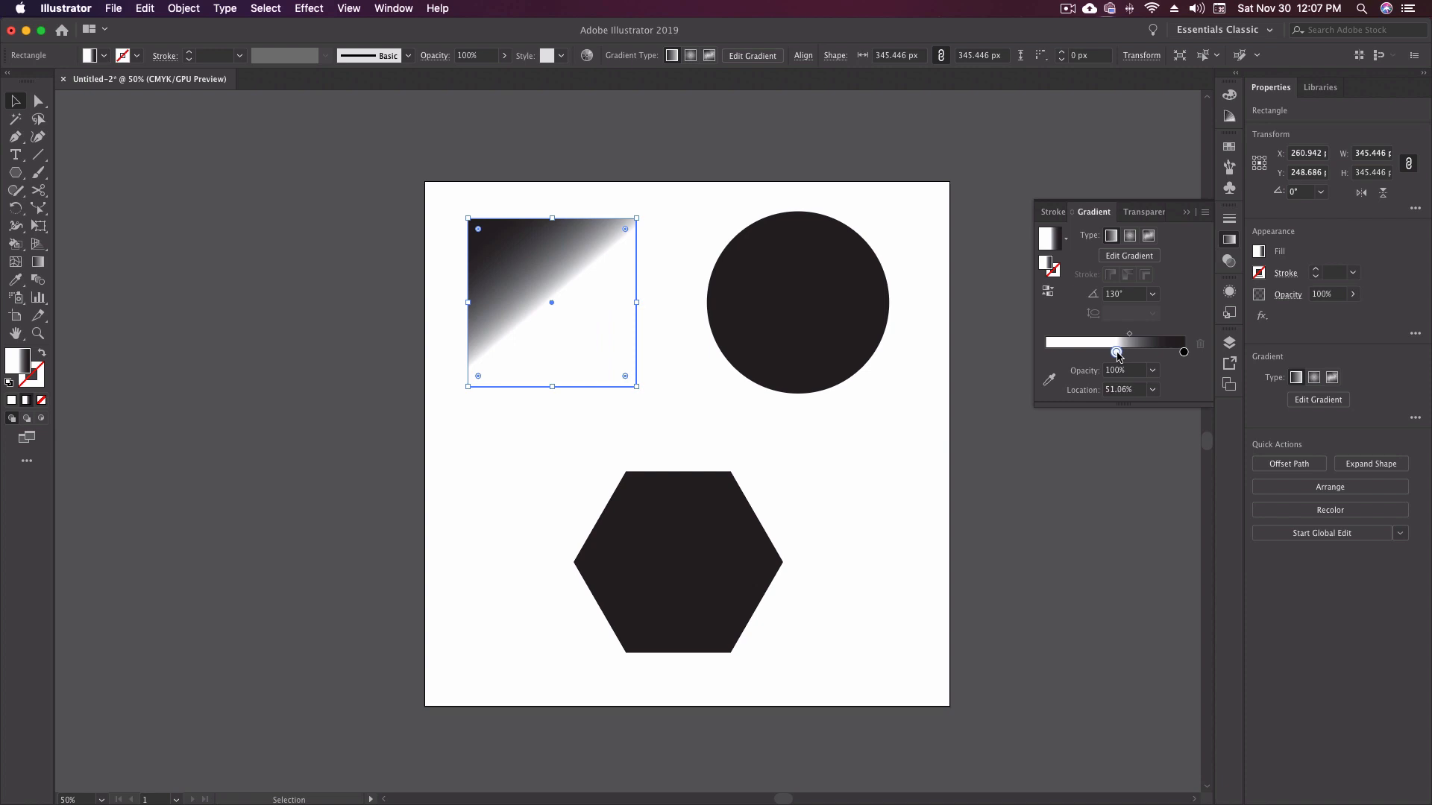
left_click_drag(1115, 353, 1114, 354)
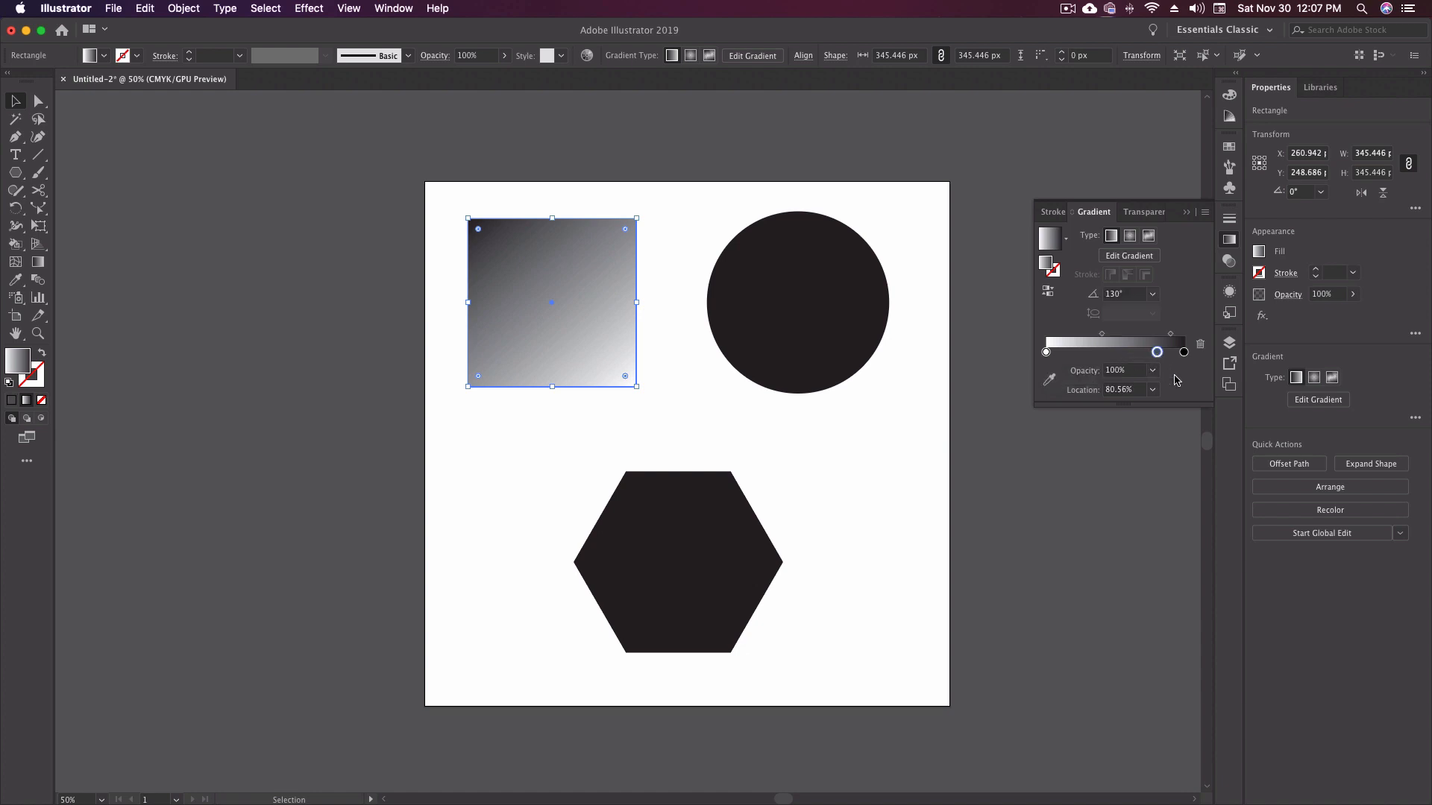
mouse_move(1047, 355)
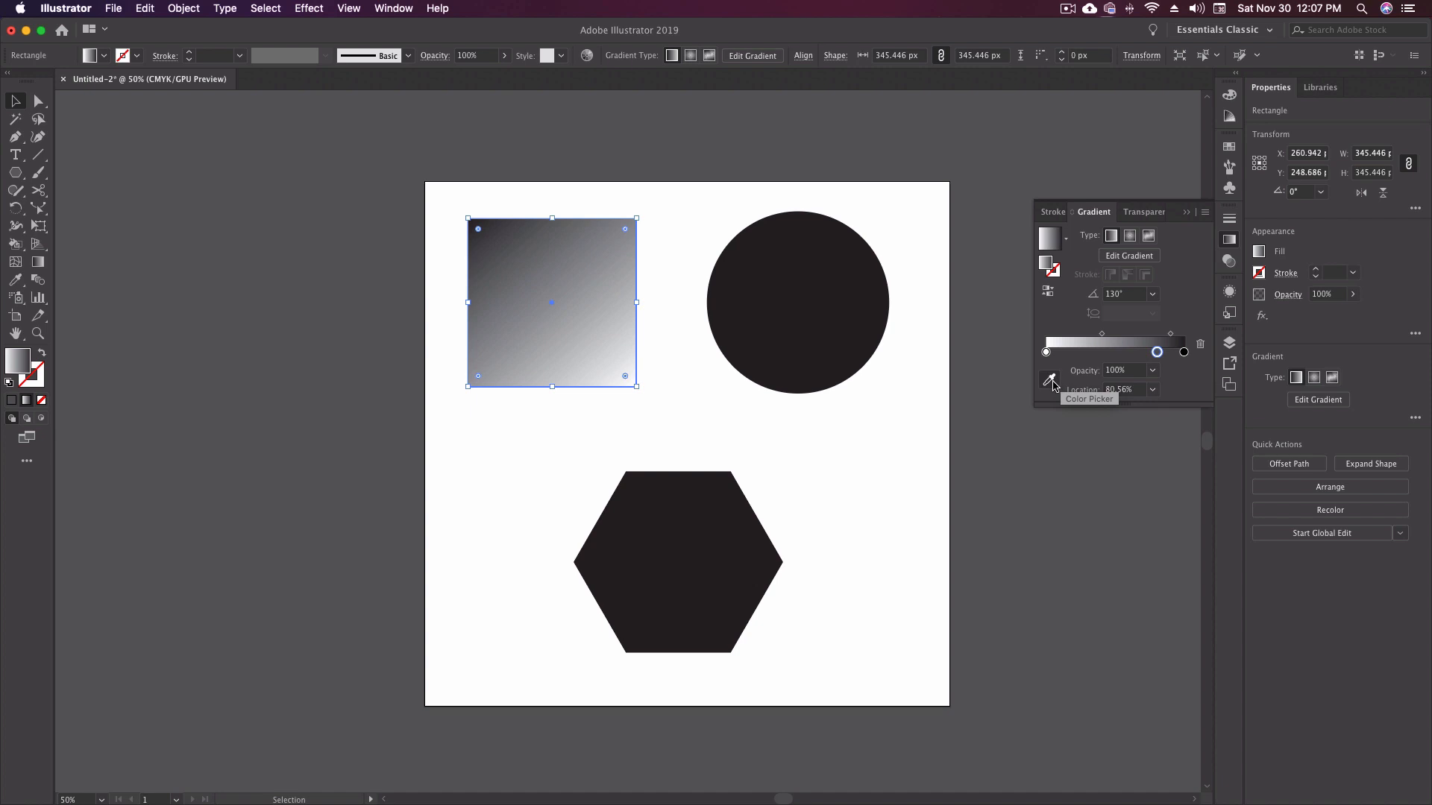
mouse_move(731, 327)
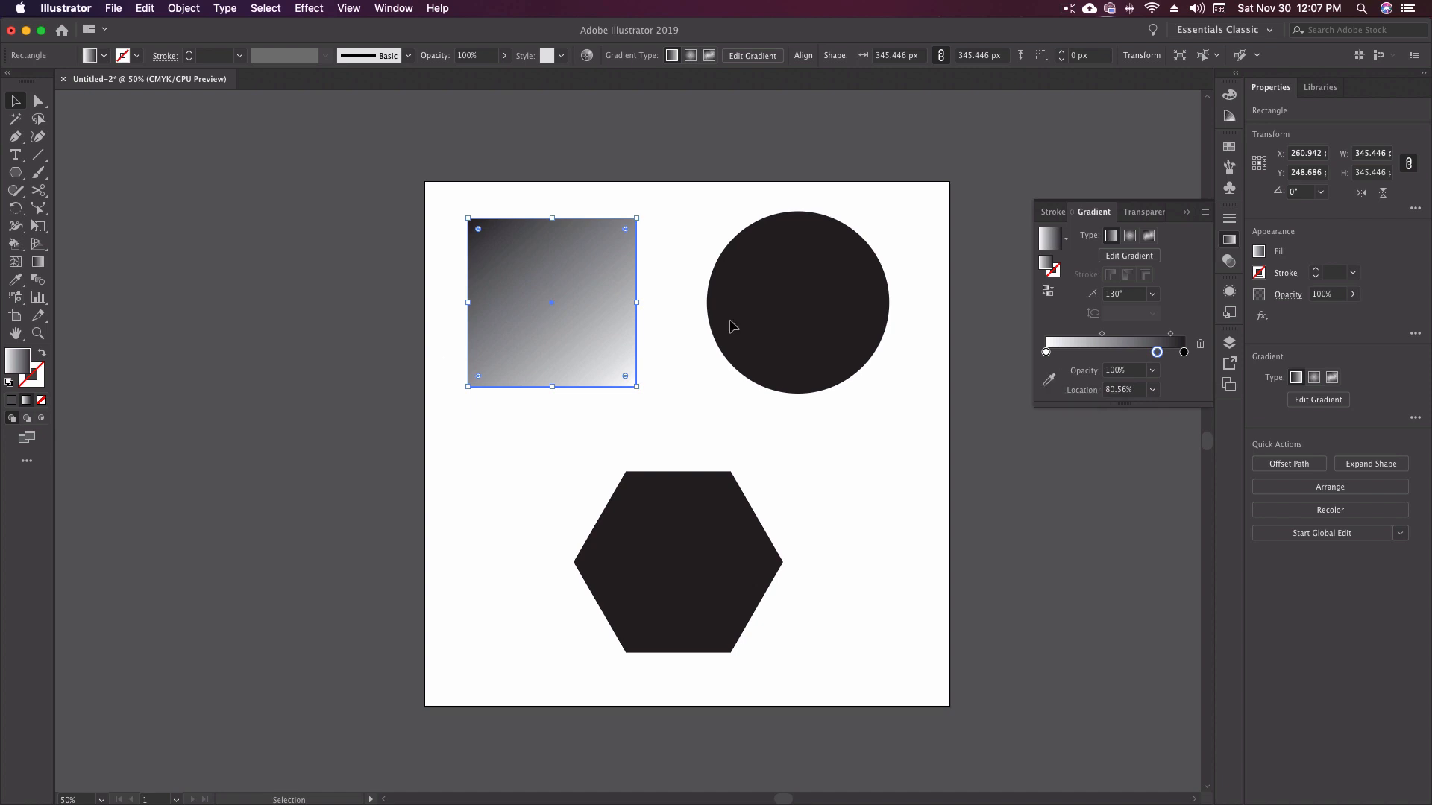
mouse_move(1162, 364)
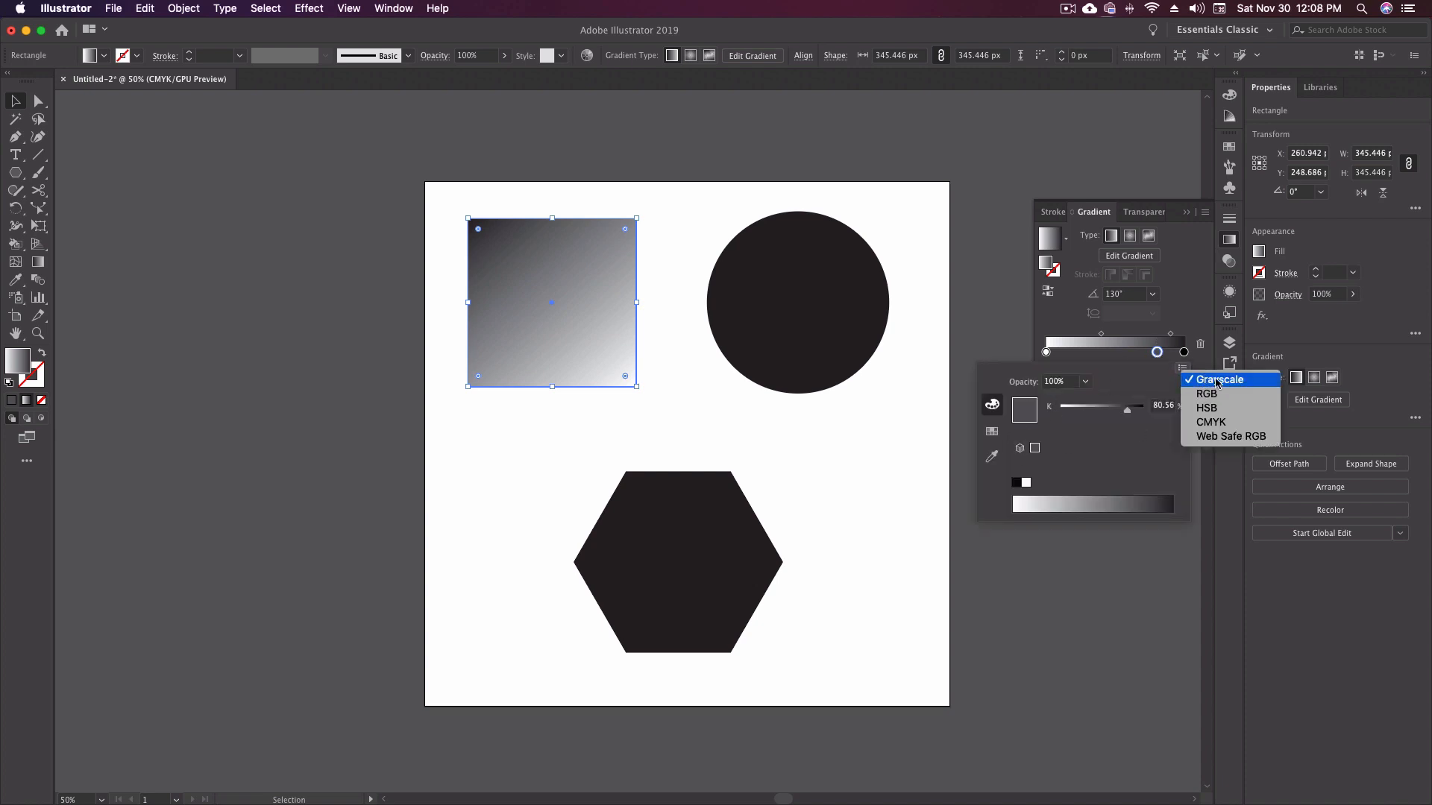
Step: Switch the new colour stop to CMYK values to make it magenta-pink
left_click(1183, 370)
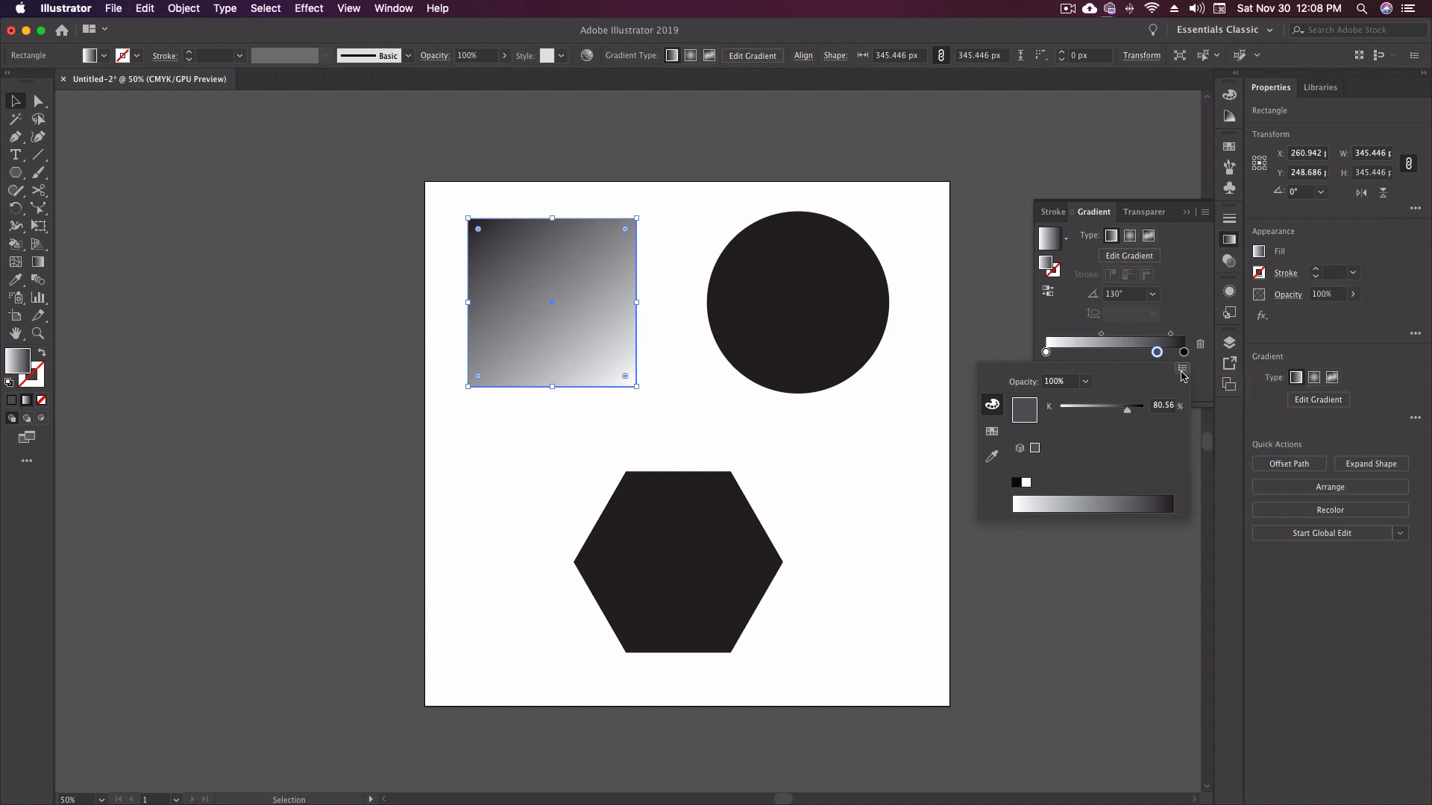
left_click(1182, 371)
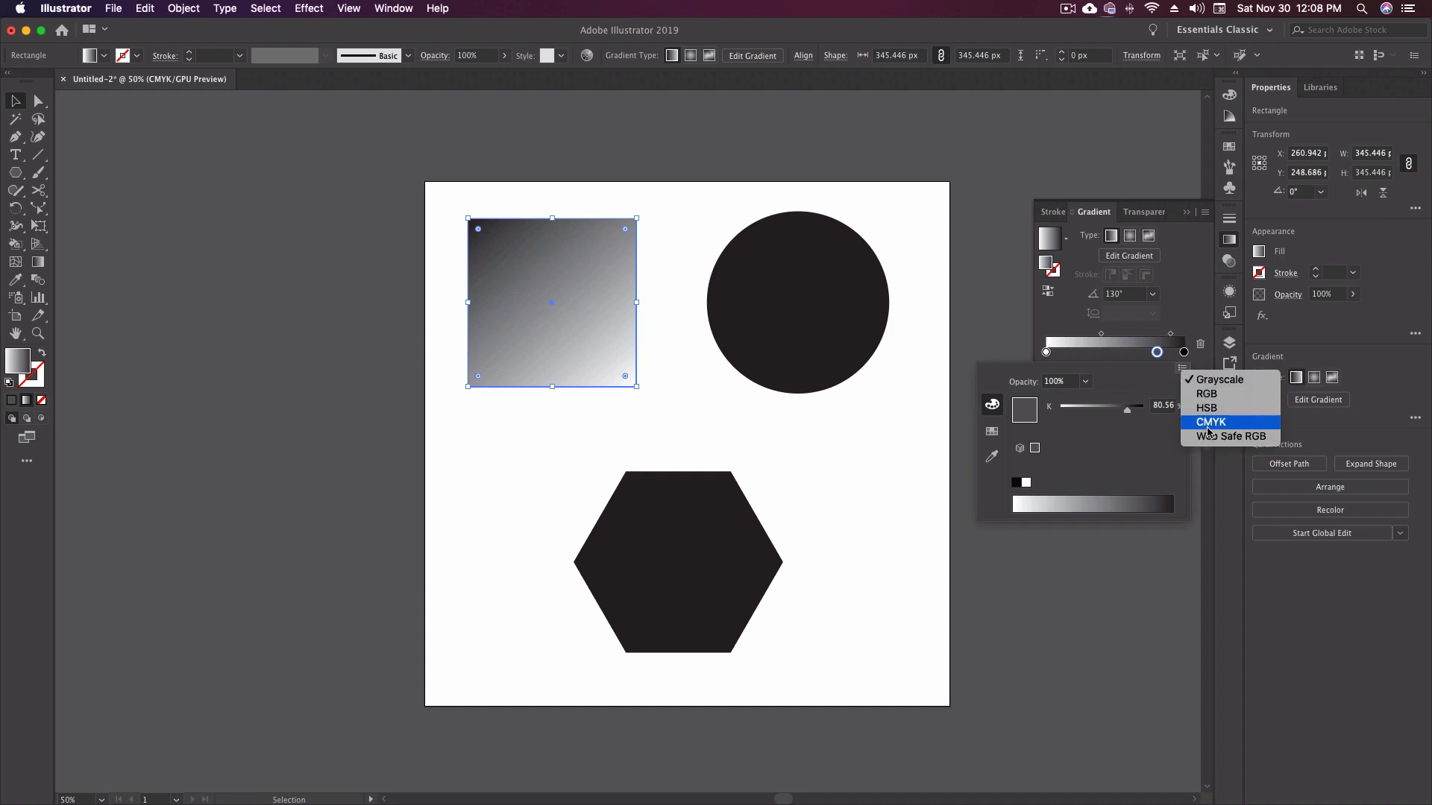
mouse_move(1219, 379)
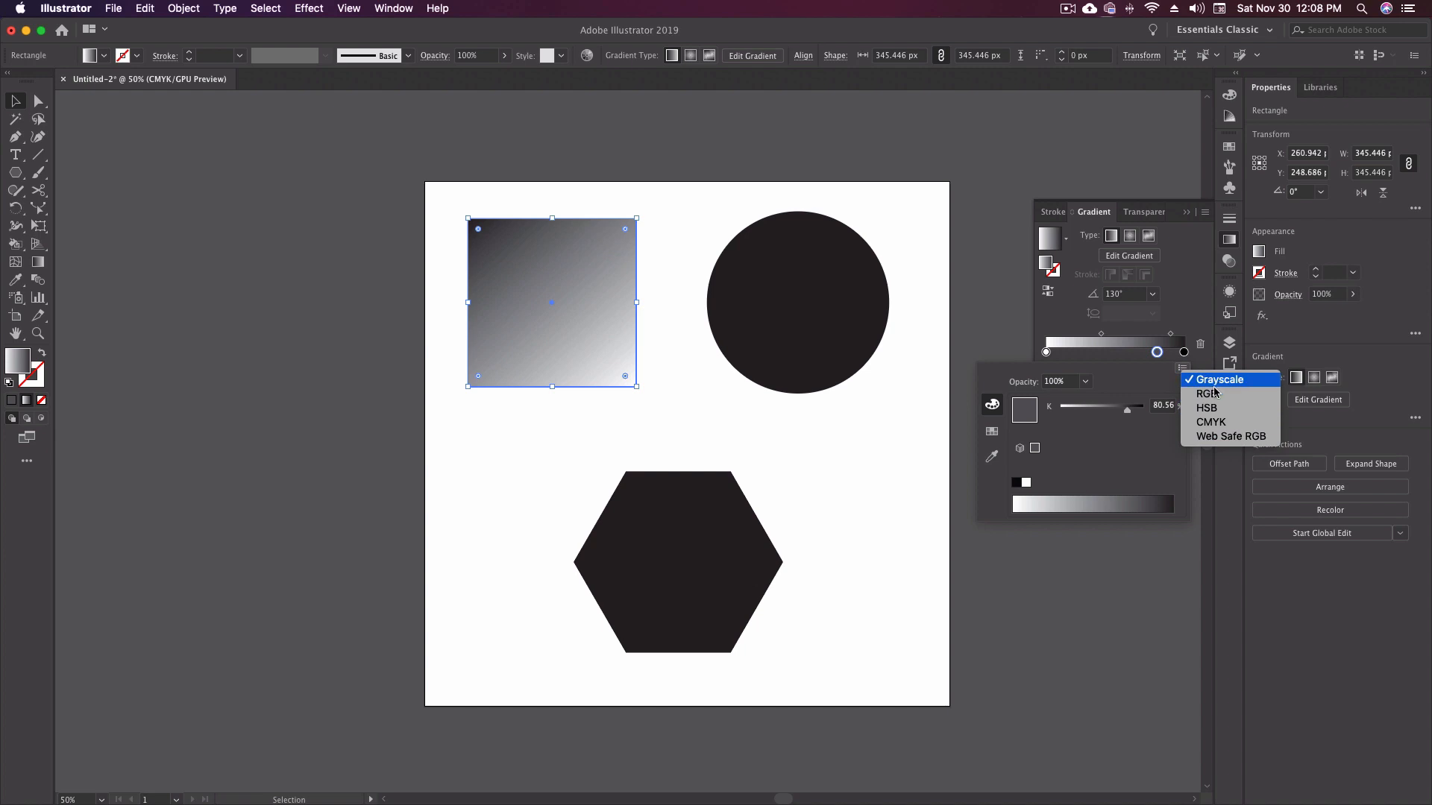
left_click(1210, 422)
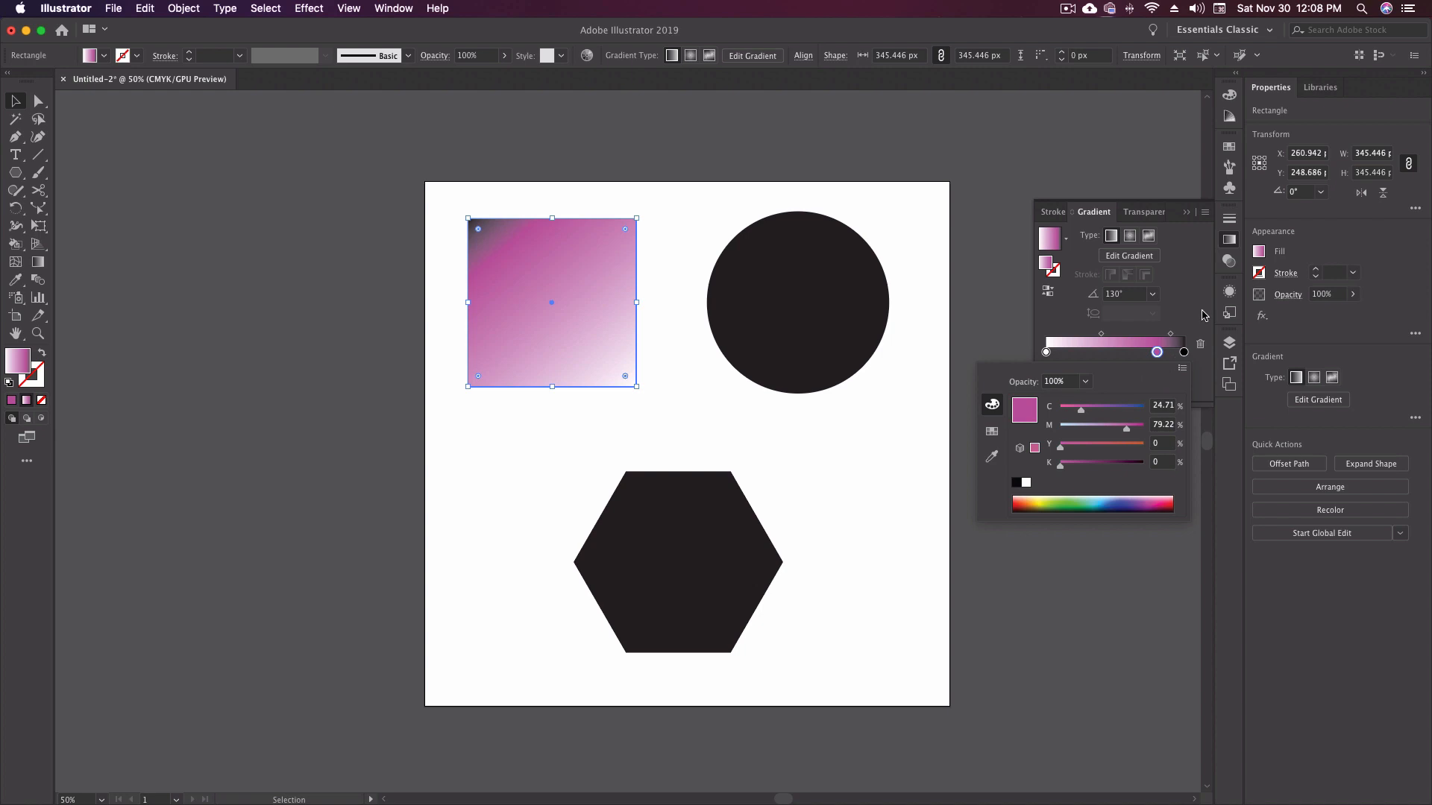
Step: Move black to the centre and pink to the end, then lower the pink stop's opacity to 60%
left_click(1182, 352)
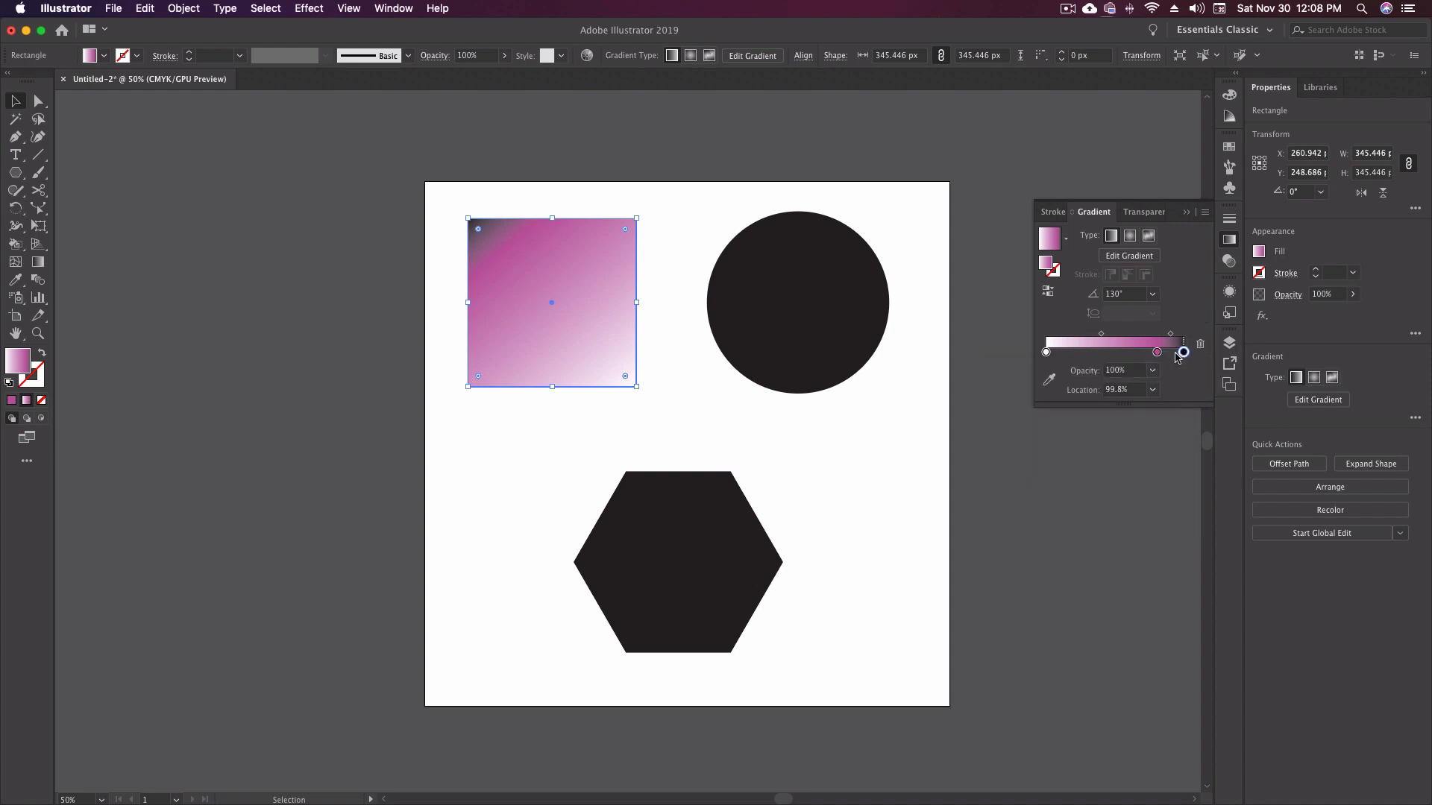
left_click_drag(1183, 352, 1162, 352)
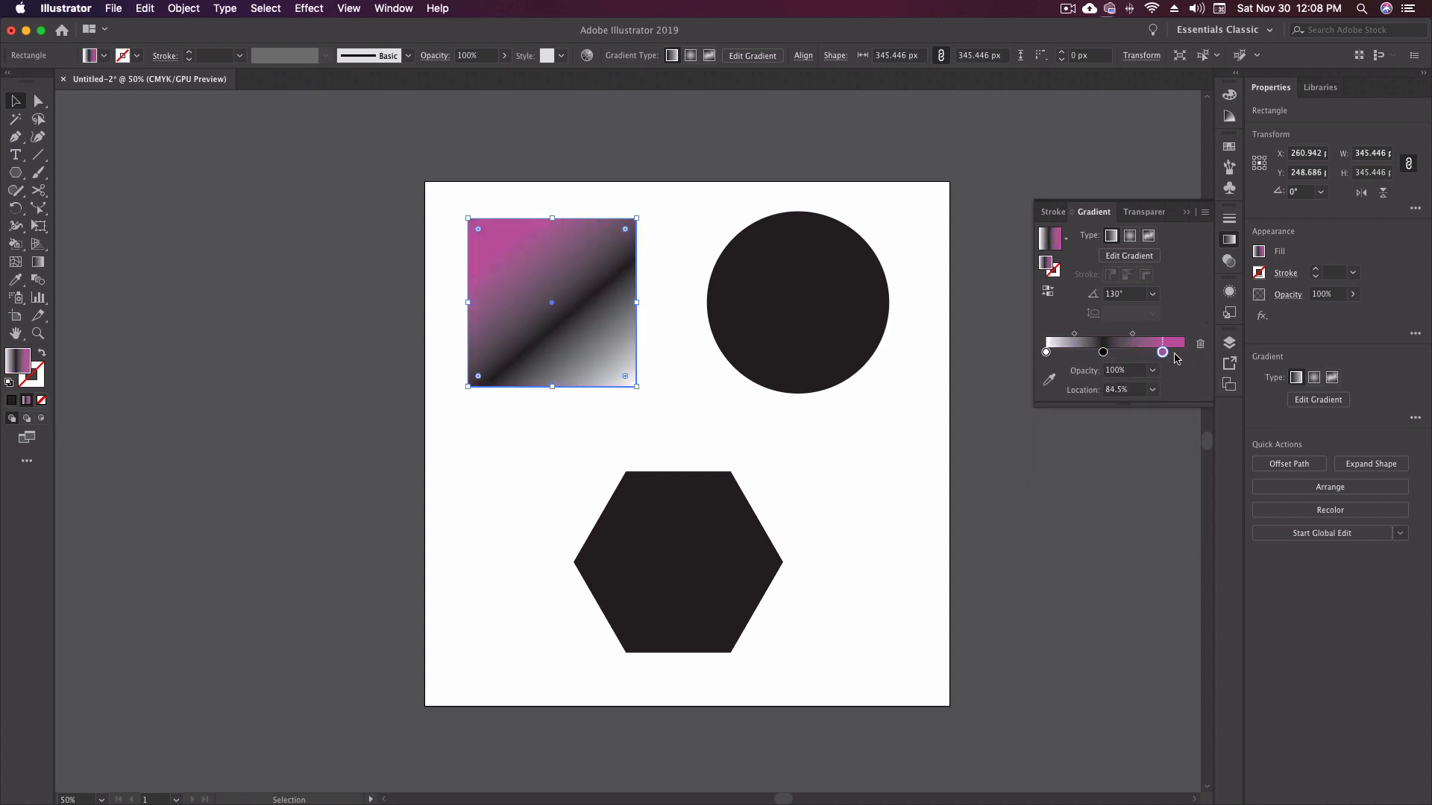
left_click_drag(1162, 352, 1067, 352)
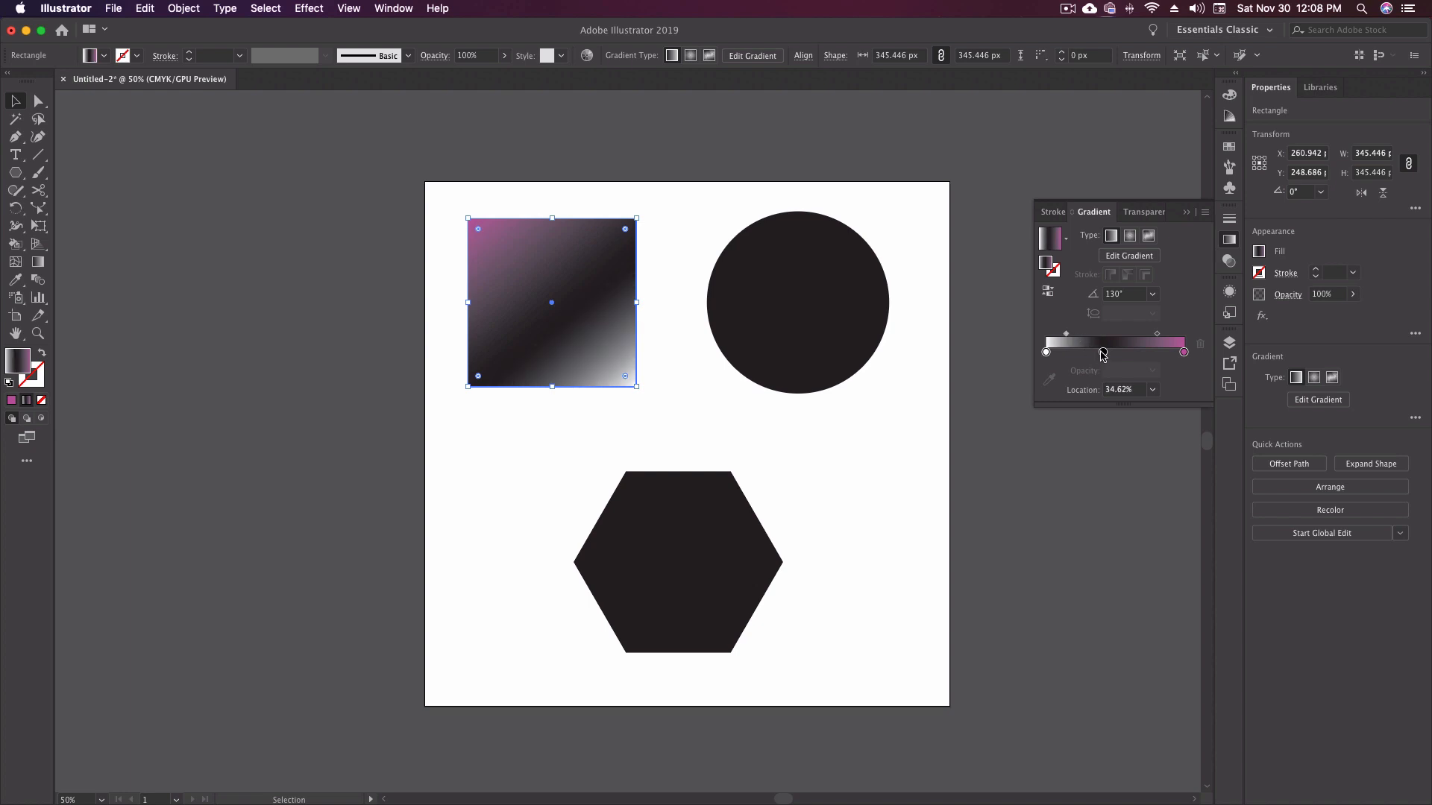
left_click_drag(1100, 355, 1112, 351)
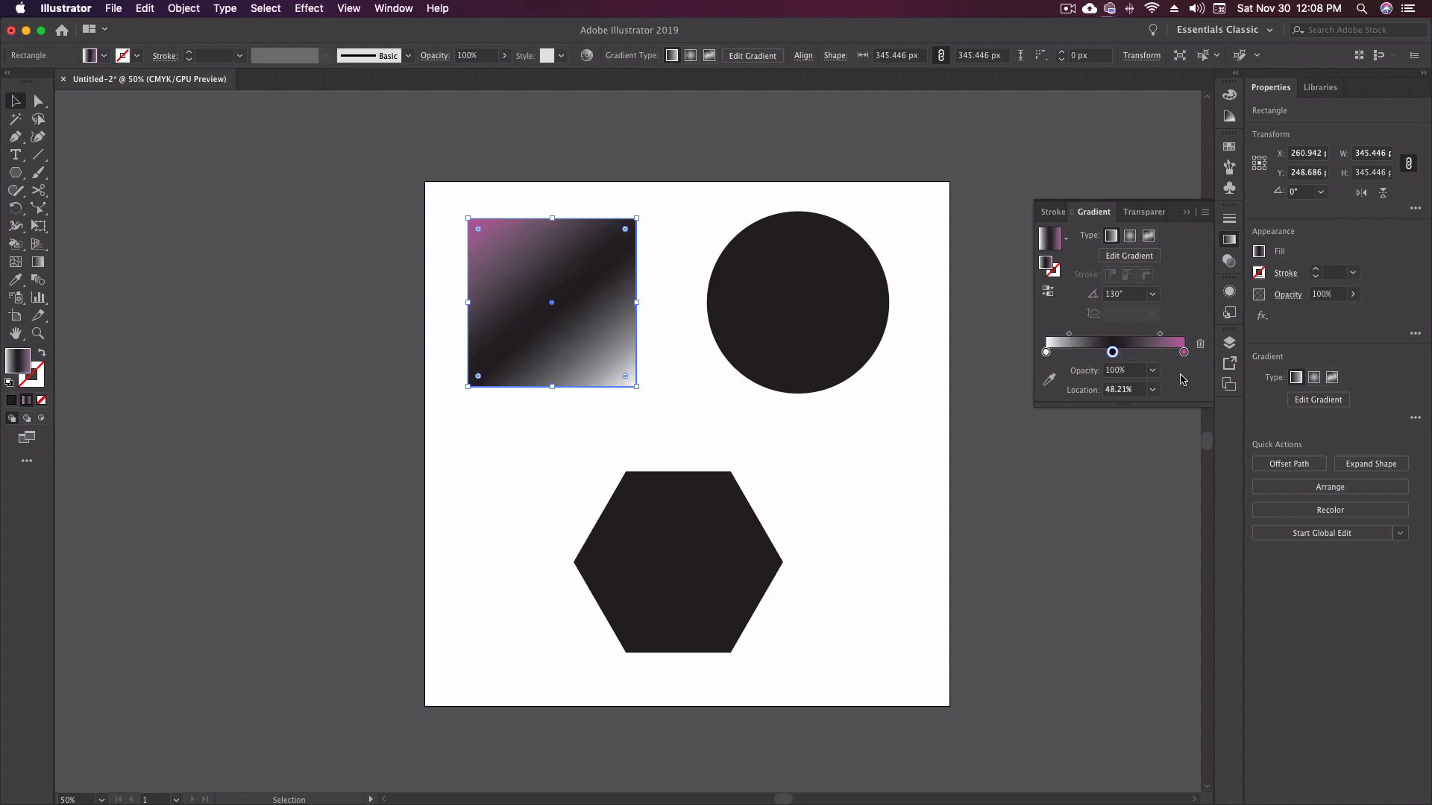
left_click_drag(1113, 350, 1183, 350)
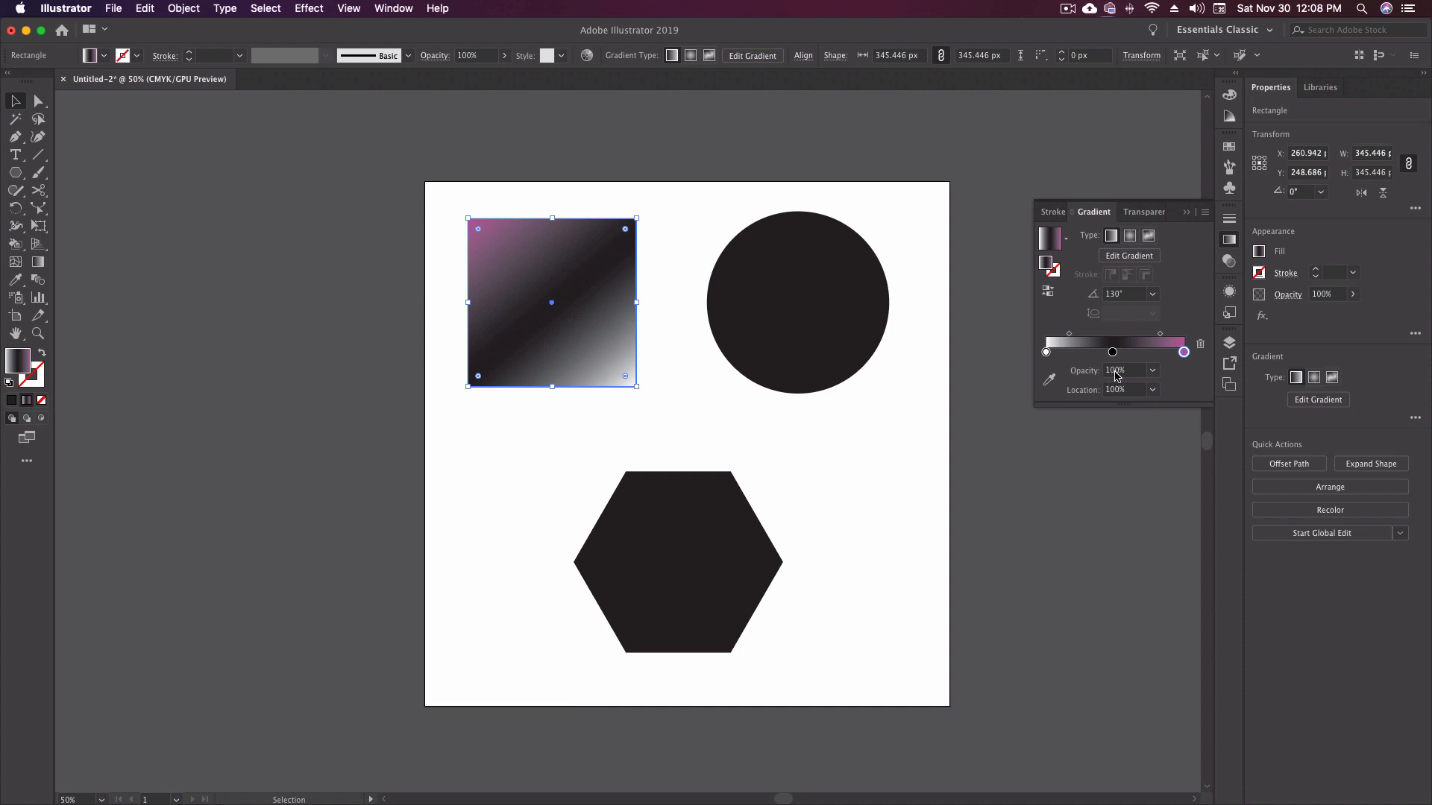
left_click(1116, 371)
type("60")
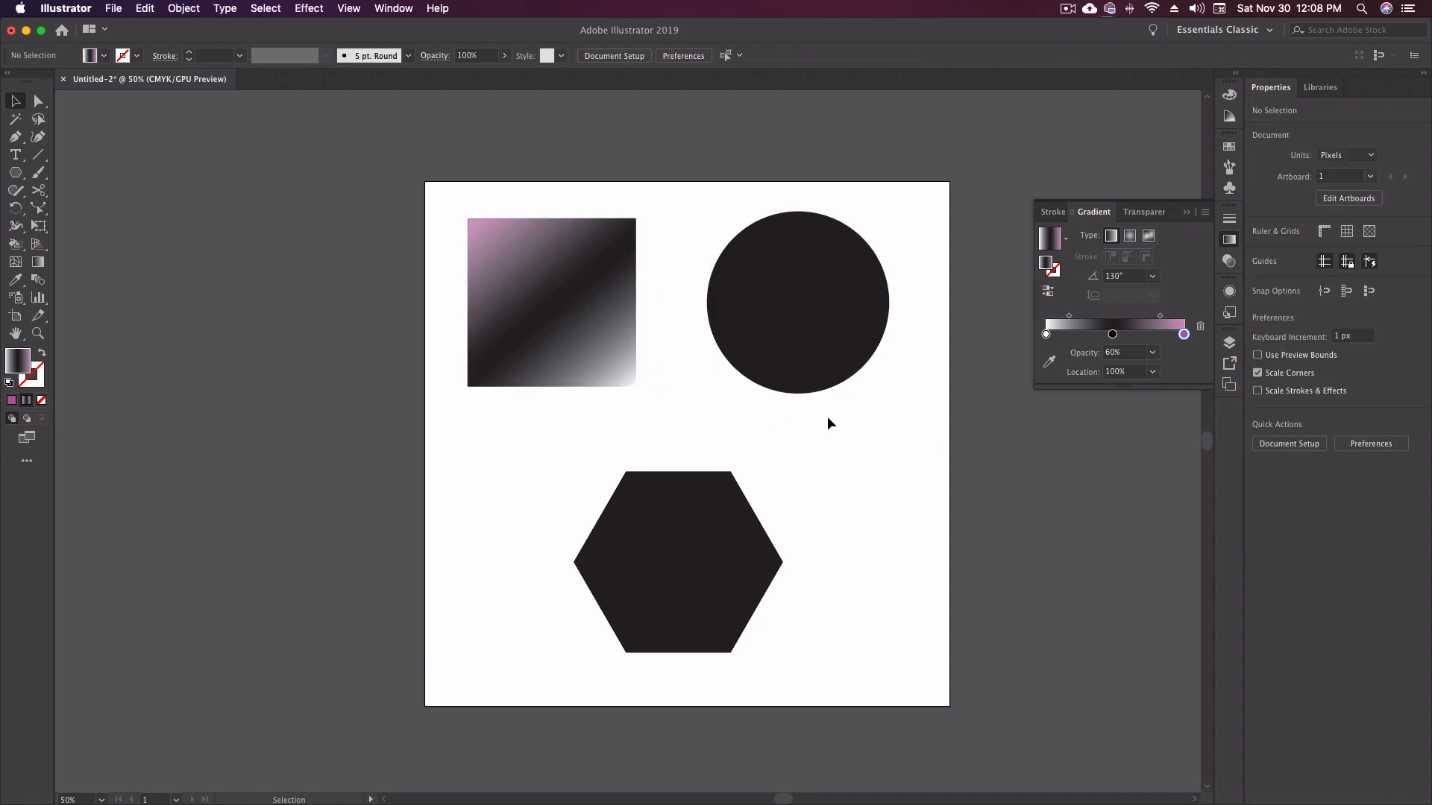
Step: Select the circle and apply the Orange, Yellow gradient preset to its fill
left_click(796, 303)
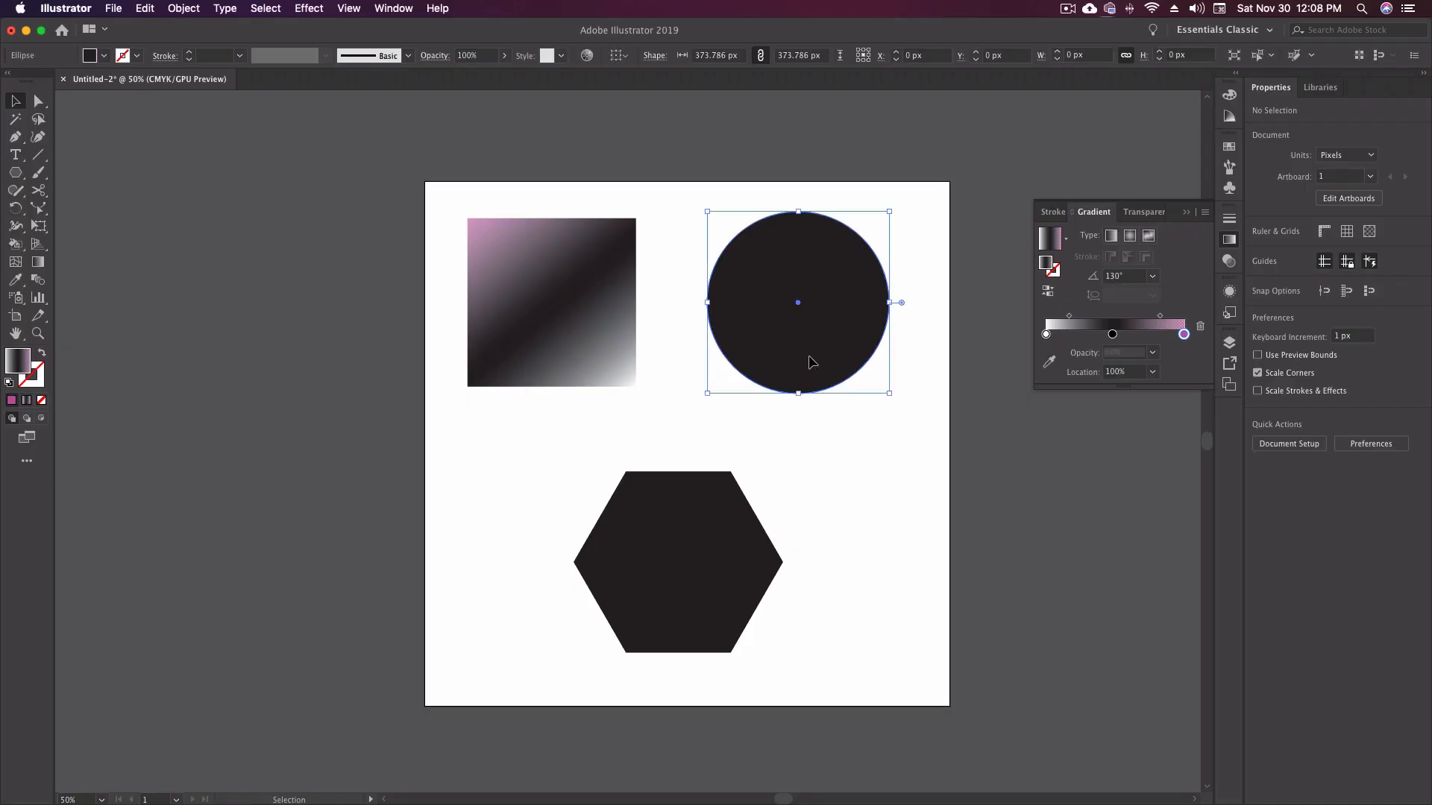
left_click(797, 303)
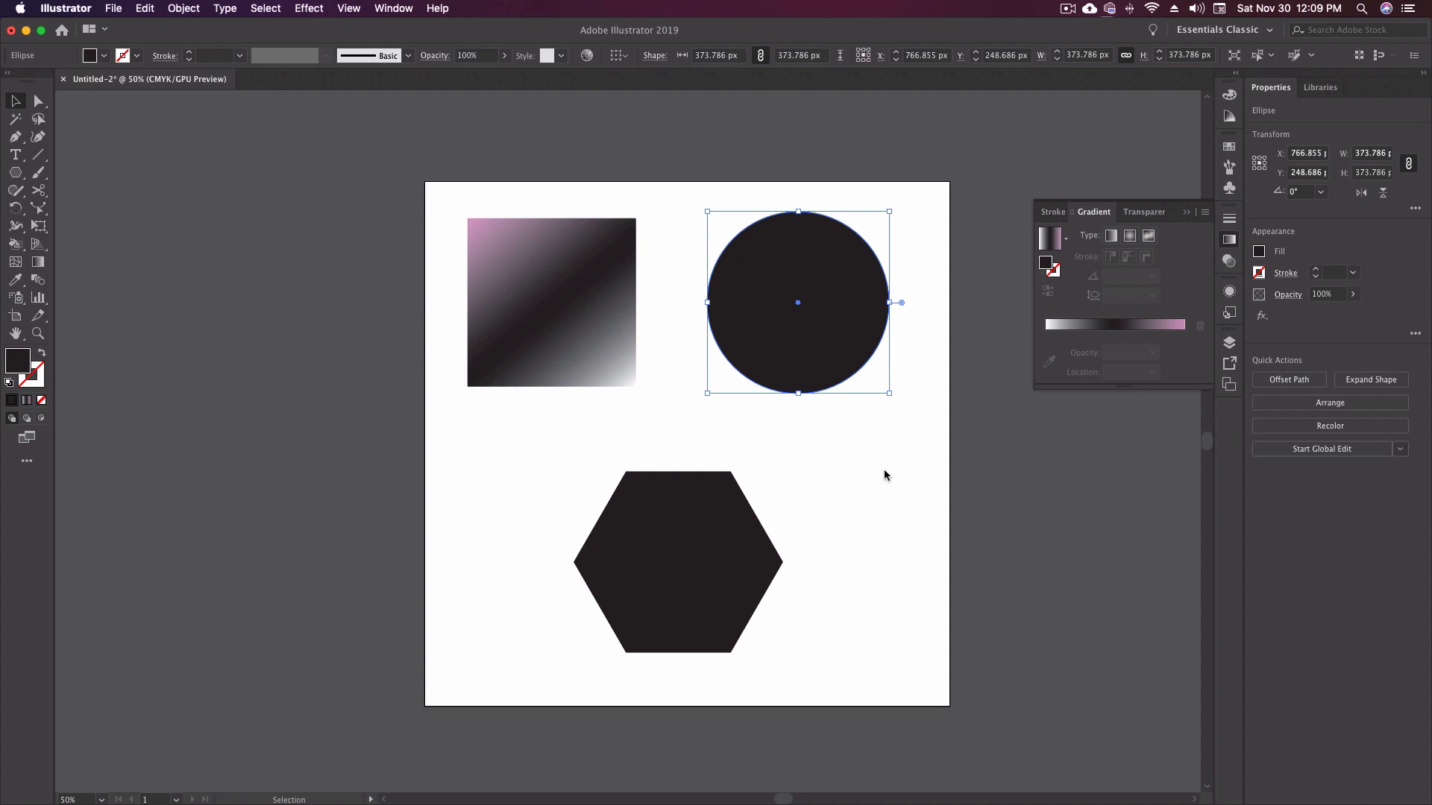
mouse_move(902, 460)
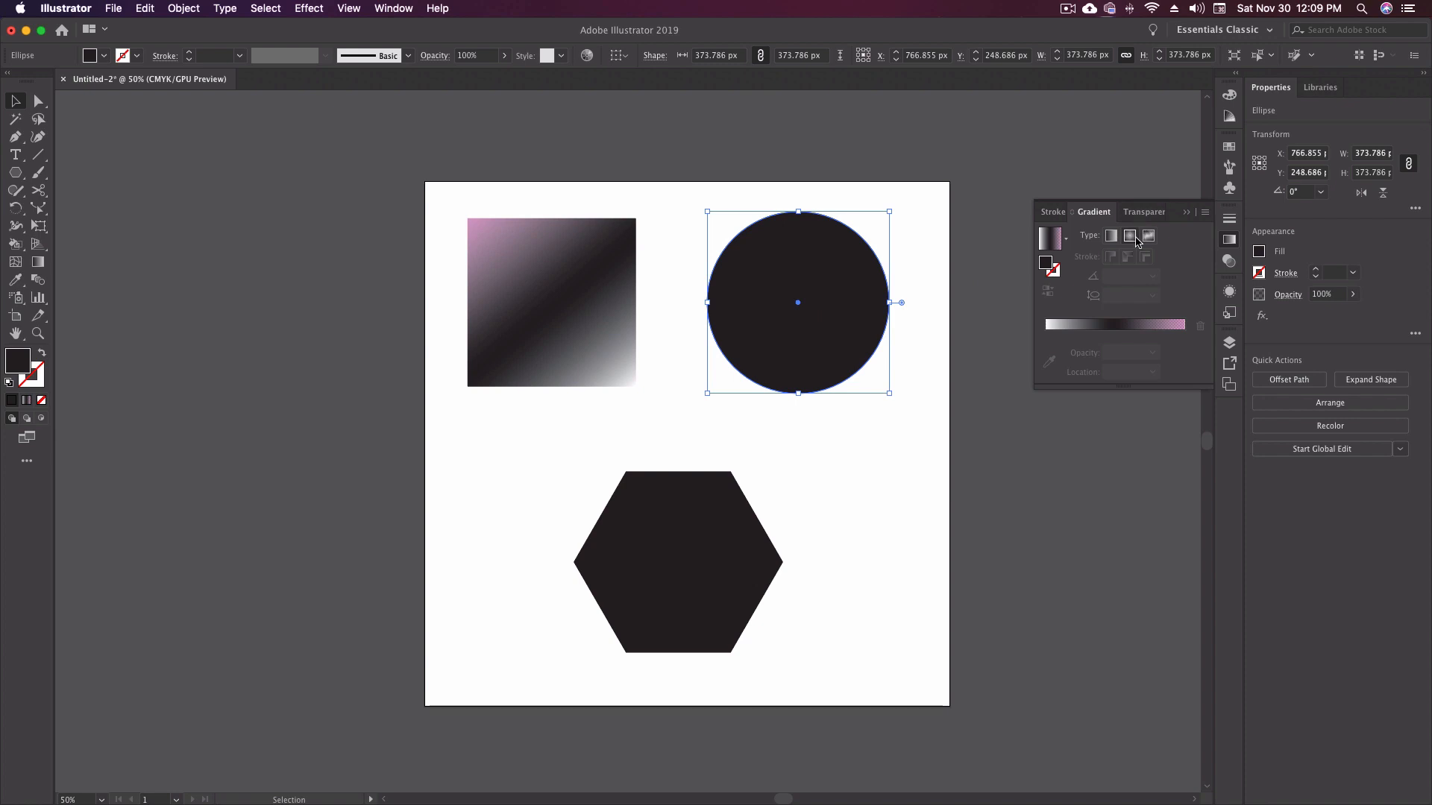
left_click(1129, 236)
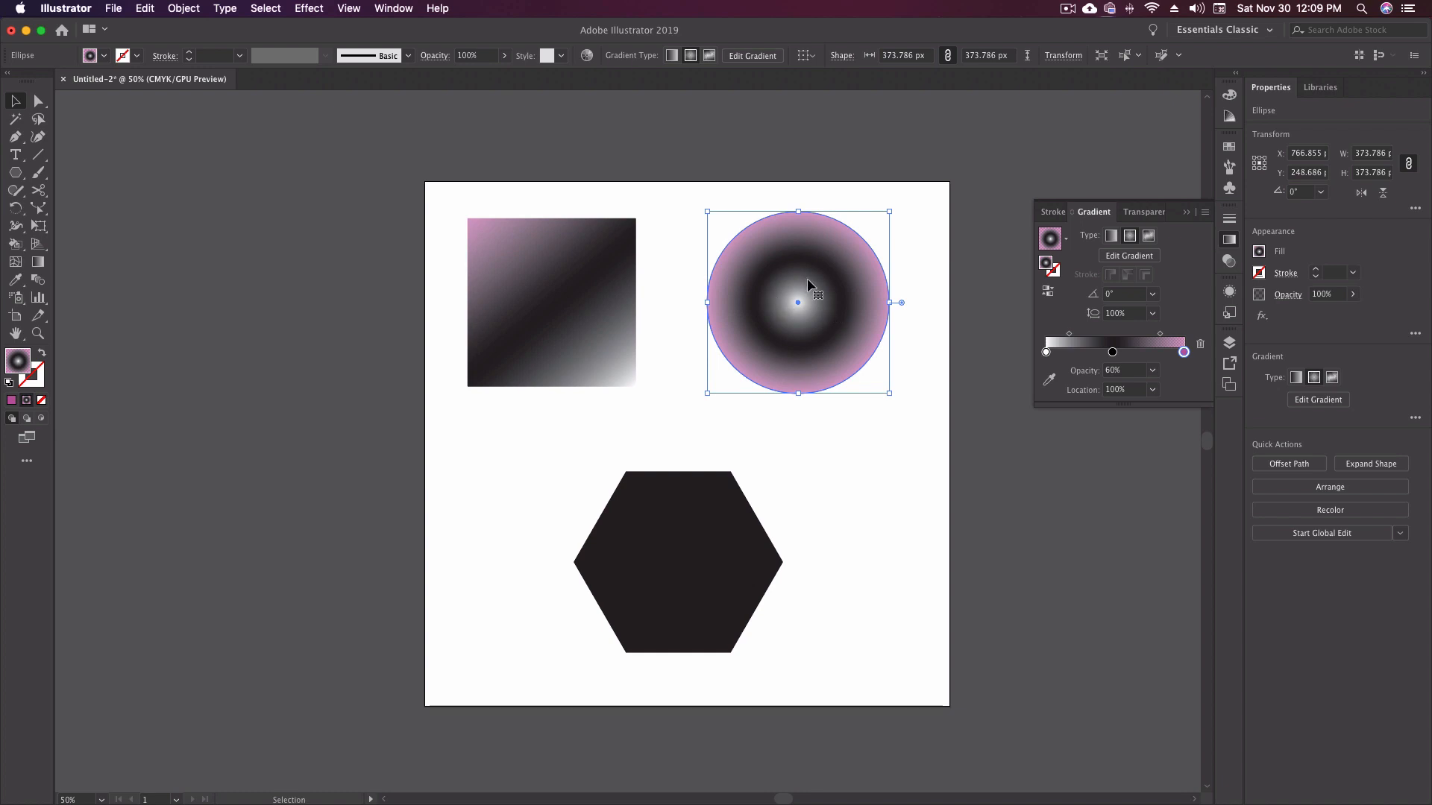
mouse_move(740, 301)
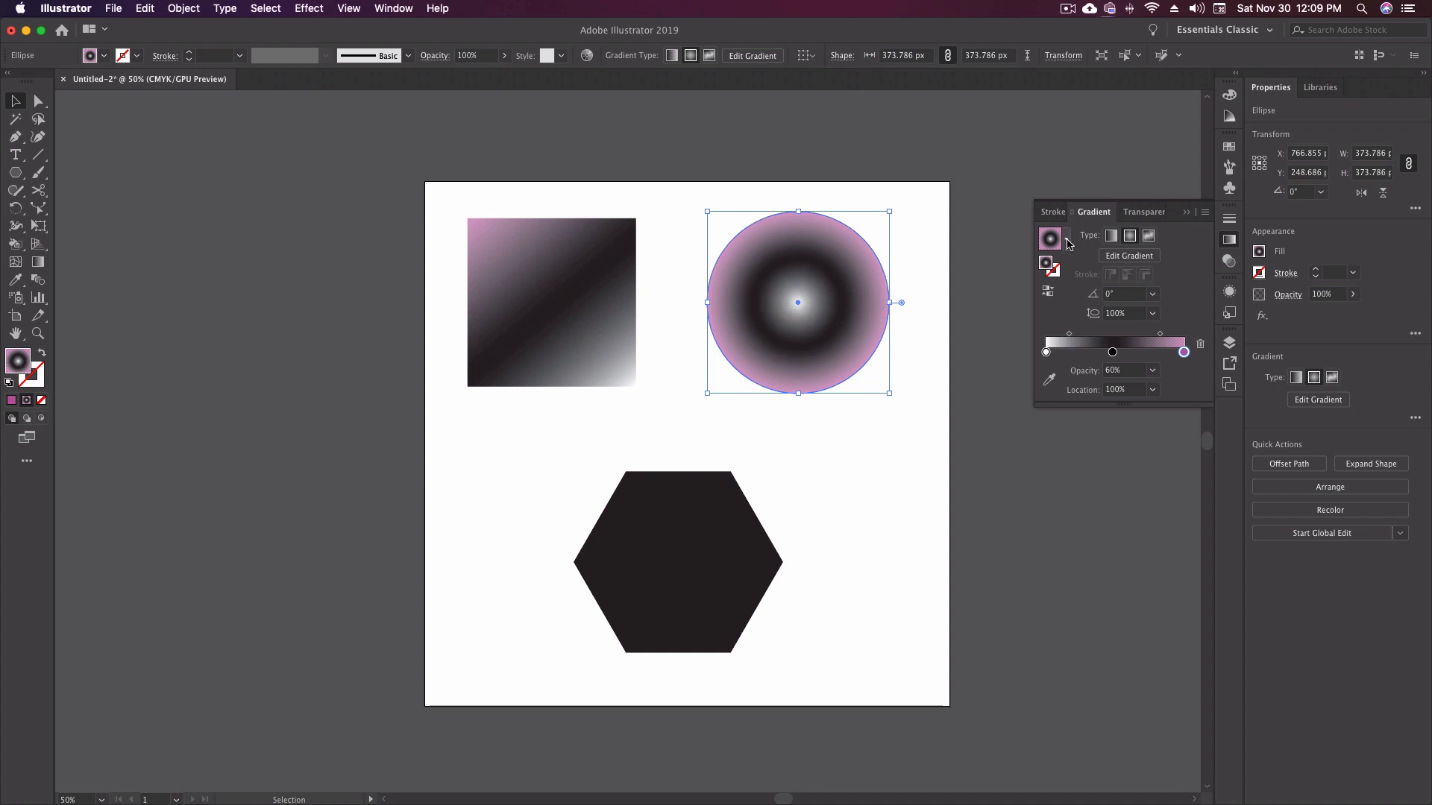
left_click(1065, 238)
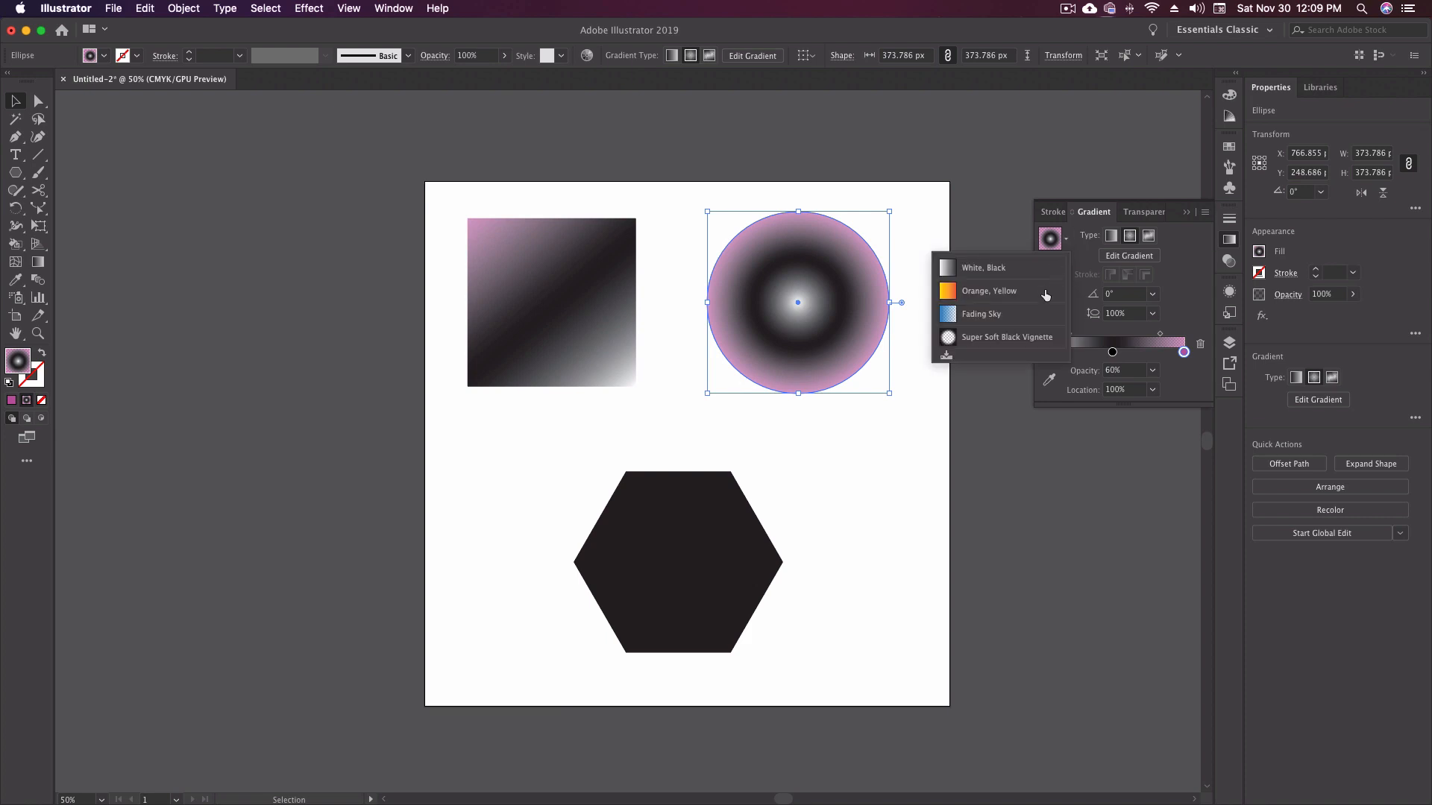
mouse_move(999, 291)
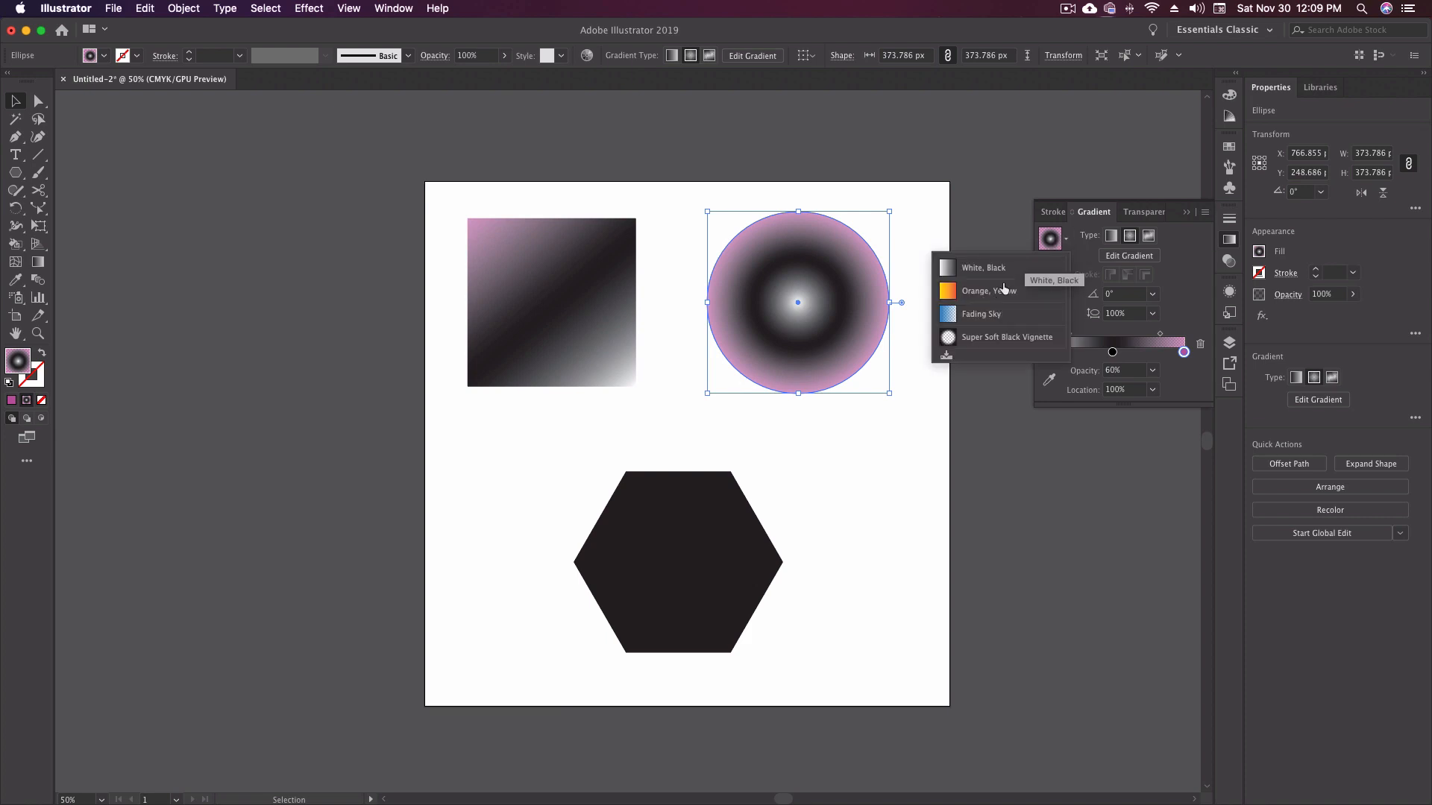
left_click(977, 291)
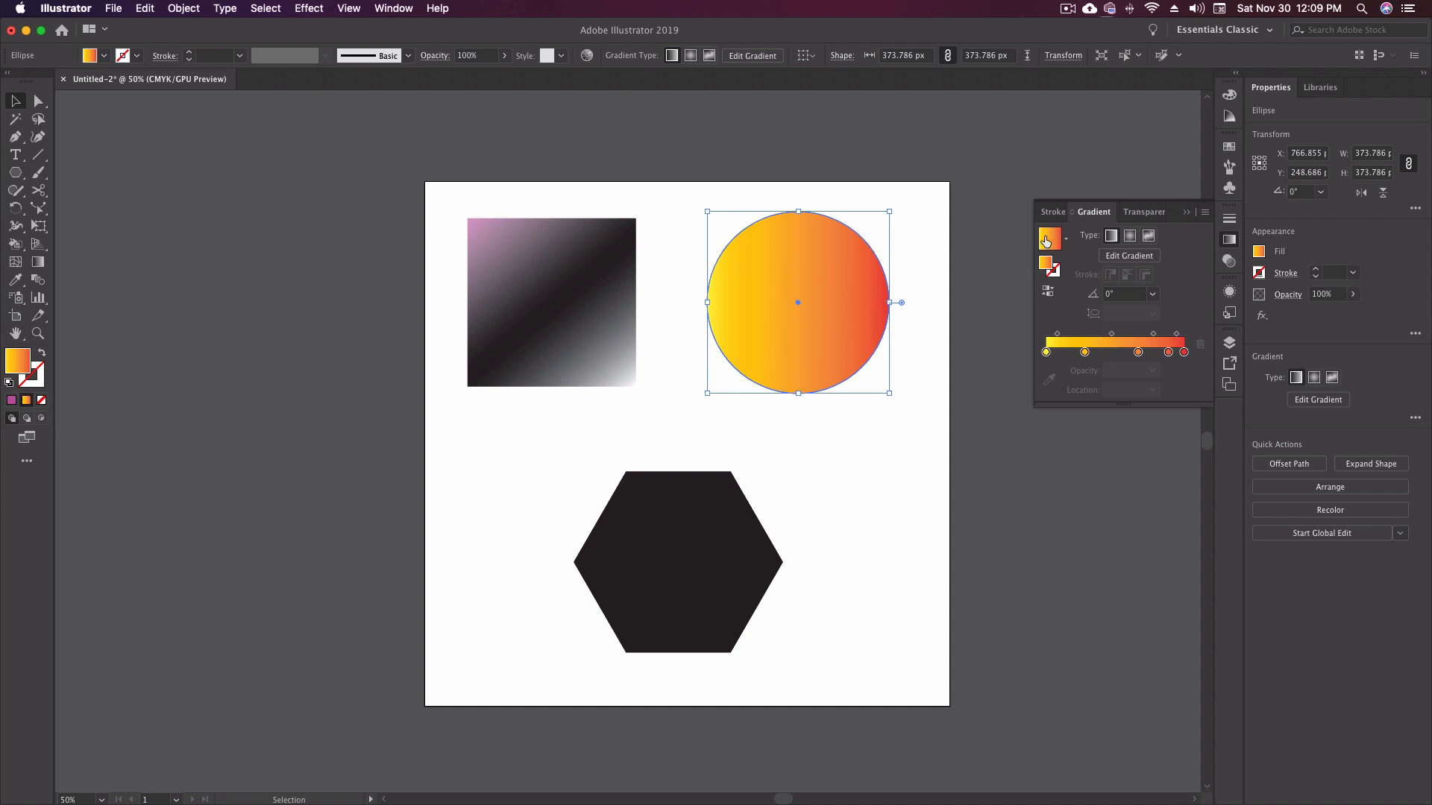
mouse_move(1112, 236)
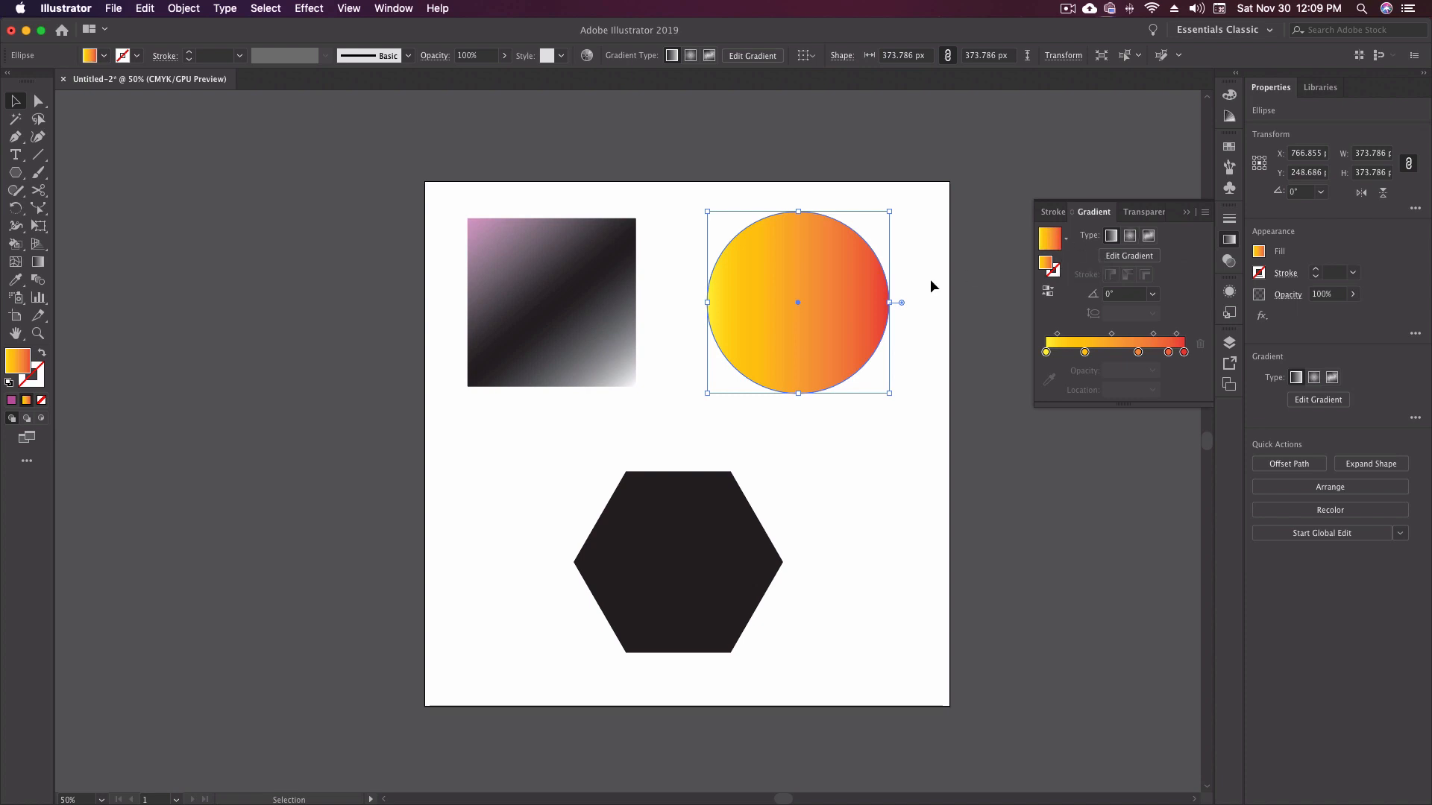
Step: Make the circle's gradient radial and reverse it so yellow glows from the centre
left_click(1129, 235)
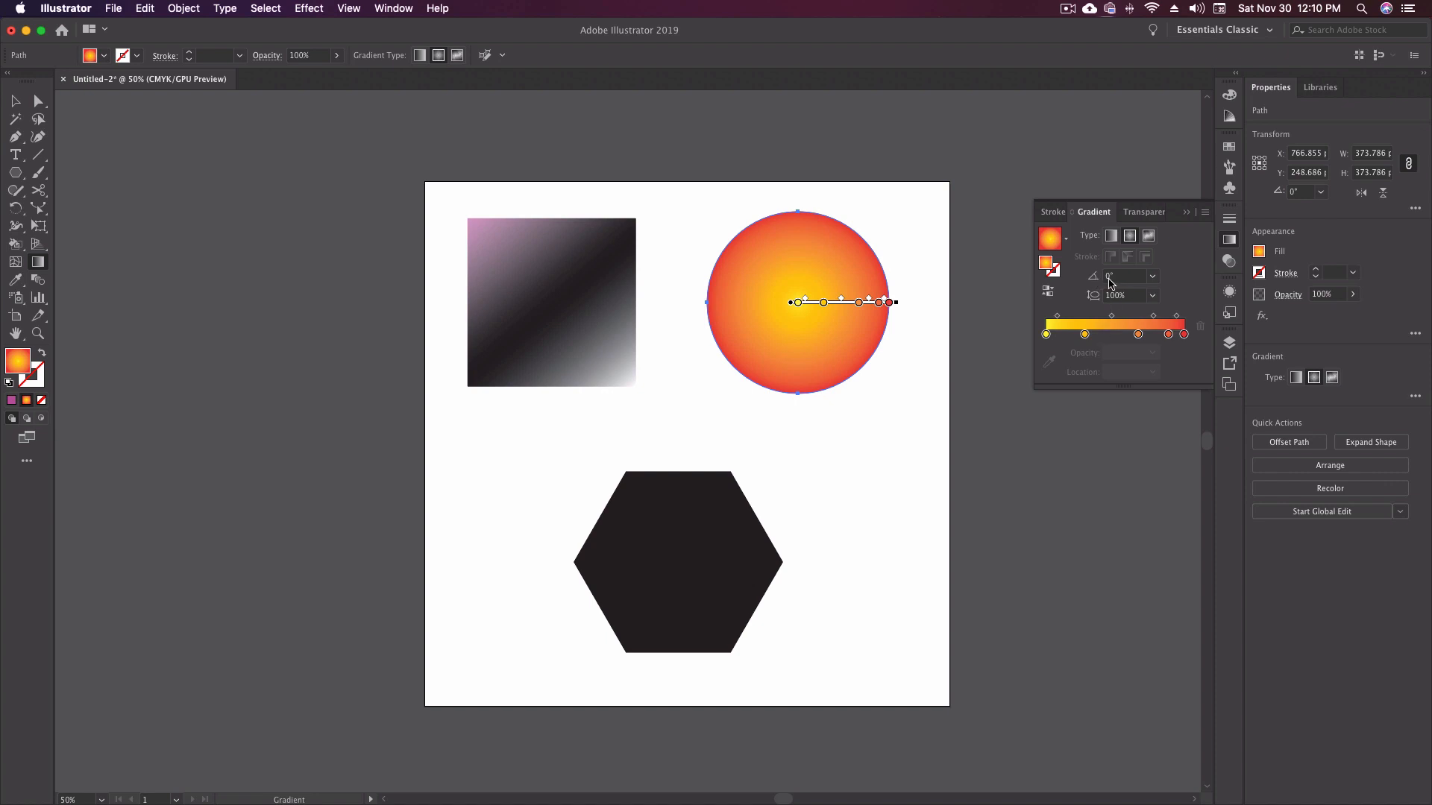
mouse_move(1049, 293)
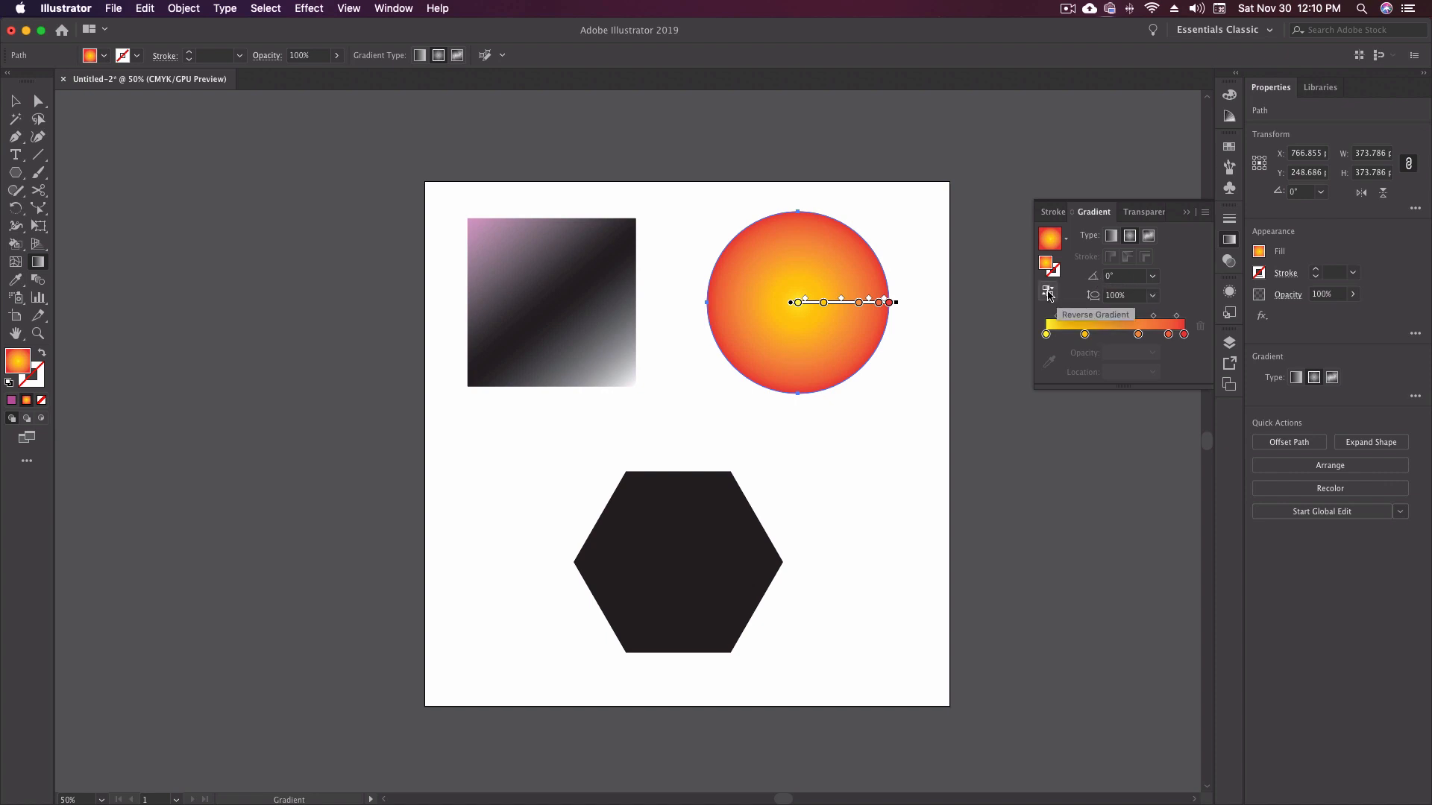
left_click(1049, 291)
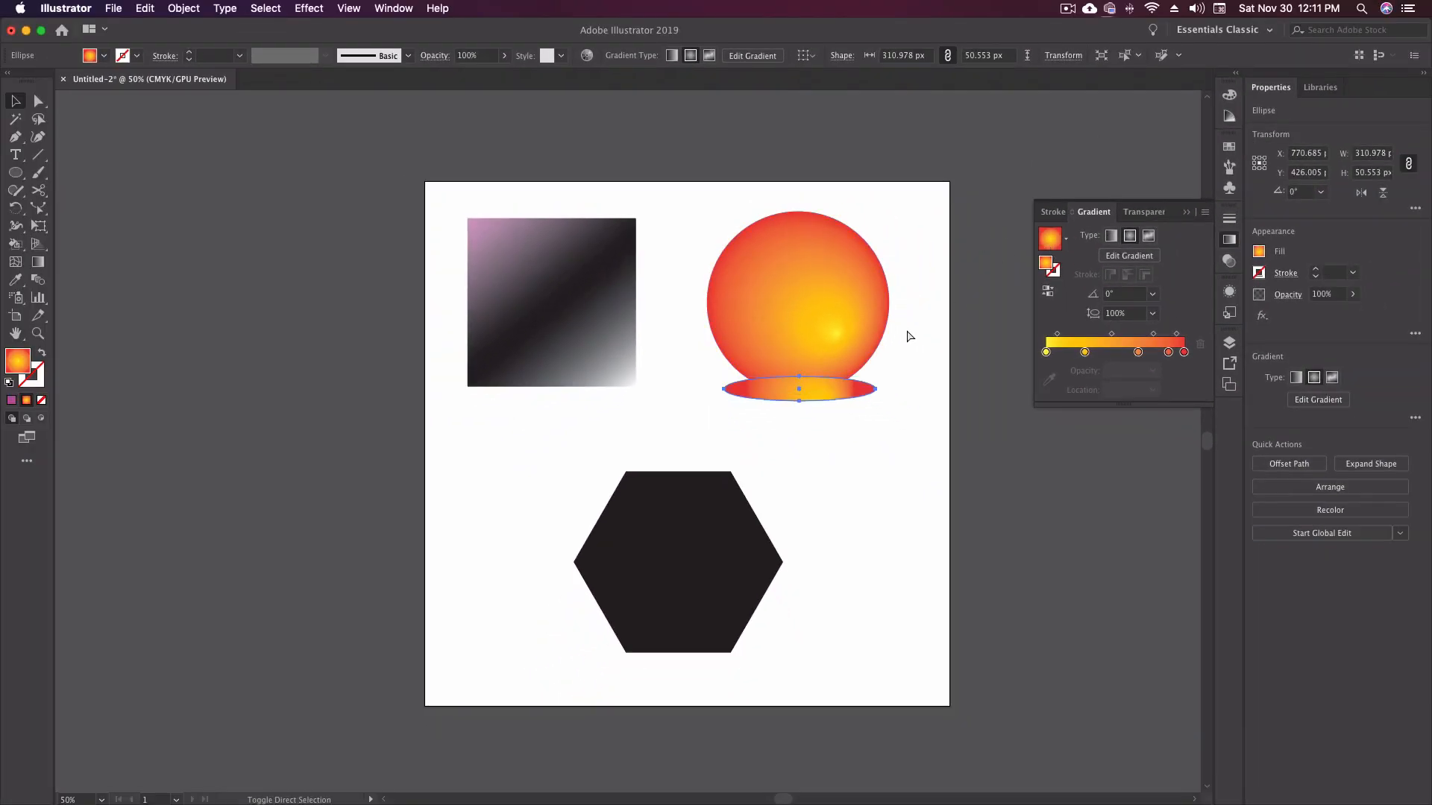
Step: Give the shadow ellipse a white-to-black gradient at an angled preset and 20% opacity
left_click(907, 429)
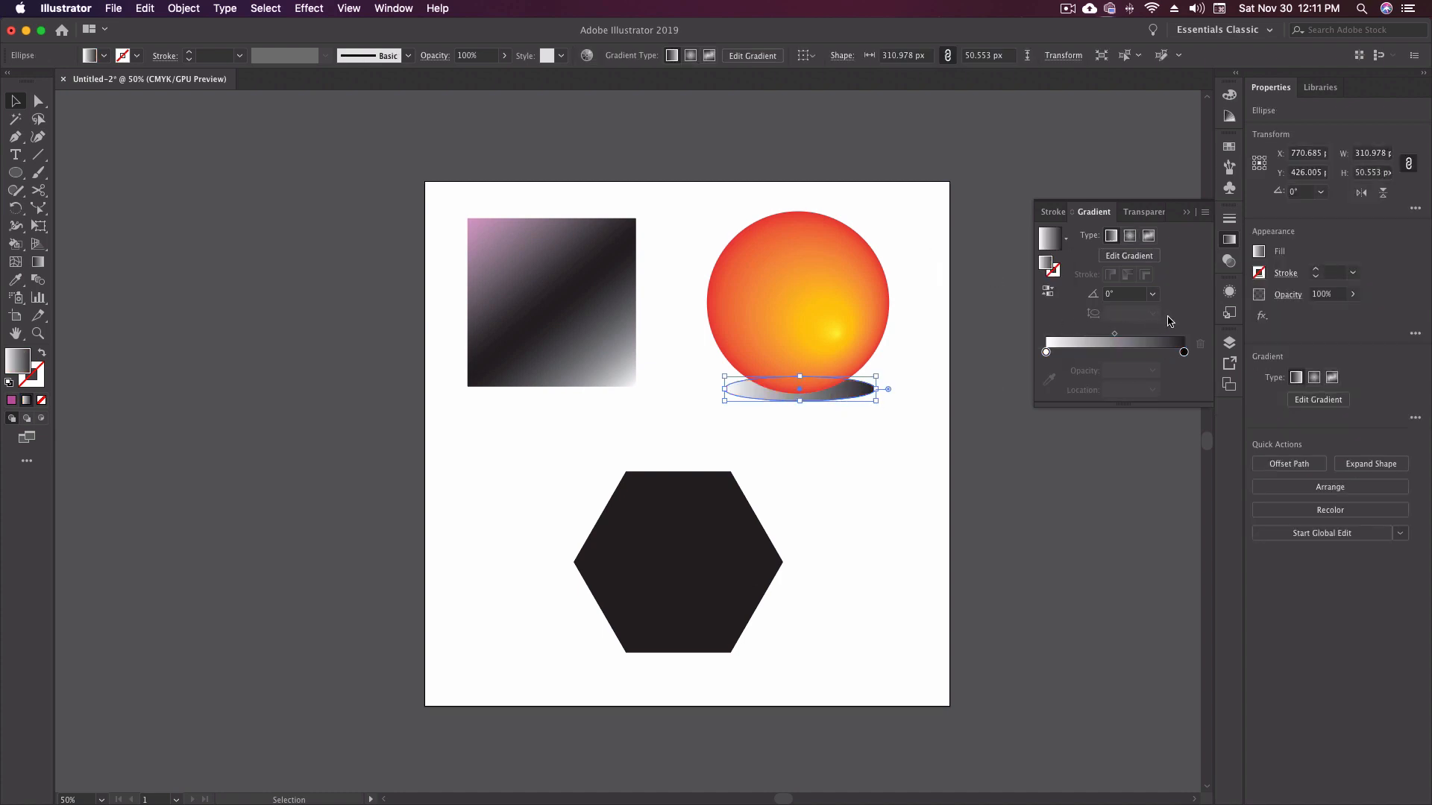
mouse_move(1139, 294)
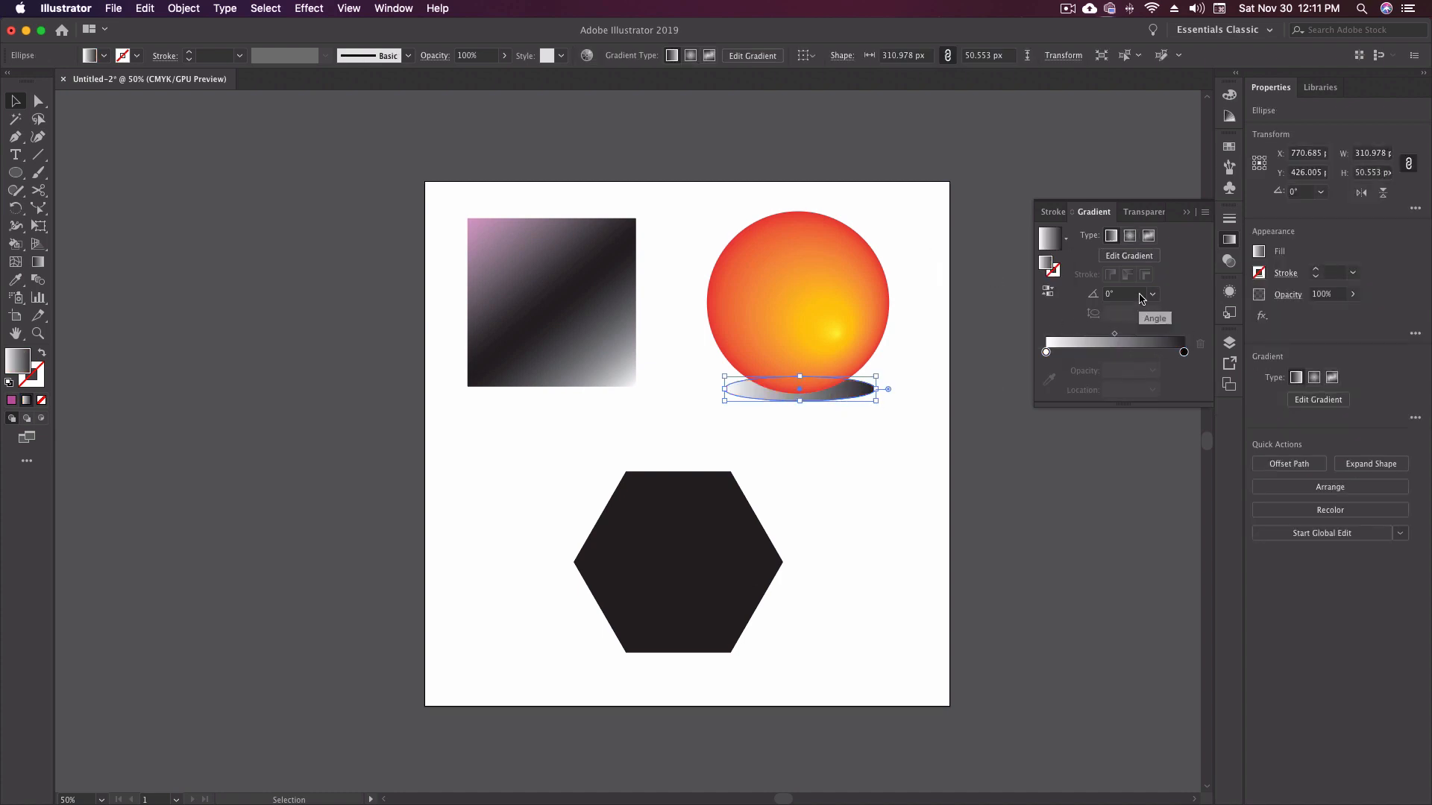
left_click(1150, 294)
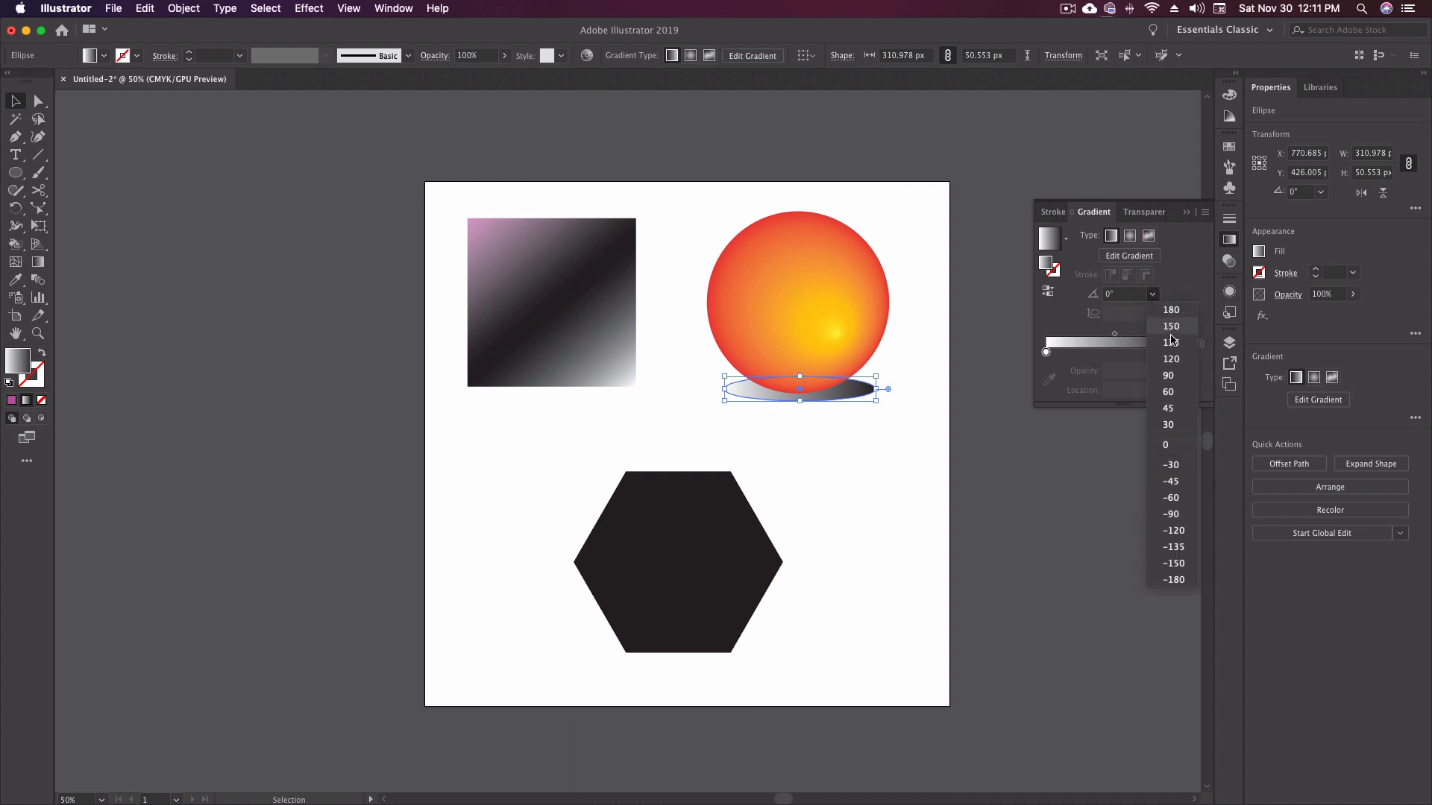
left_click(1173, 343)
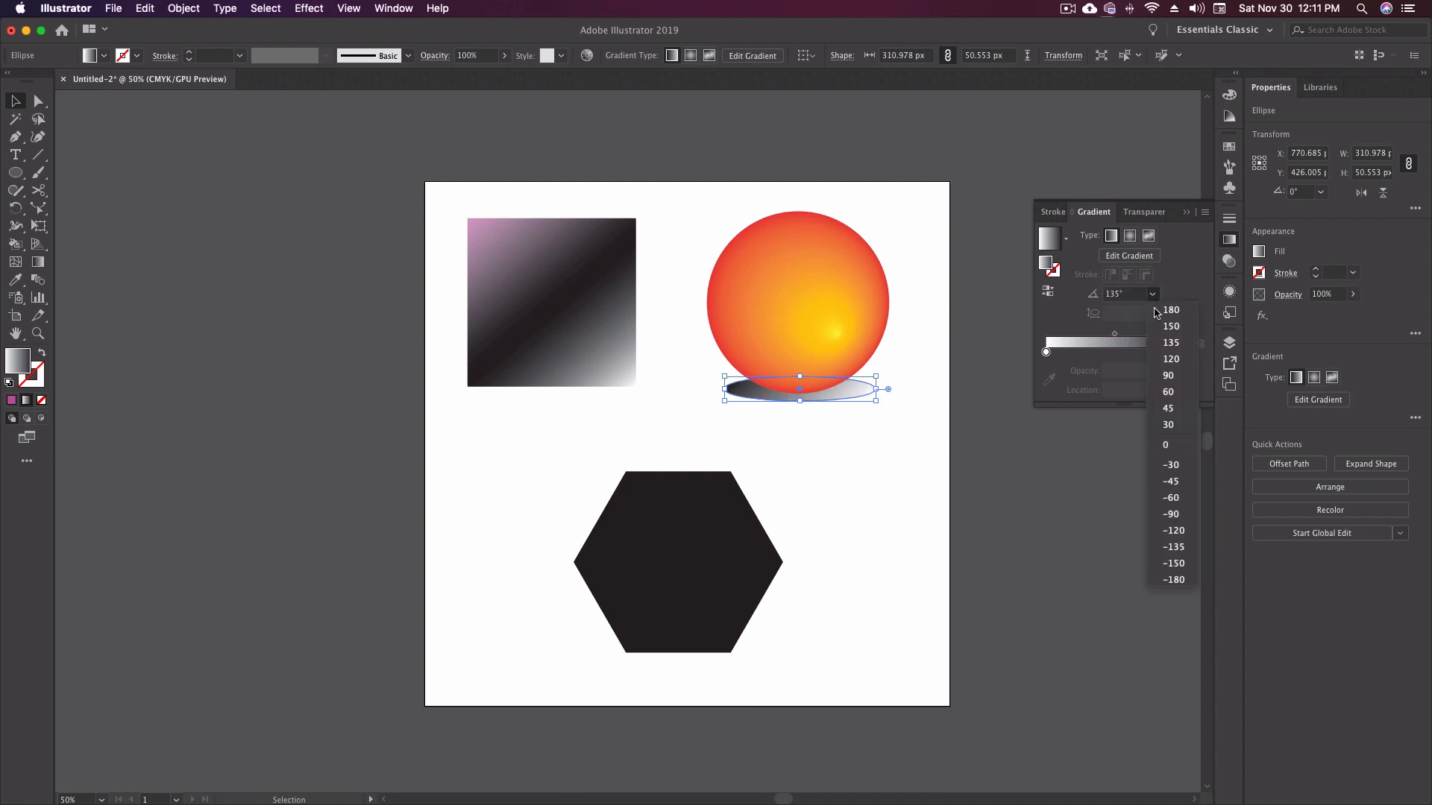
left_click(1167, 390)
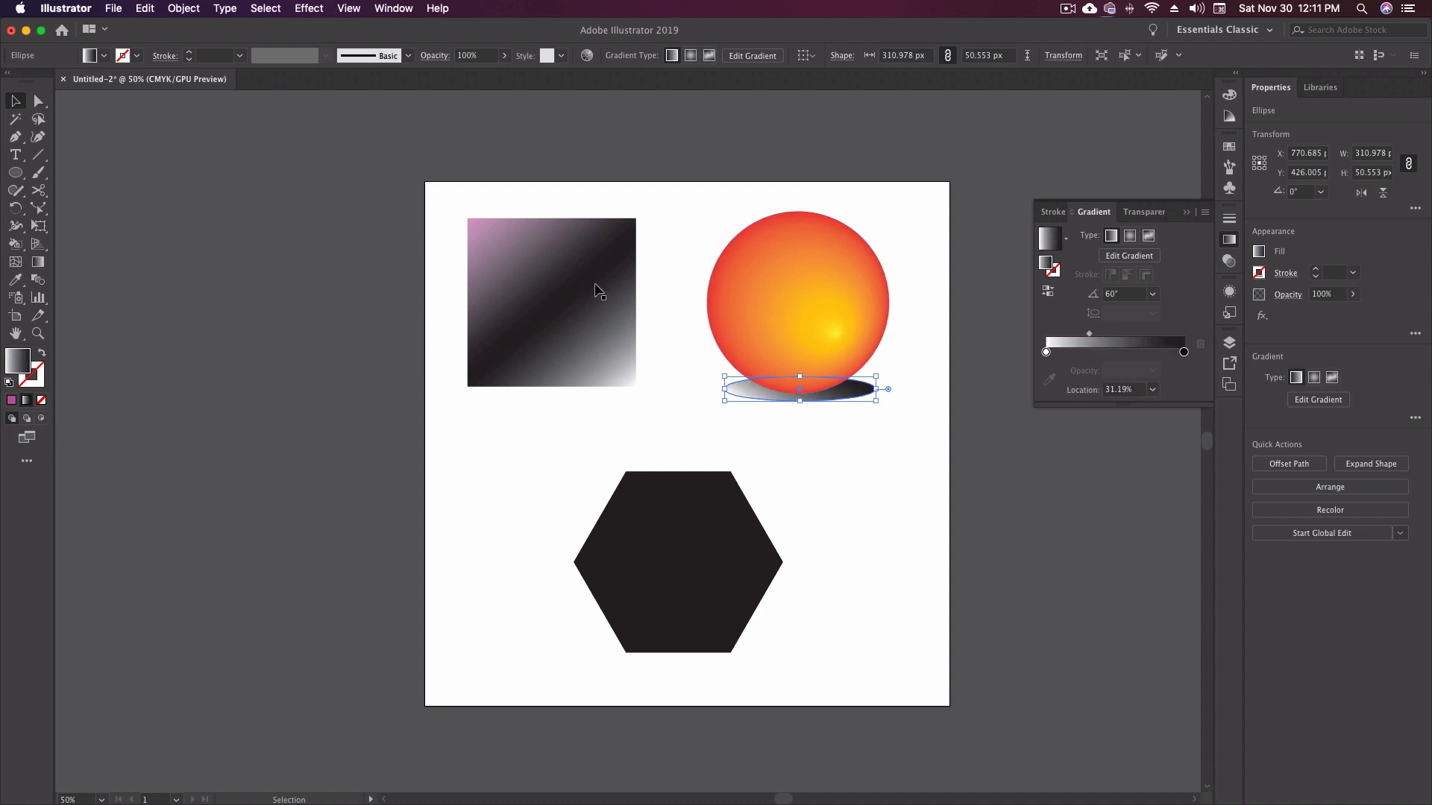
left_click(472, 55)
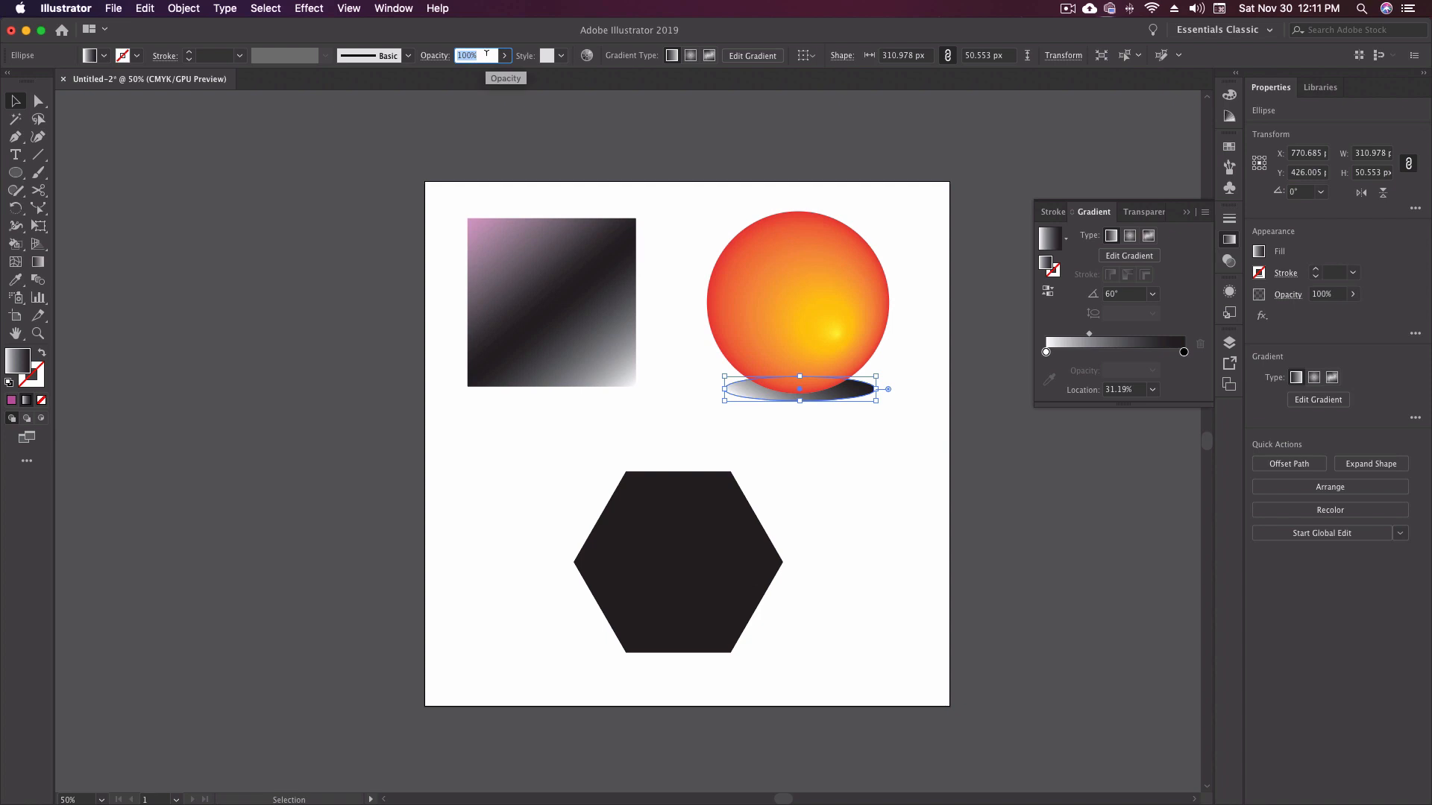
type("20")
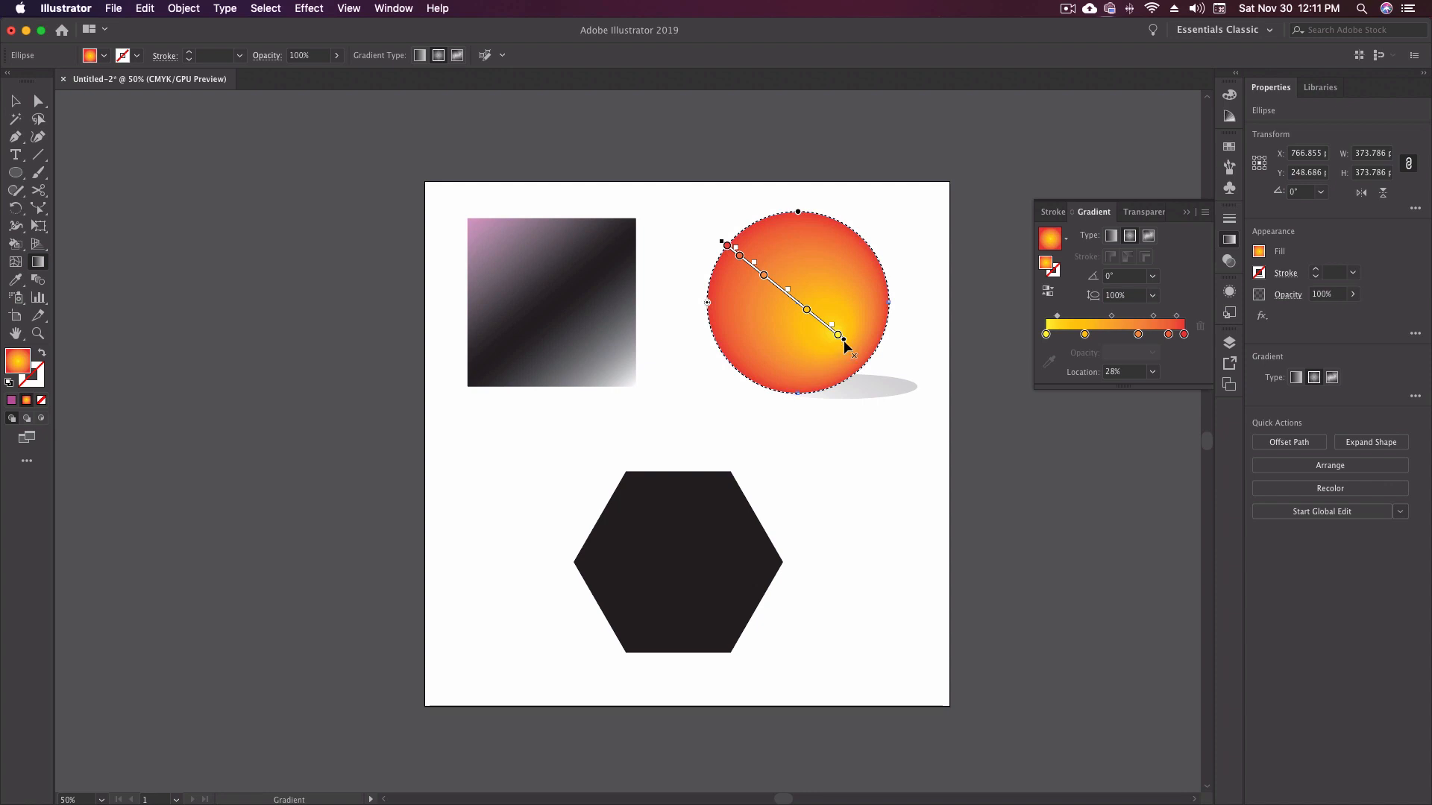
Step: Drag the circle's gradient so yellow sits at the upper left fading to red at the lower right
left_click_drag(722, 243, 859, 370)
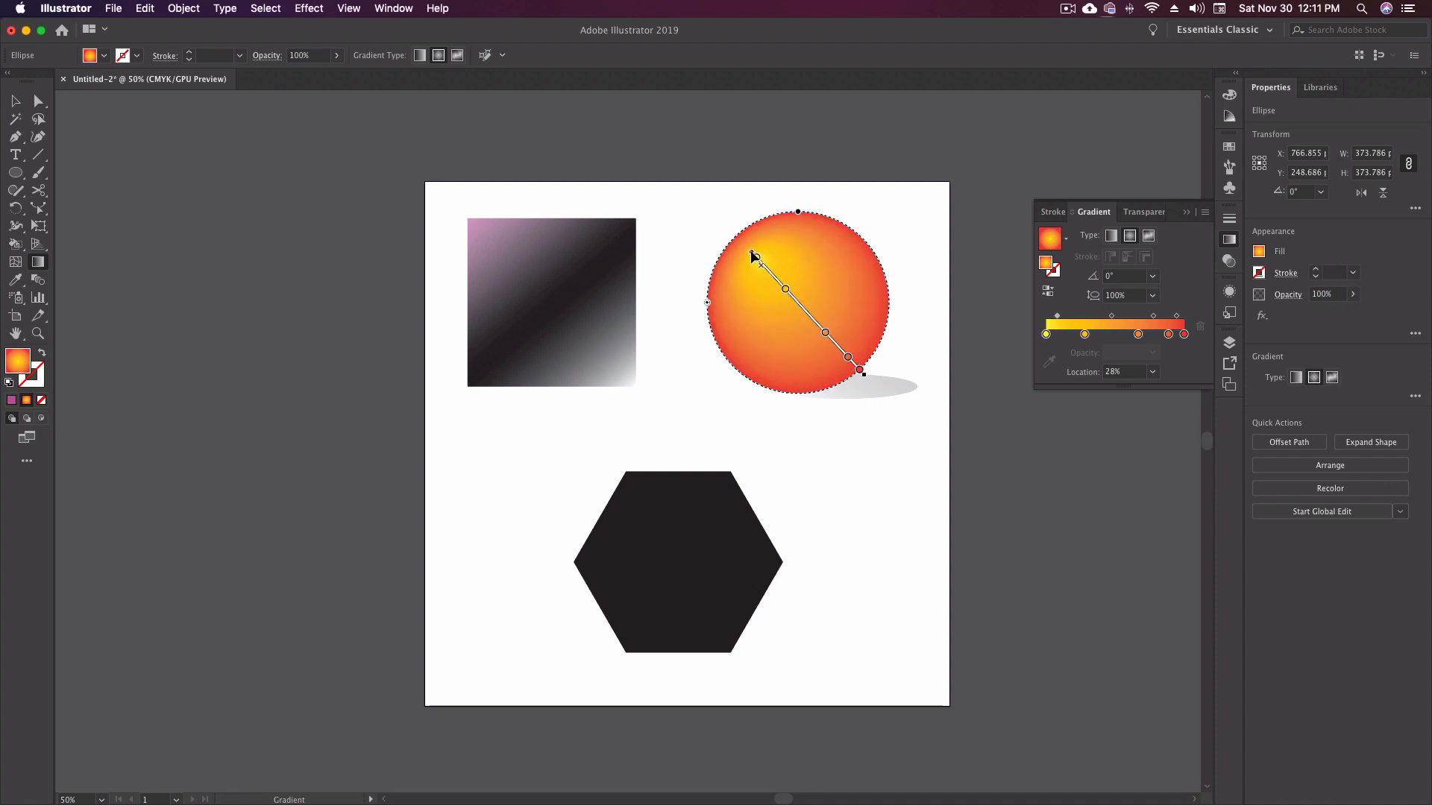
left_click_drag(753, 254, 729, 241)
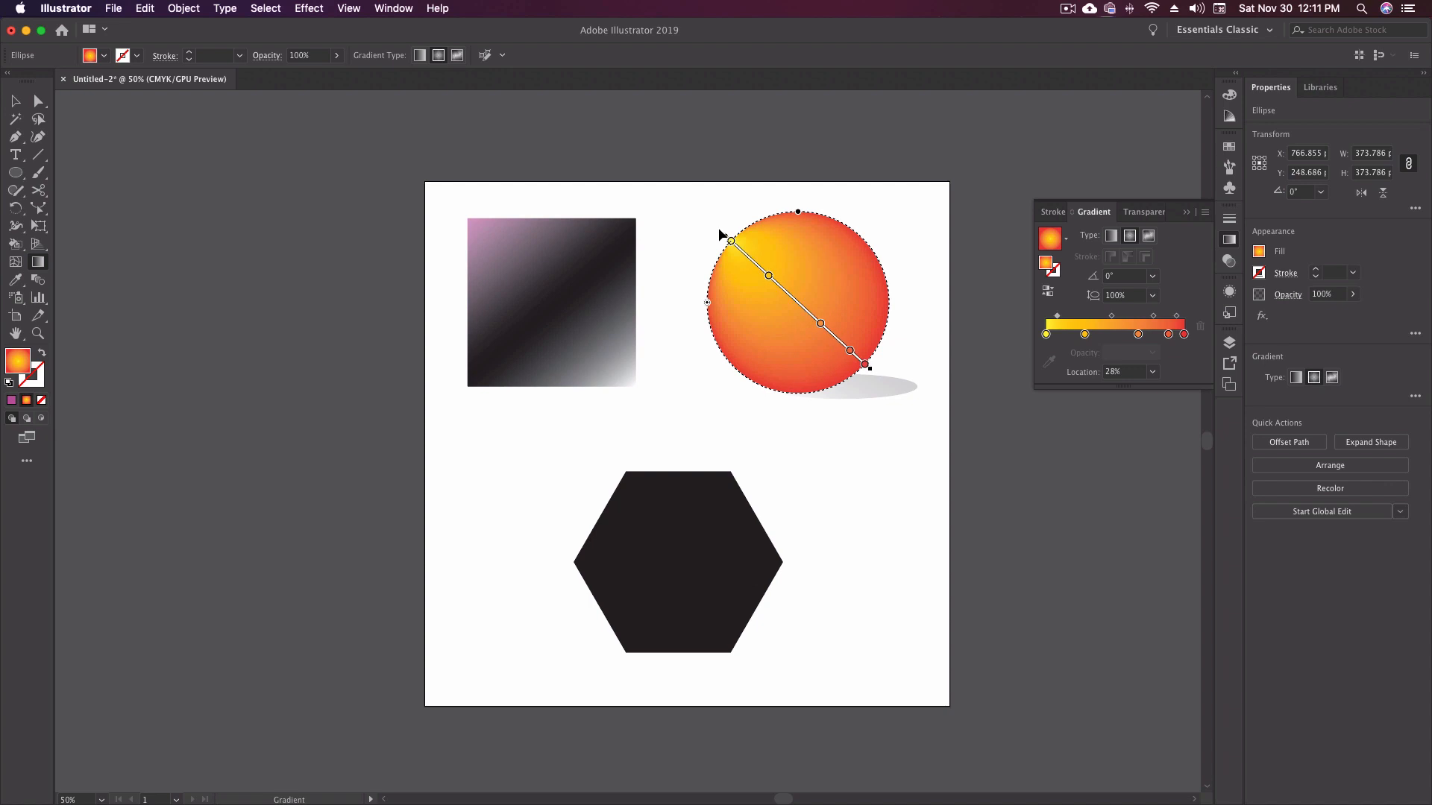
left_click(946, 465)
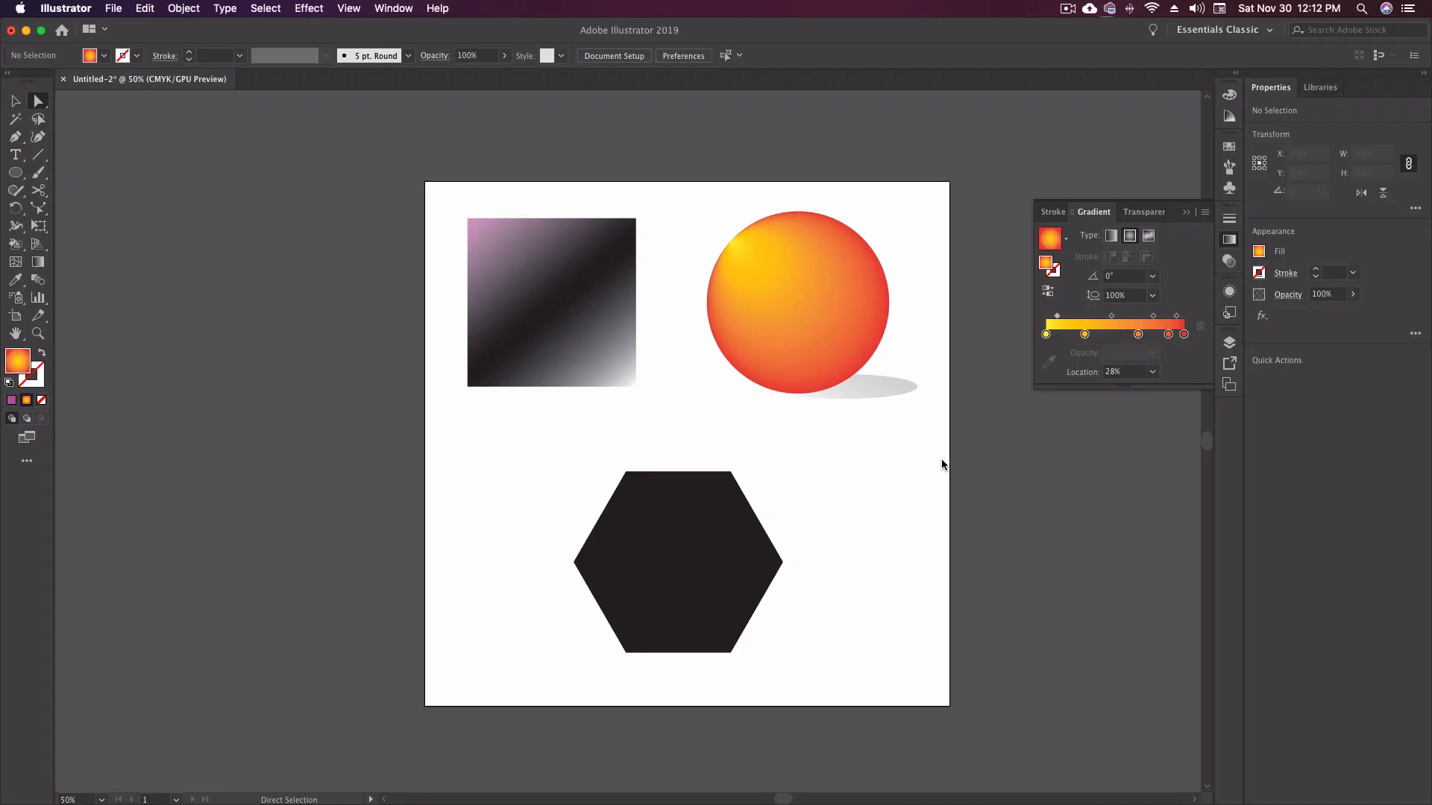
mouse_move(901, 465)
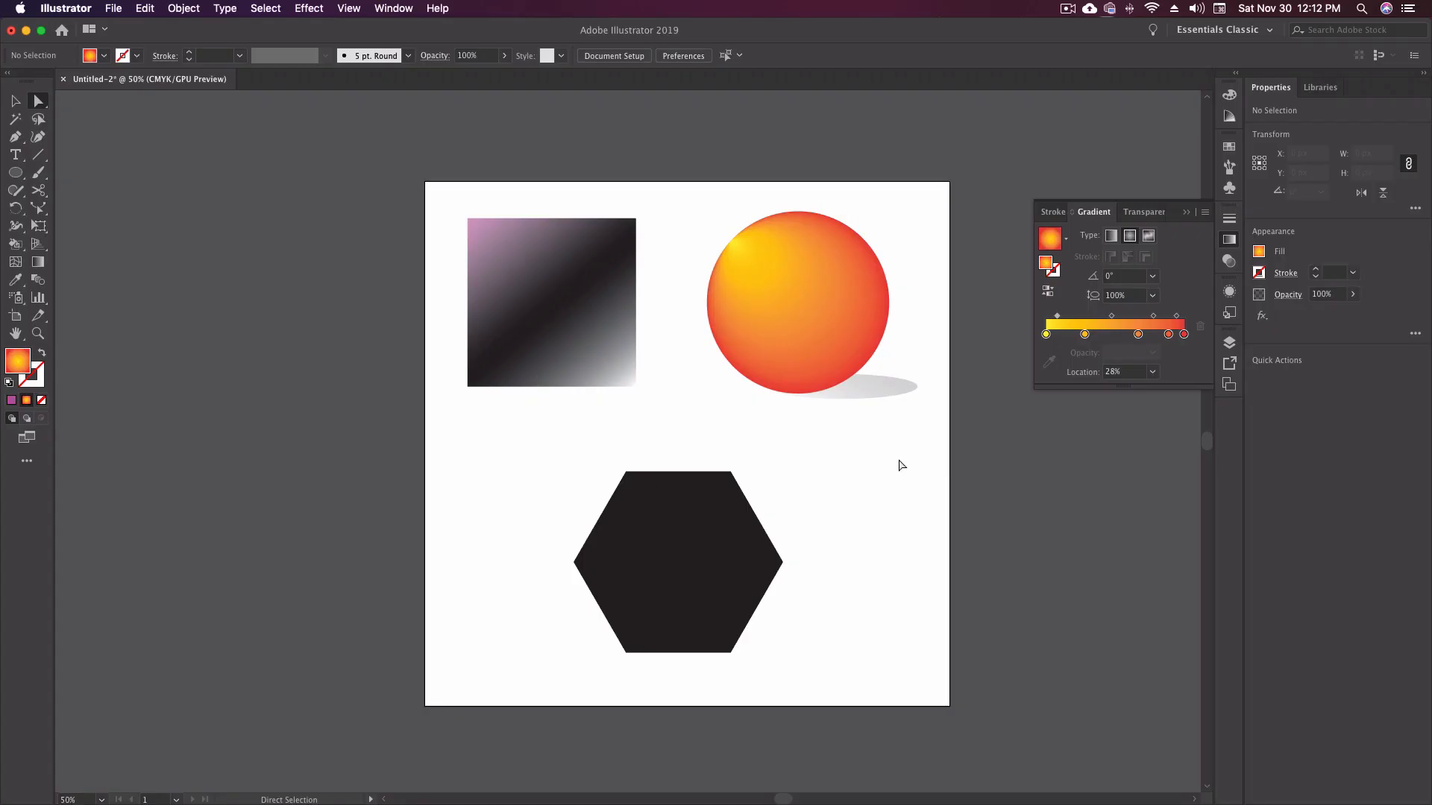
mouse_move(576, 451)
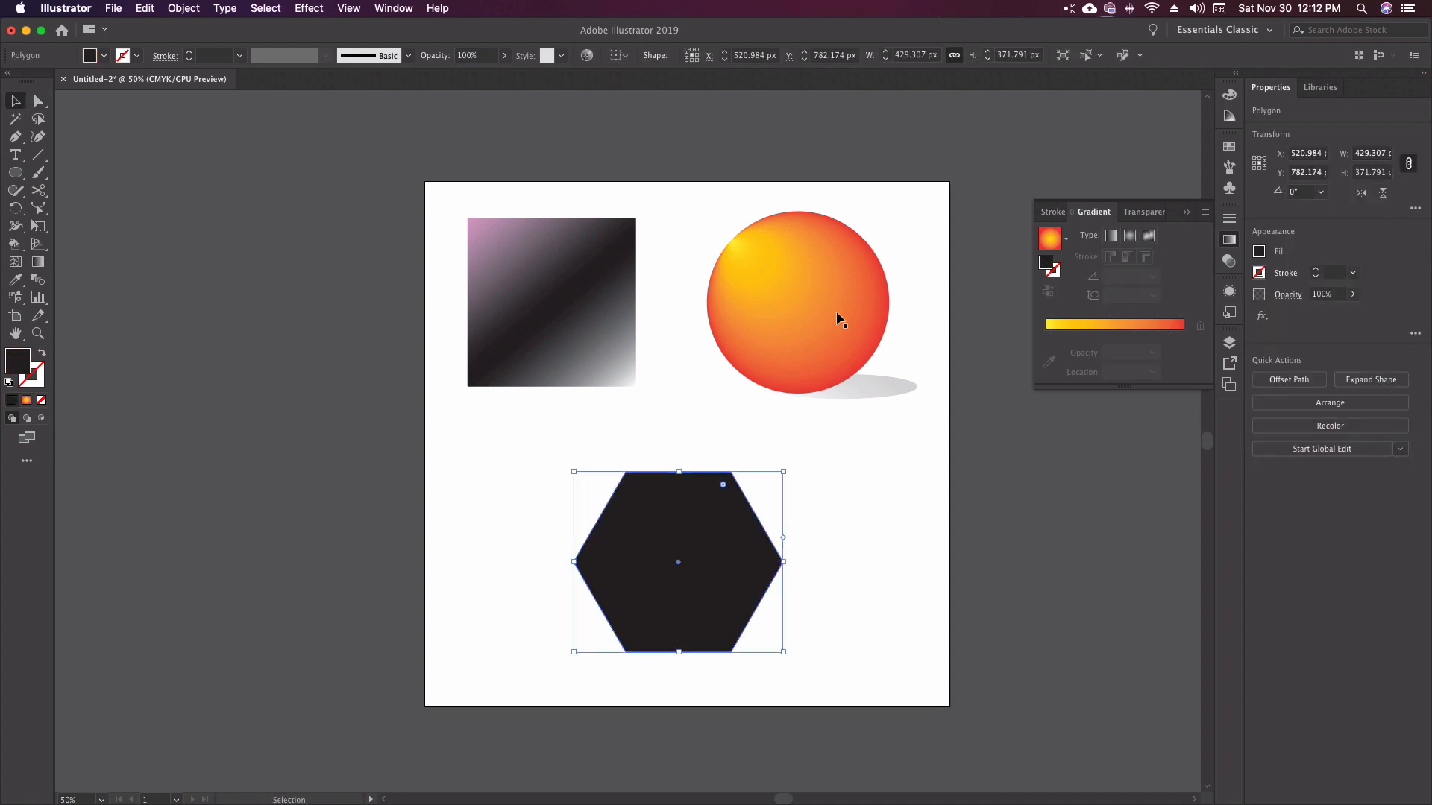
mouse_move(652, 552)
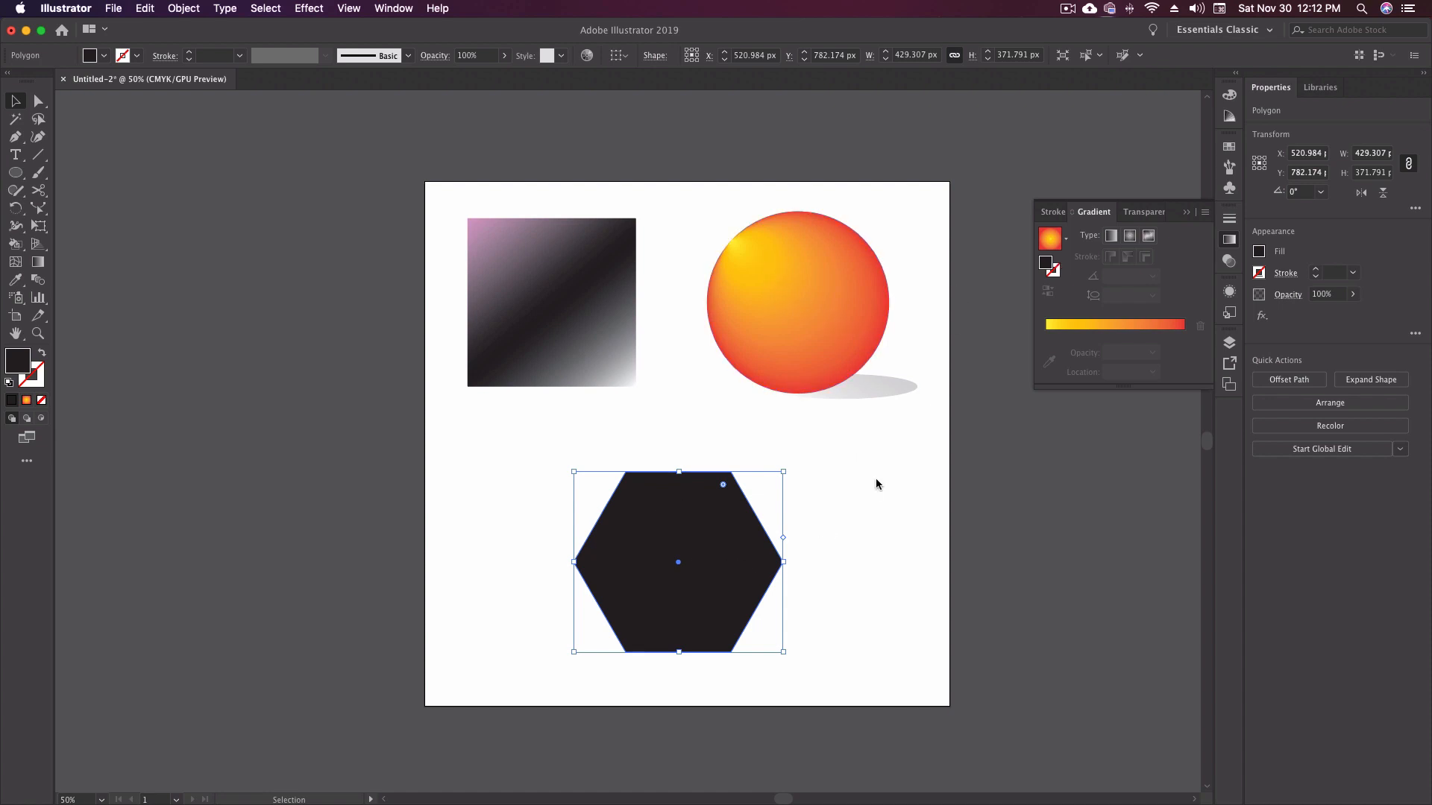
mouse_move(1149, 236)
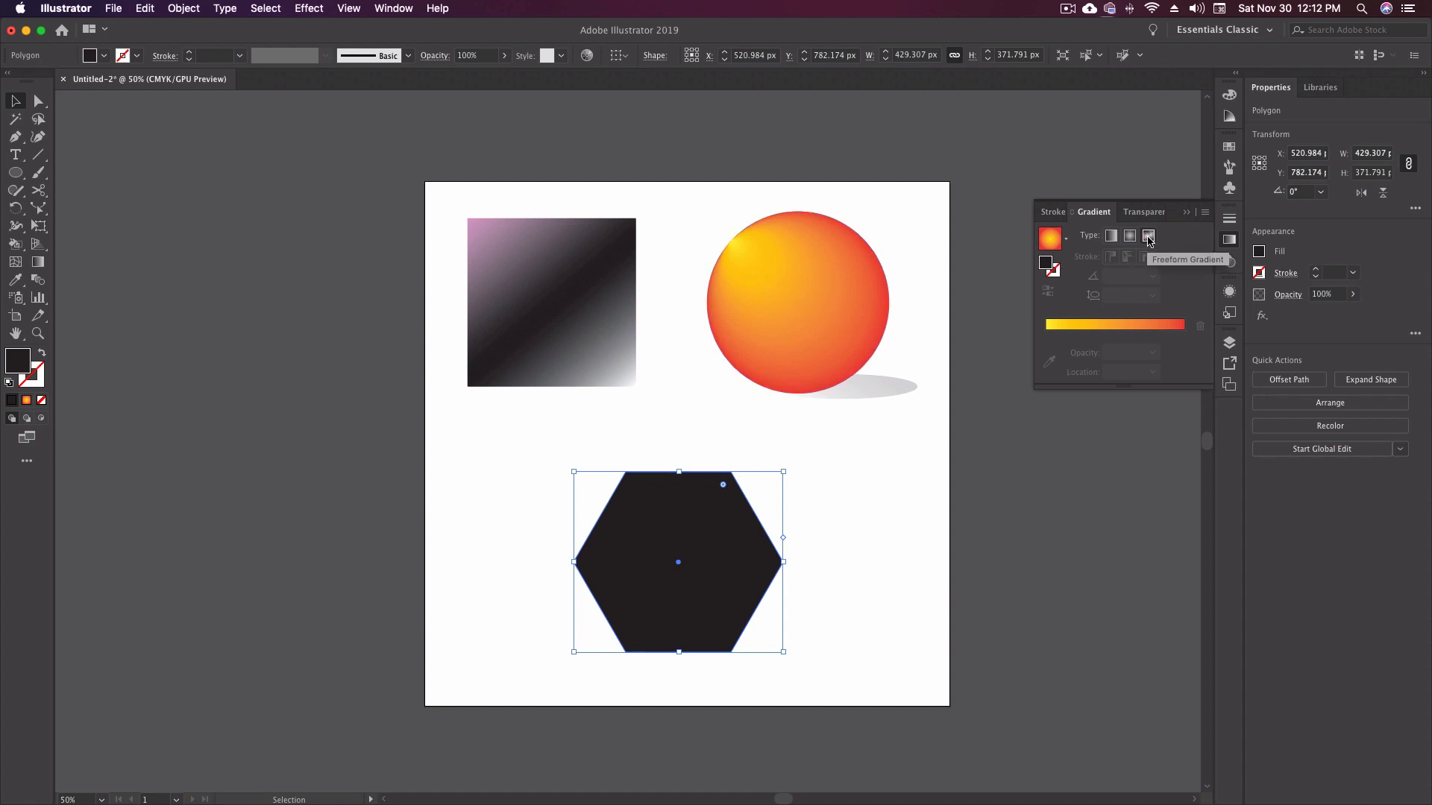
Step: Apply a Freeform gradient to the hexagon and move a white colour point toward its centre with wider spread
left_click(1150, 236)
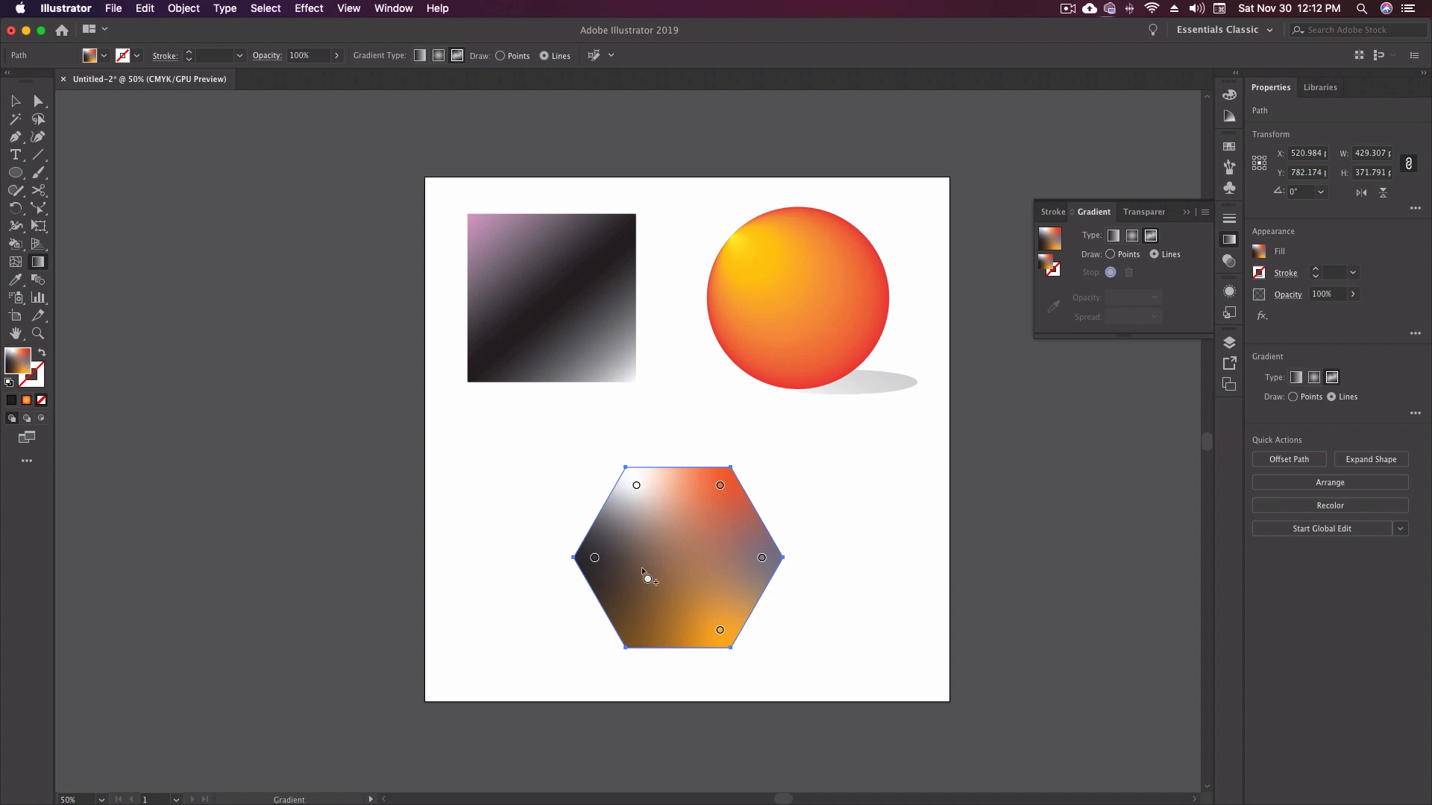
mouse_move(706, 607)
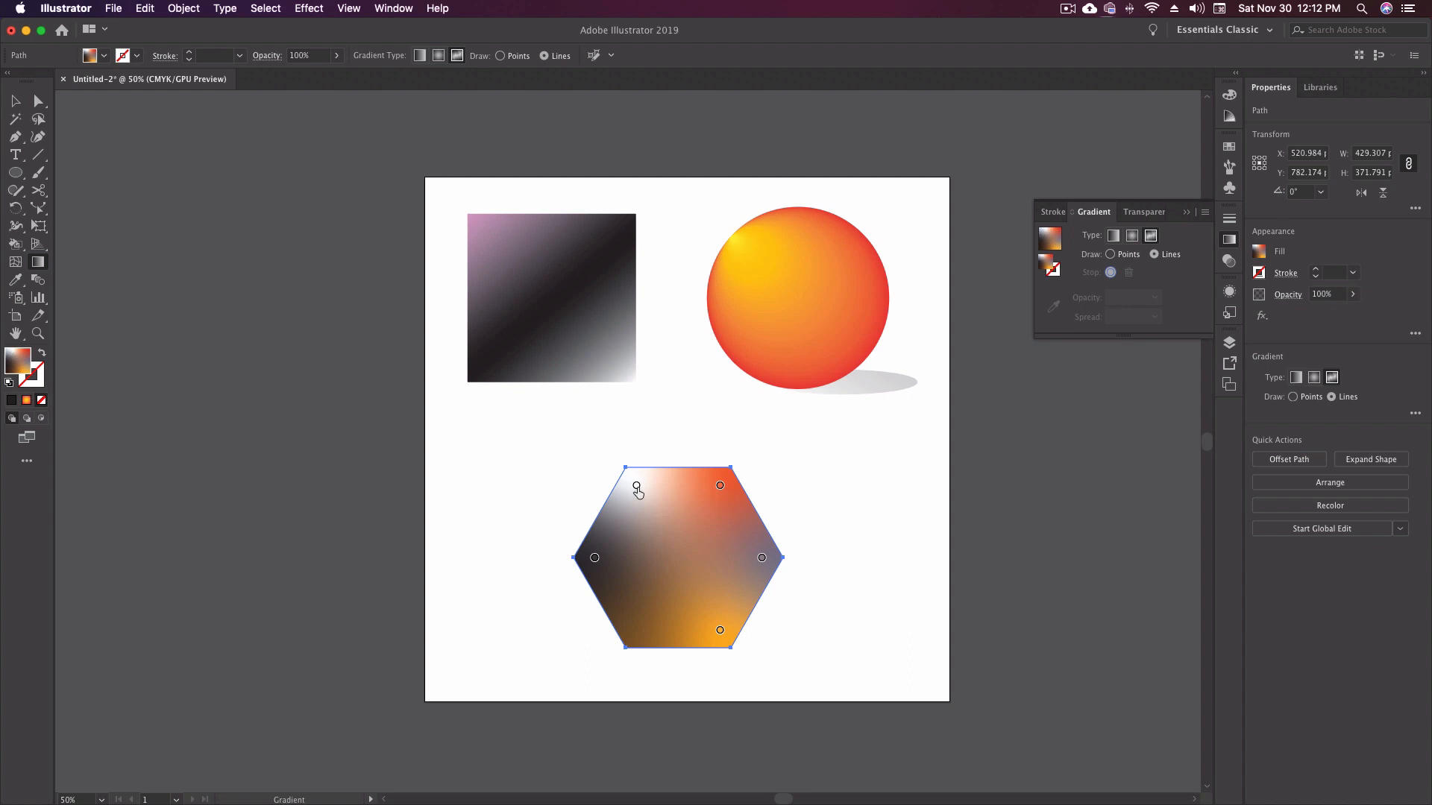
left_click(637, 485)
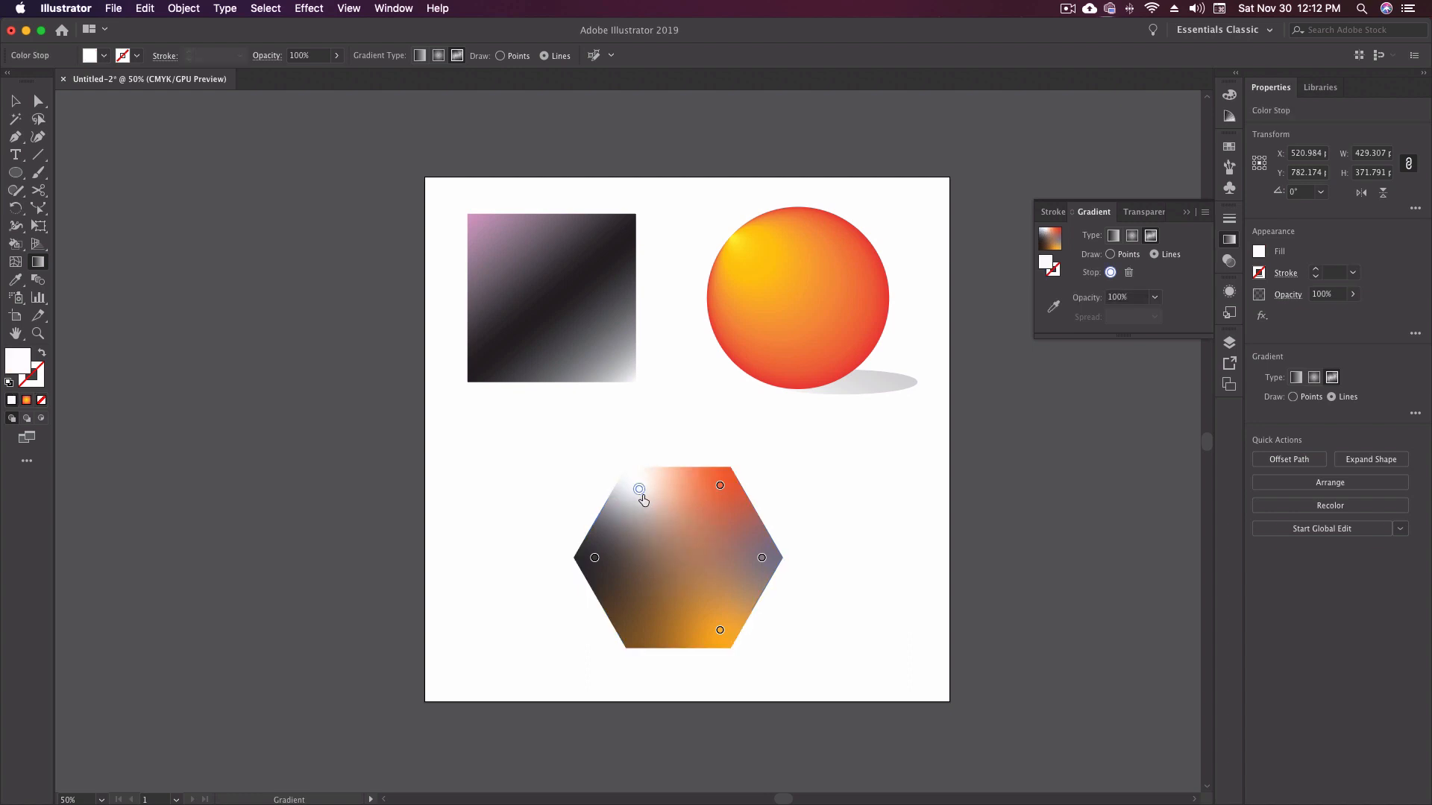
left_click_drag(639, 494, 676, 547)
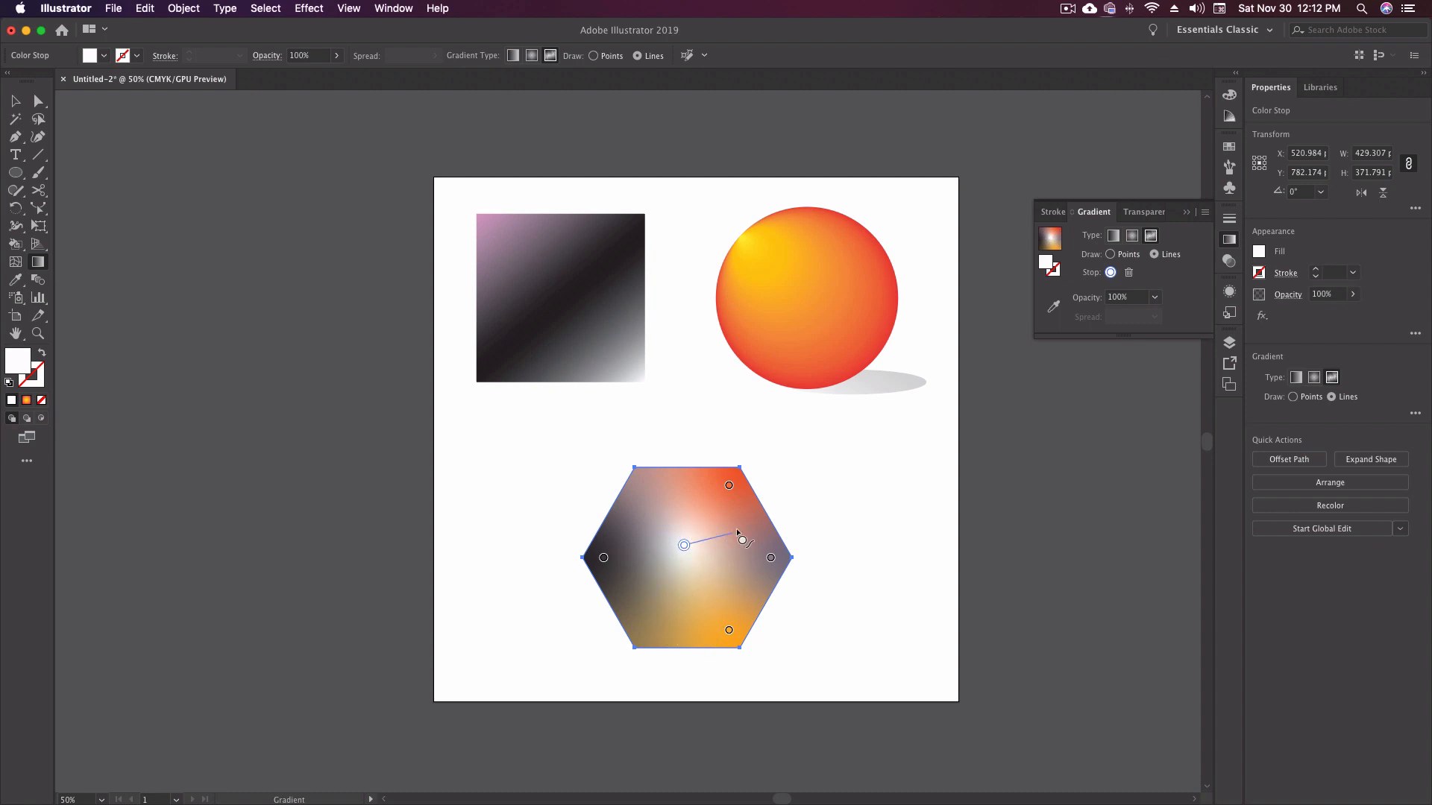
left_click_drag(740, 534, 685, 546)
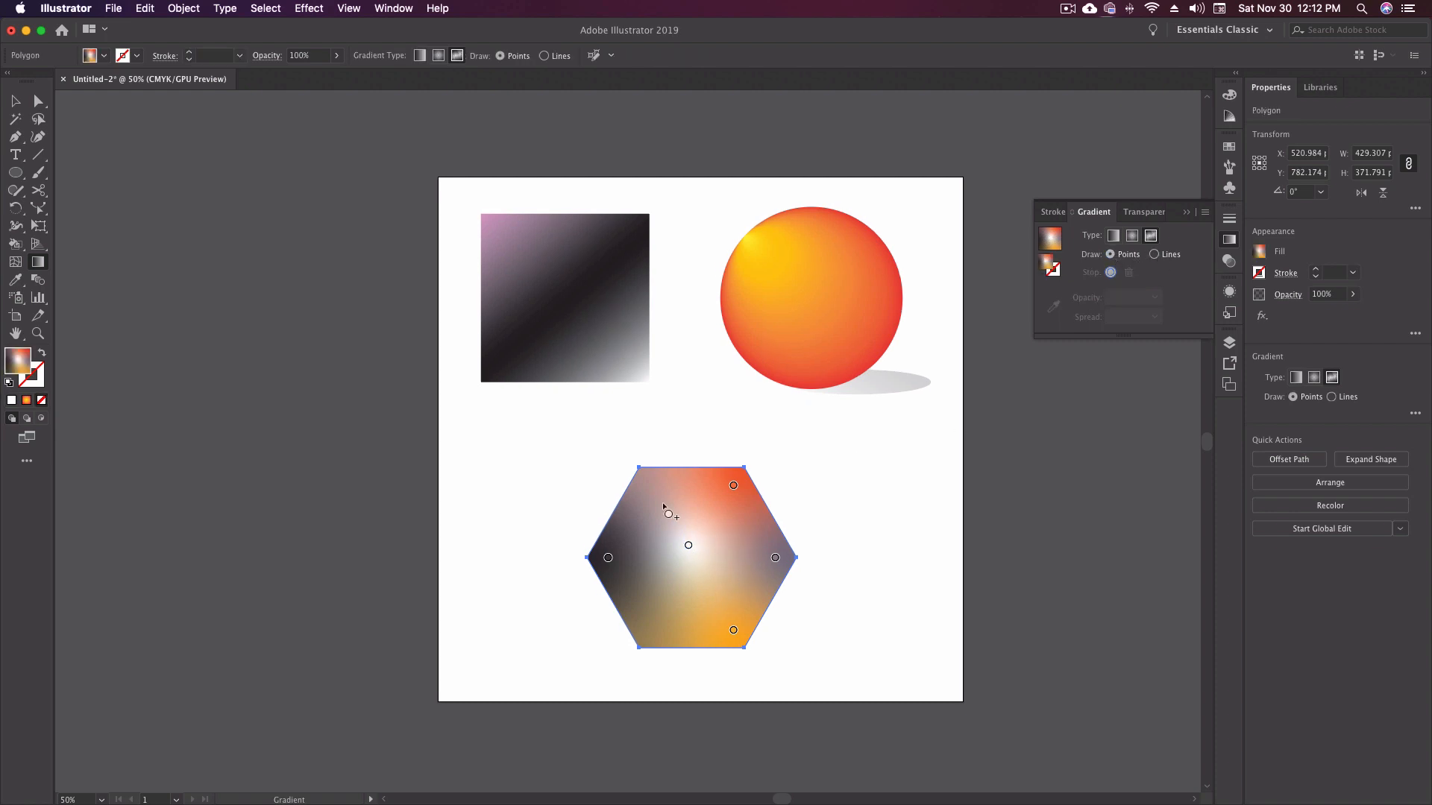
Step: Add another white colour point inside the hexagon and widen its spread for a cloudy blend
left_click(653, 614)
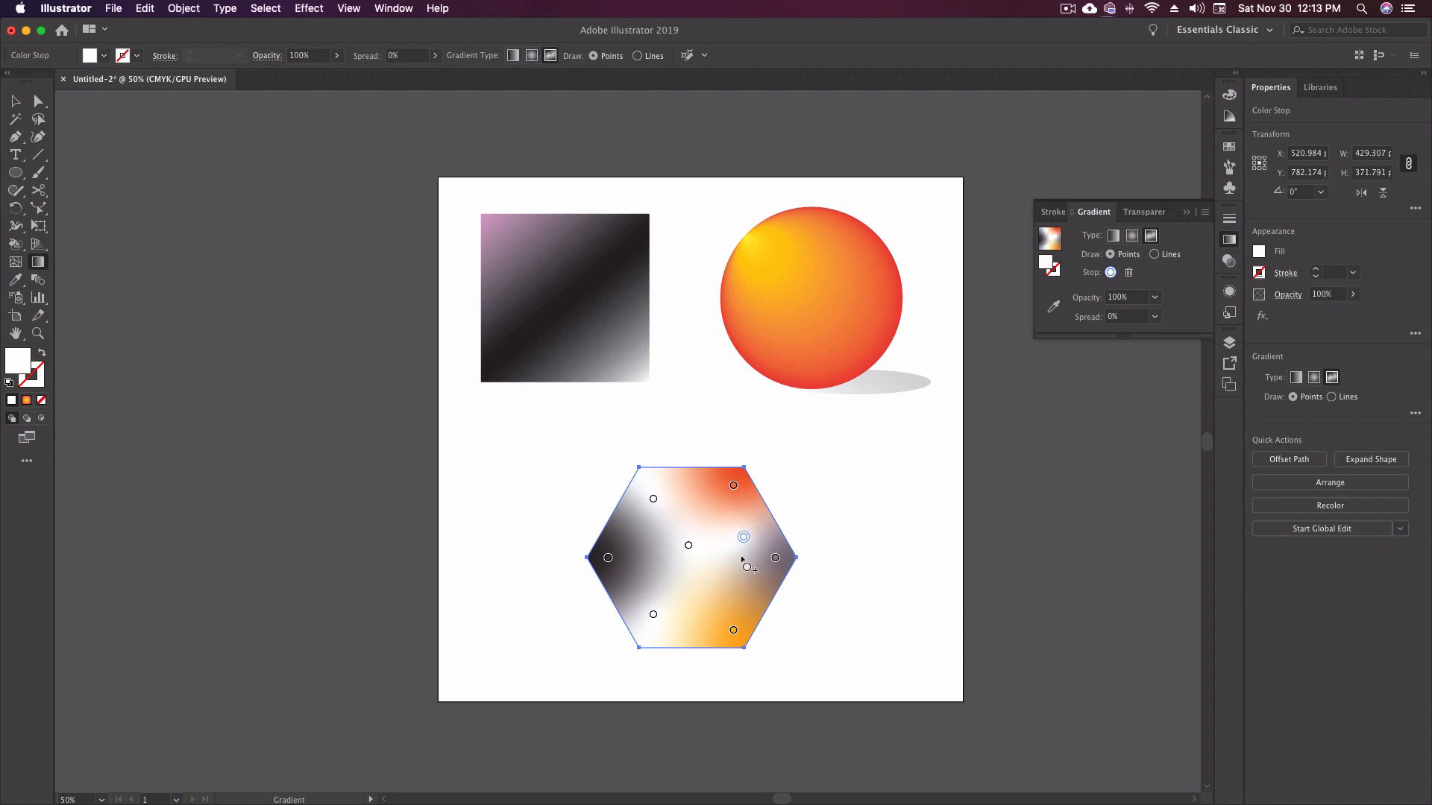
left_click(743, 535)
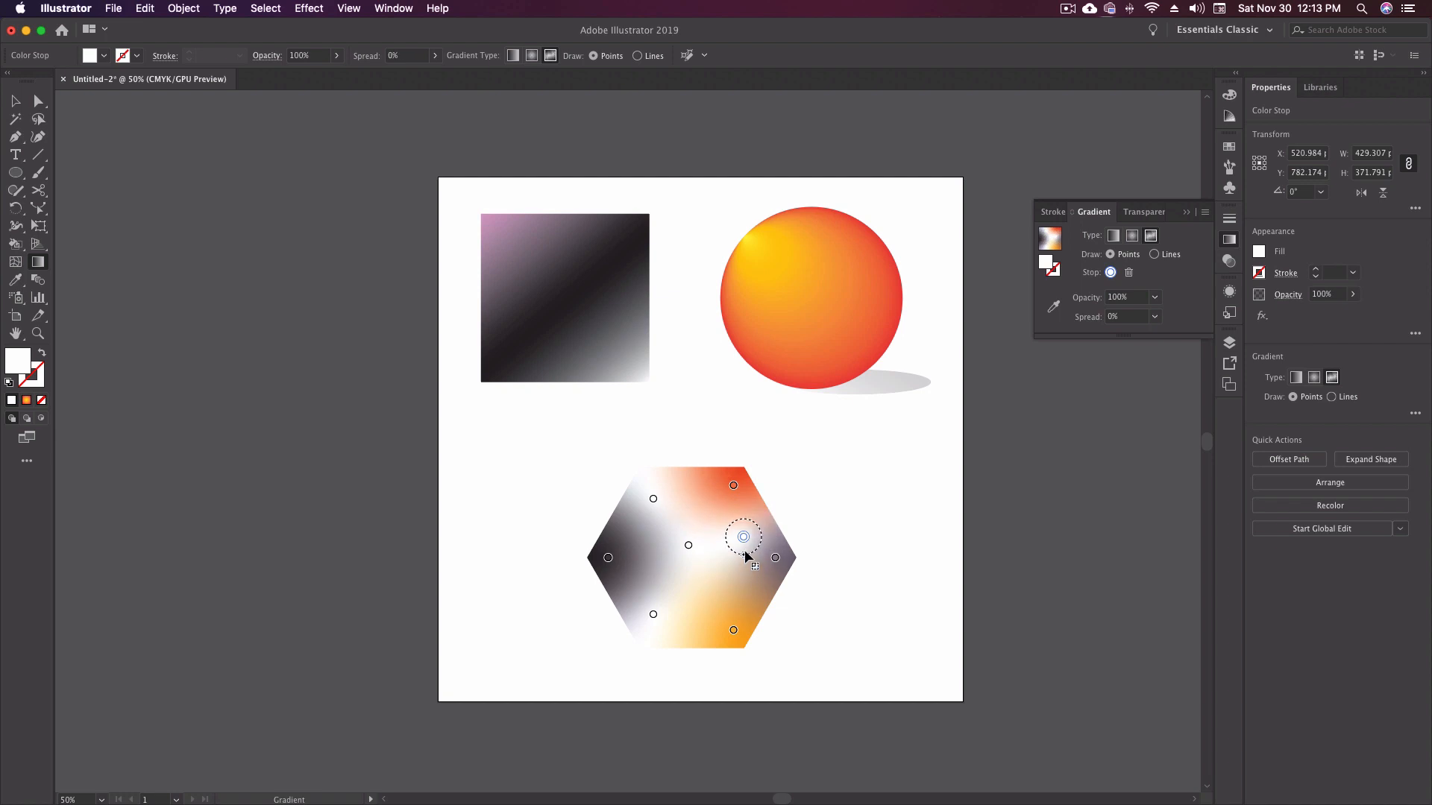
mouse_move(747, 576)
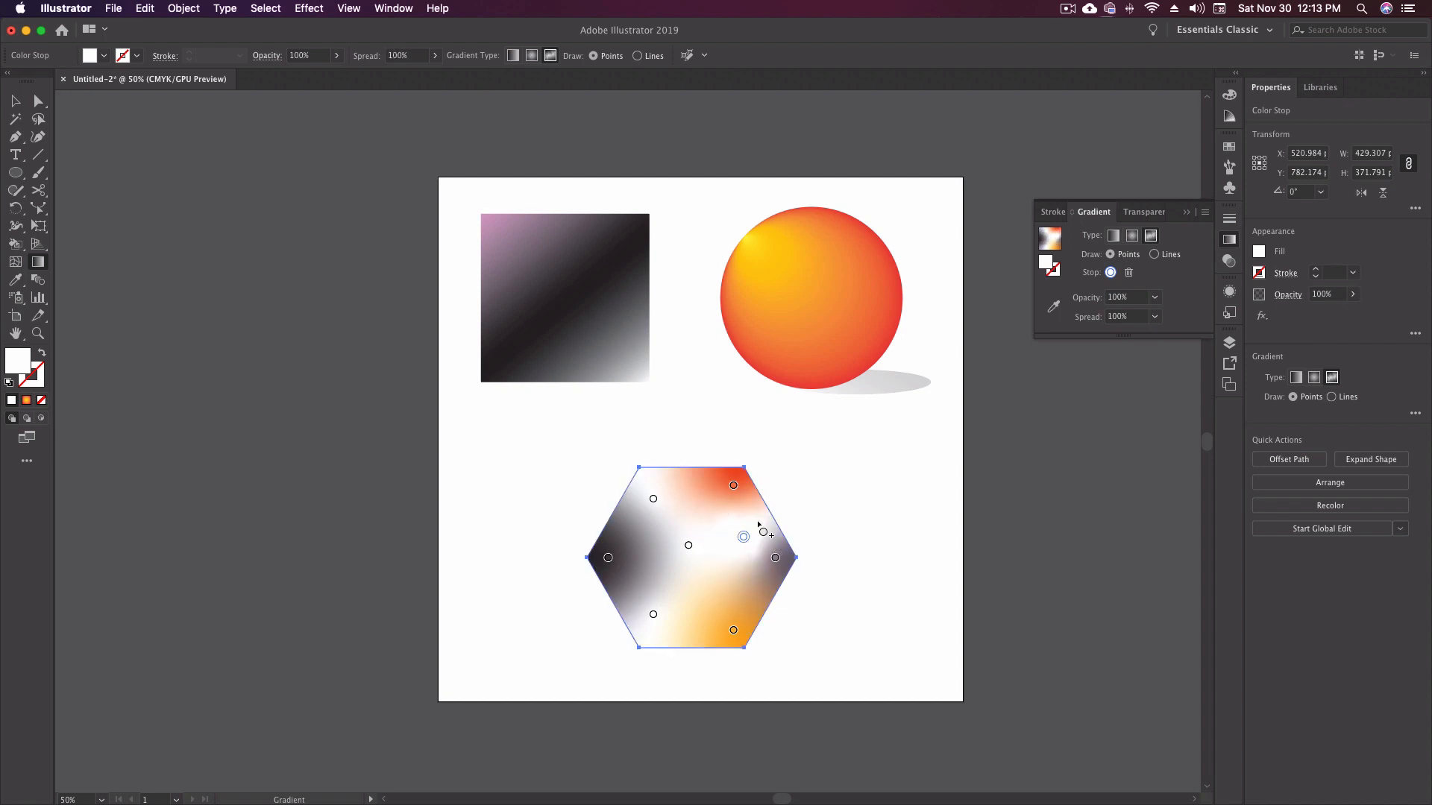
mouse_move(675, 564)
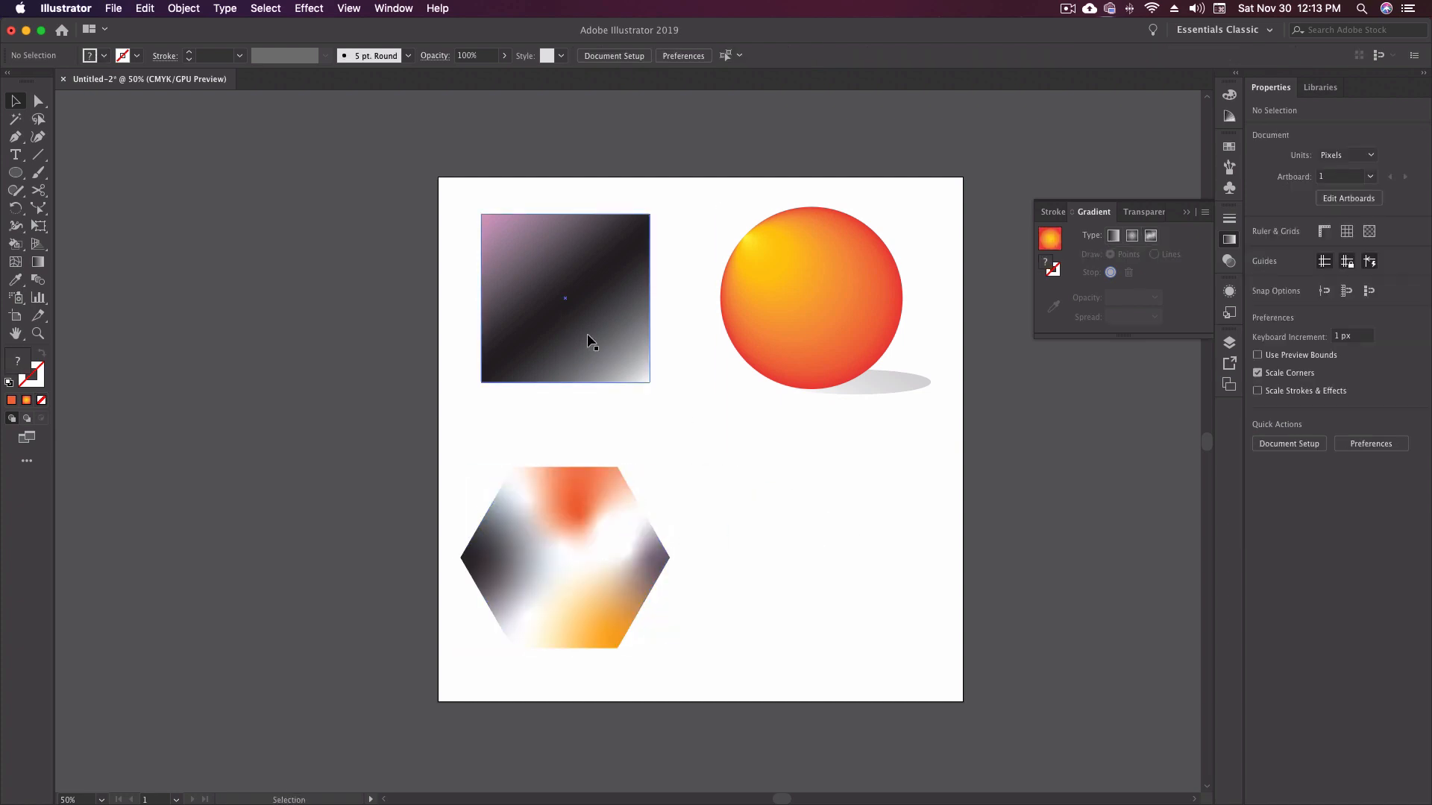
Step: Clear the selection, leaving the hexagon's freeform gradient finished
left_click(168, 304)
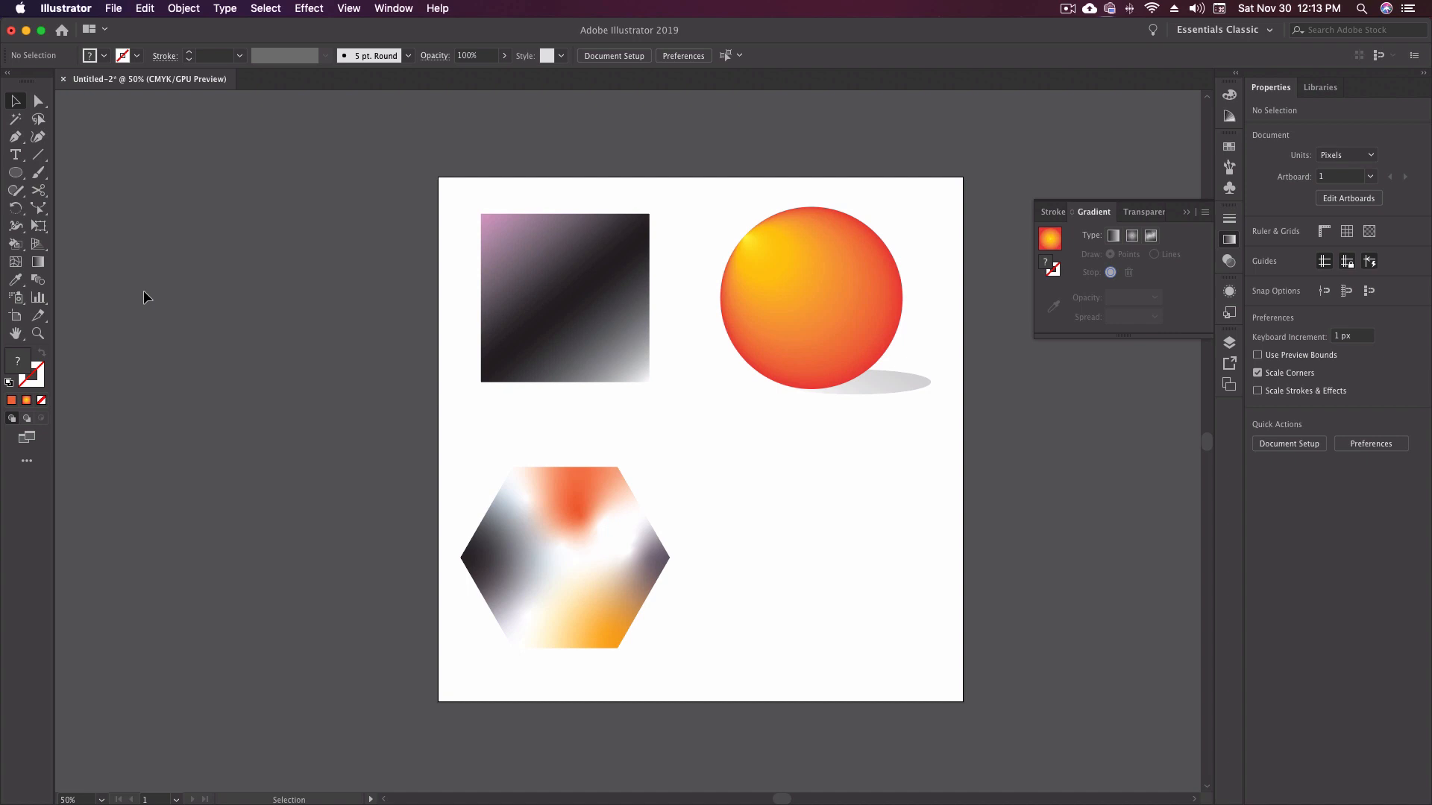
mouse_move(159, 293)
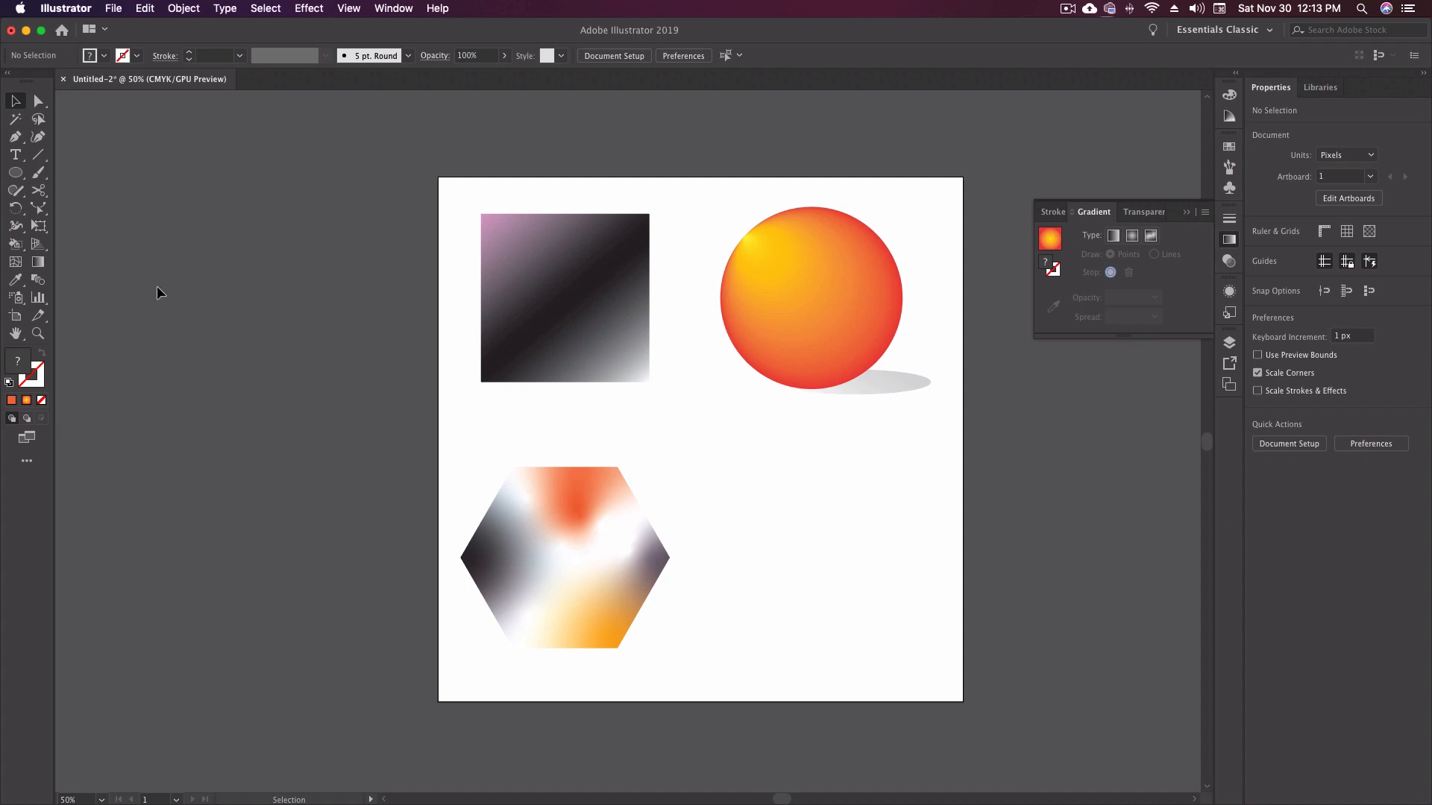
mouse_move(56, 180)
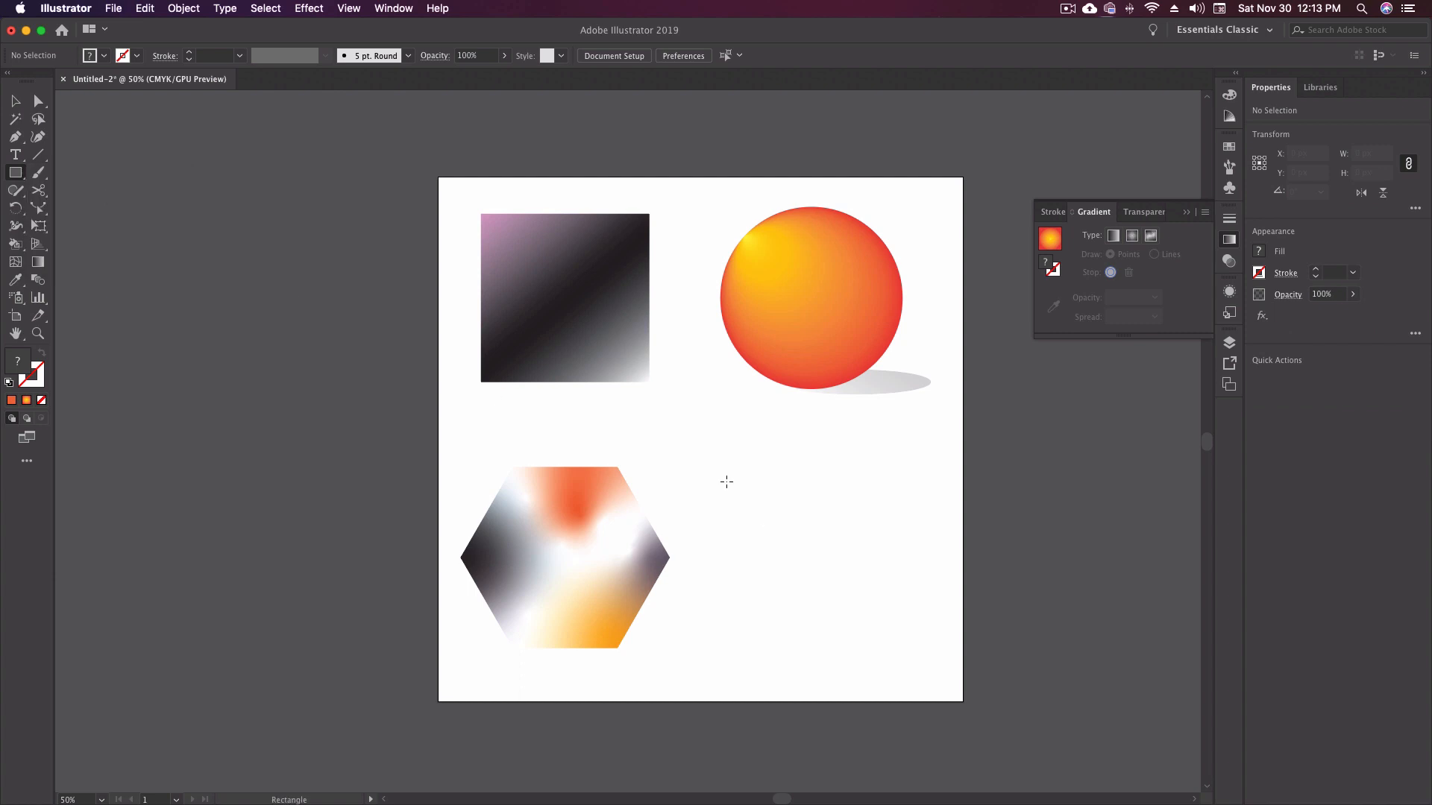
Step: Draw a square in the lower-right of the artboard with the yellow-to-red gradient fill
left_click_drag(730, 473, 910, 653)
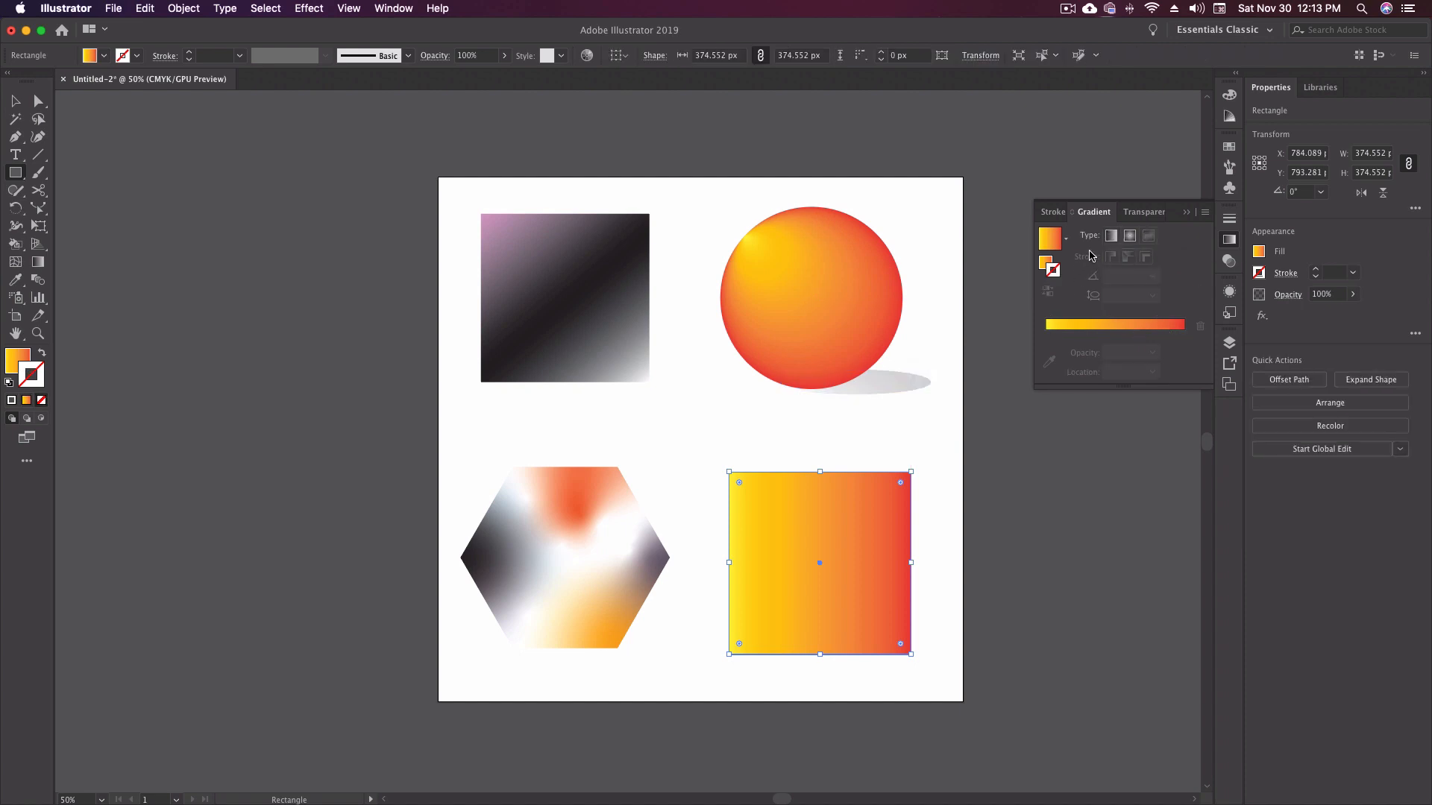
mouse_move(1050, 266)
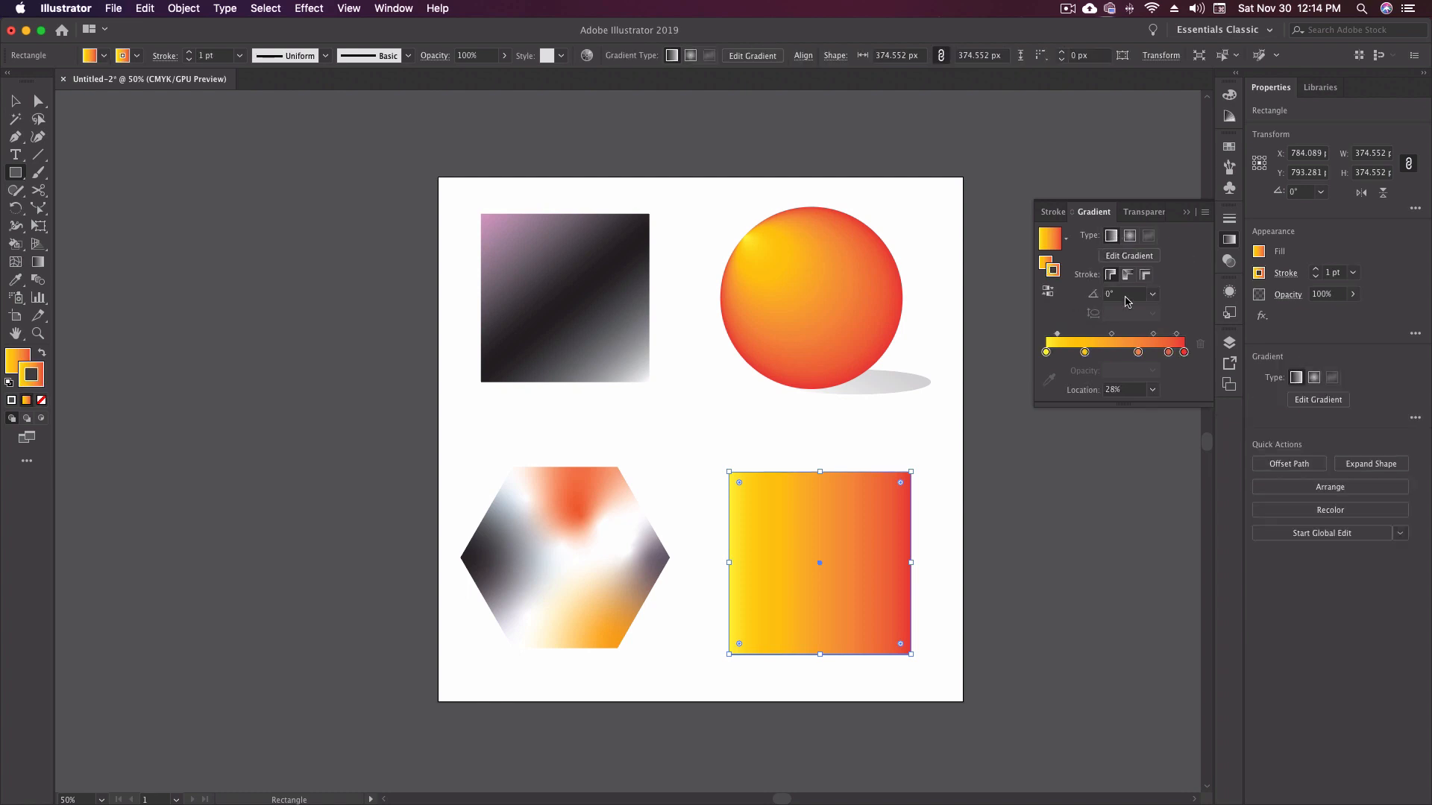
Step: Tilt the square's stroke gradient to 135 degrees
left_click(1110, 294)
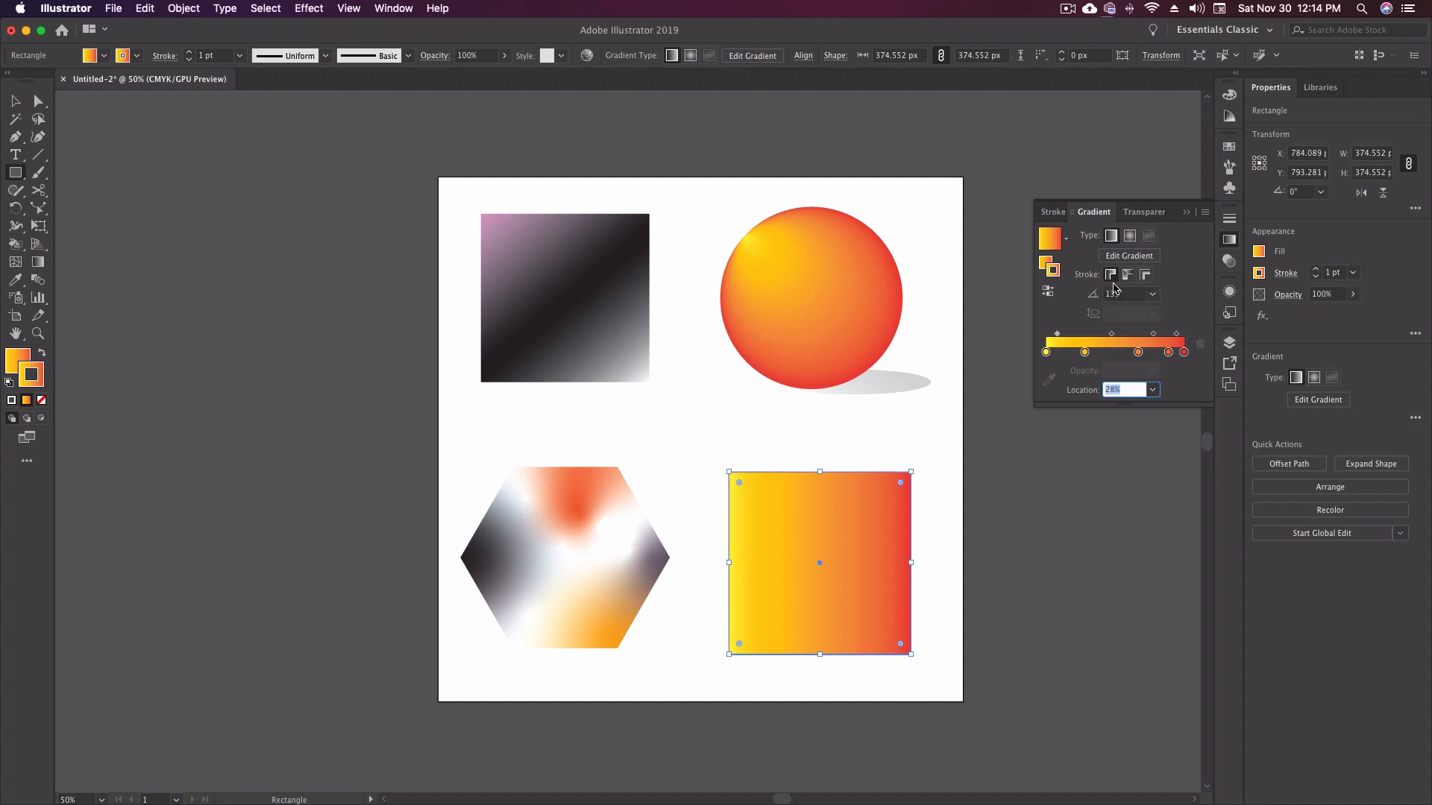
mouse_move(1128, 275)
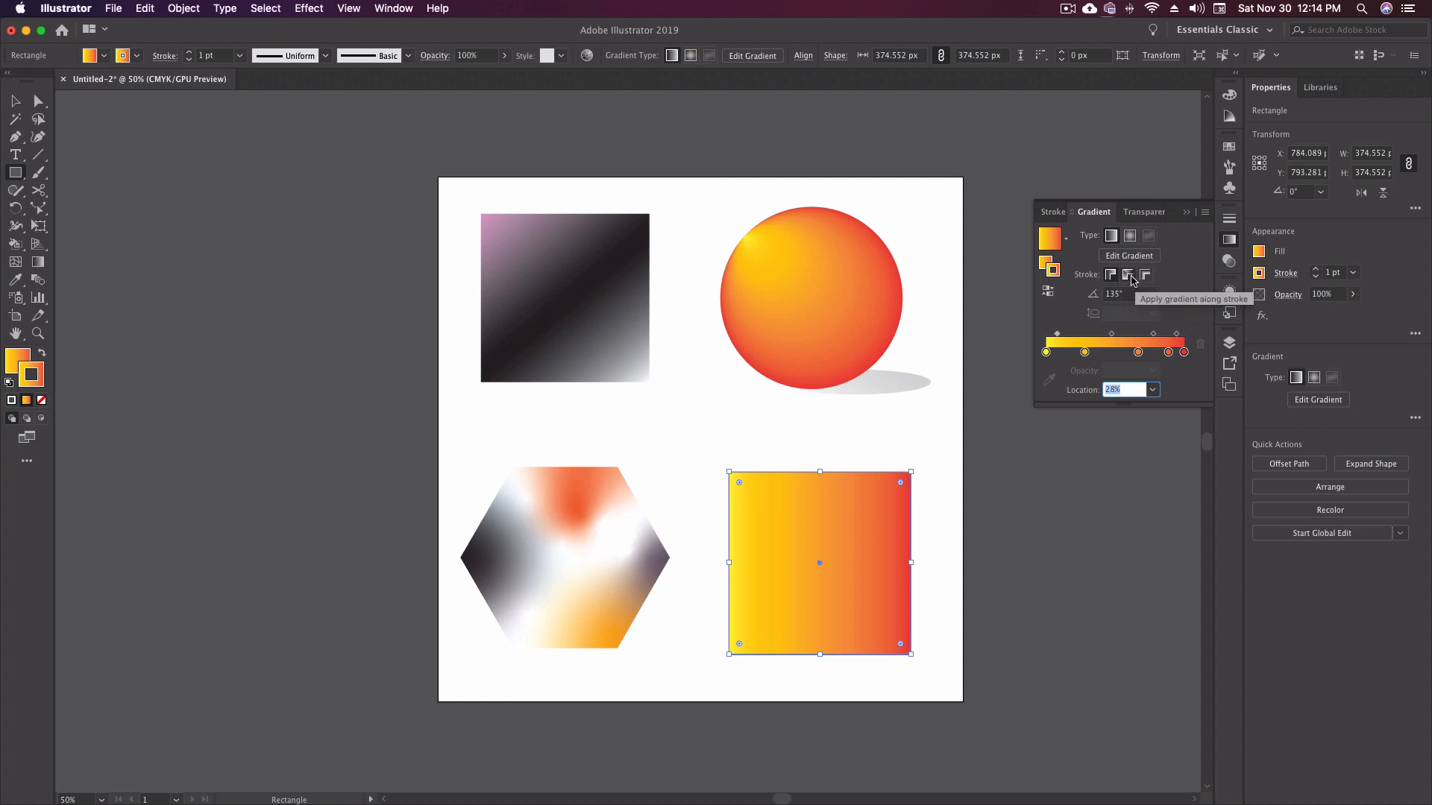
mouse_move(1145, 277)
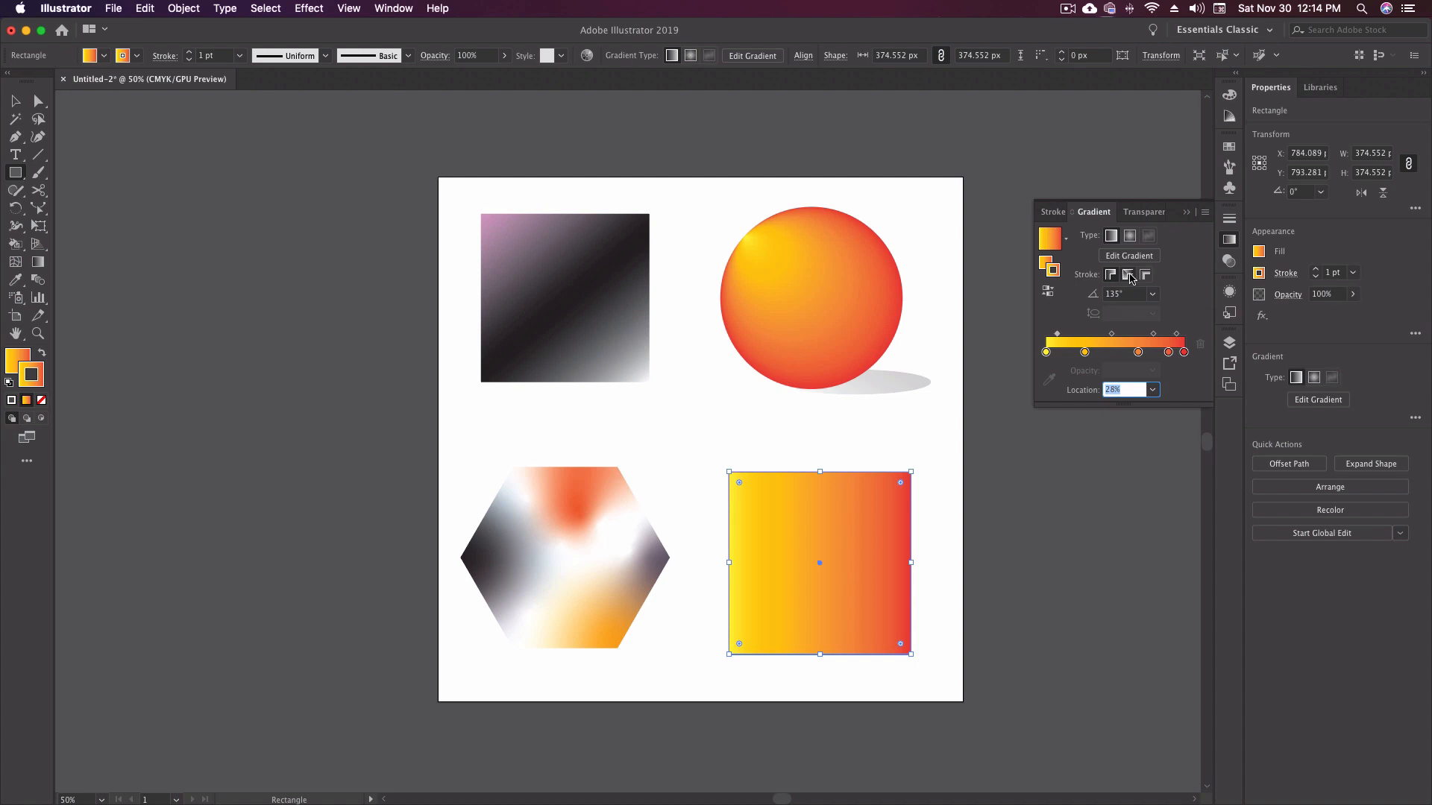
mouse_move(1109, 274)
type("20")
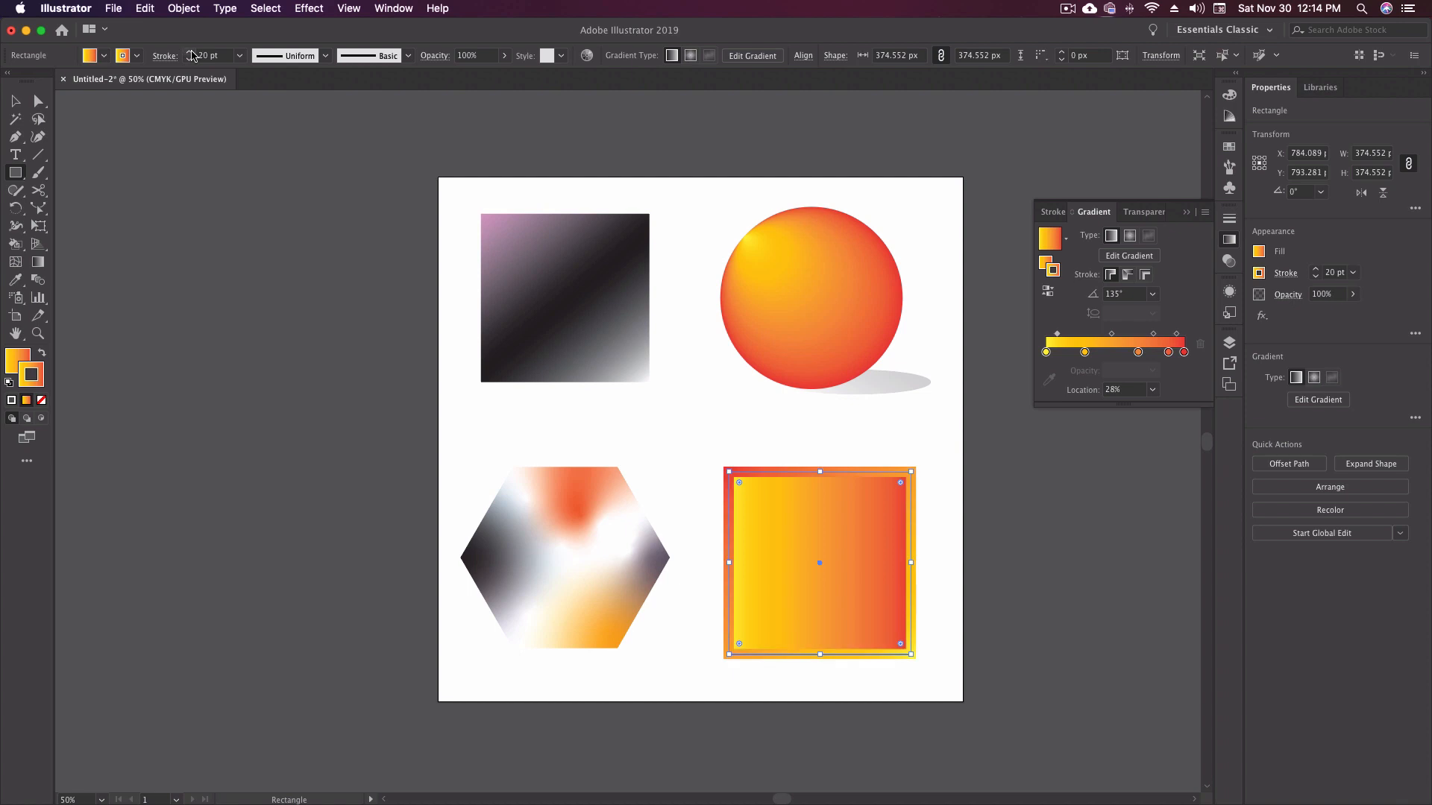
mouse_move(1110, 275)
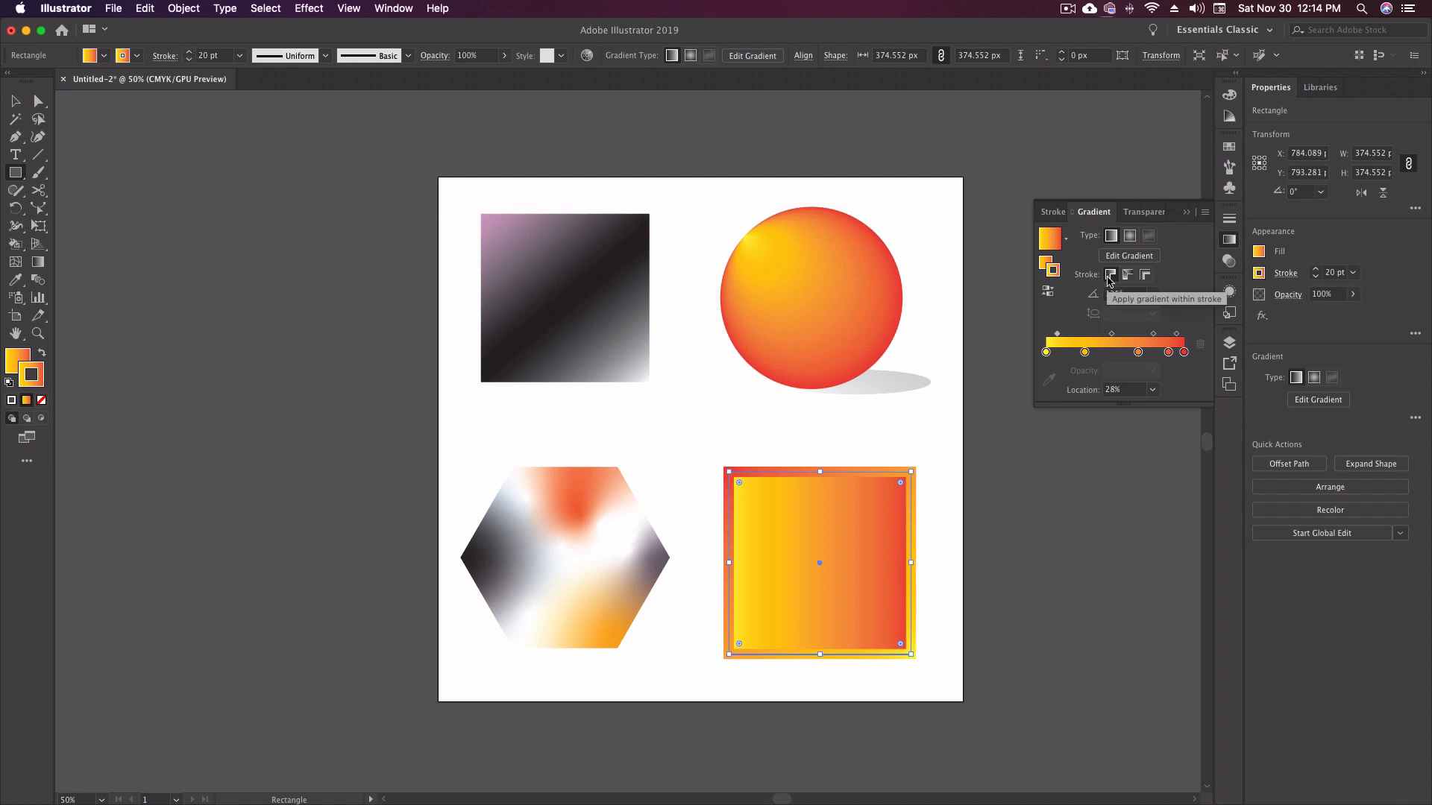
mouse_move(1127, 275)
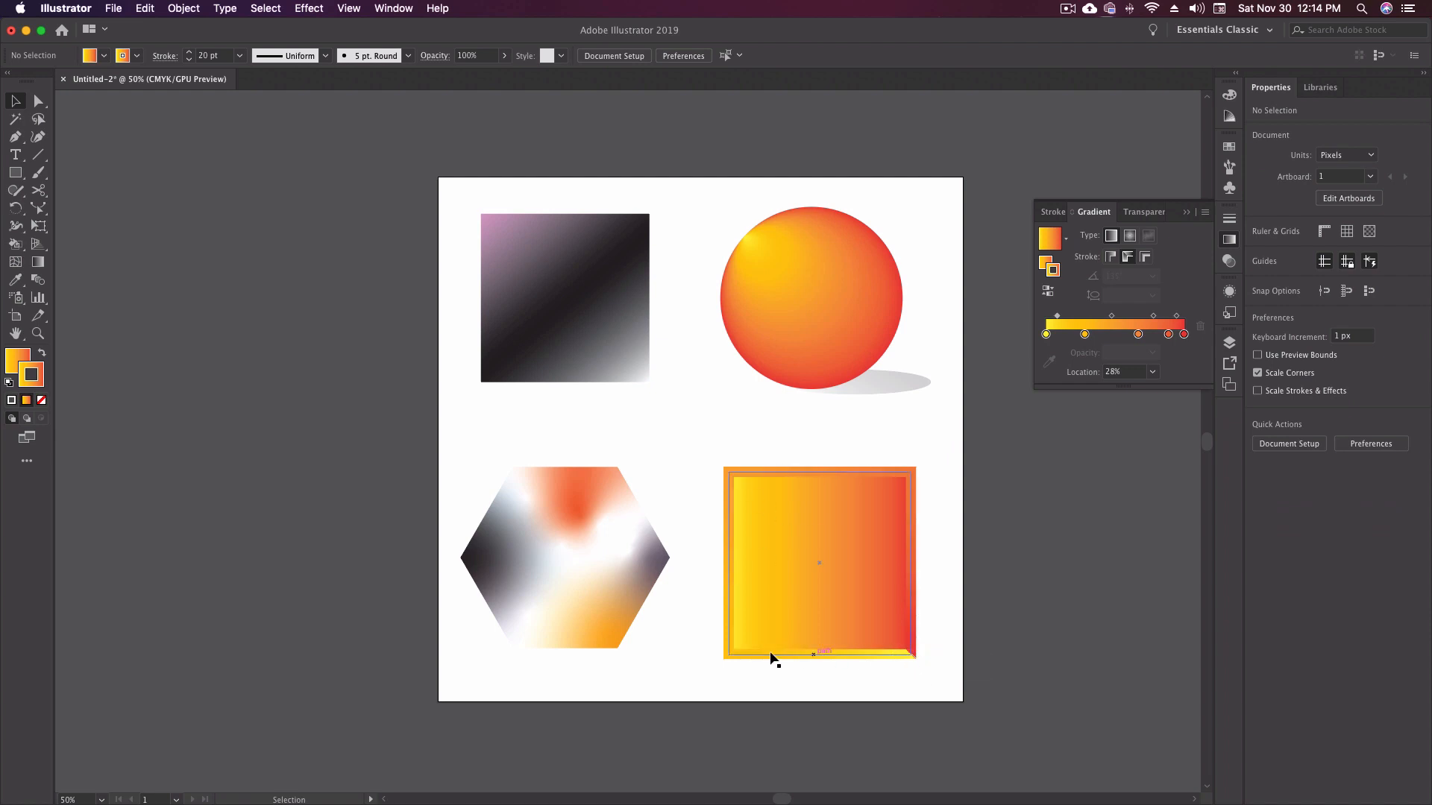
mouse_move(916, 661)
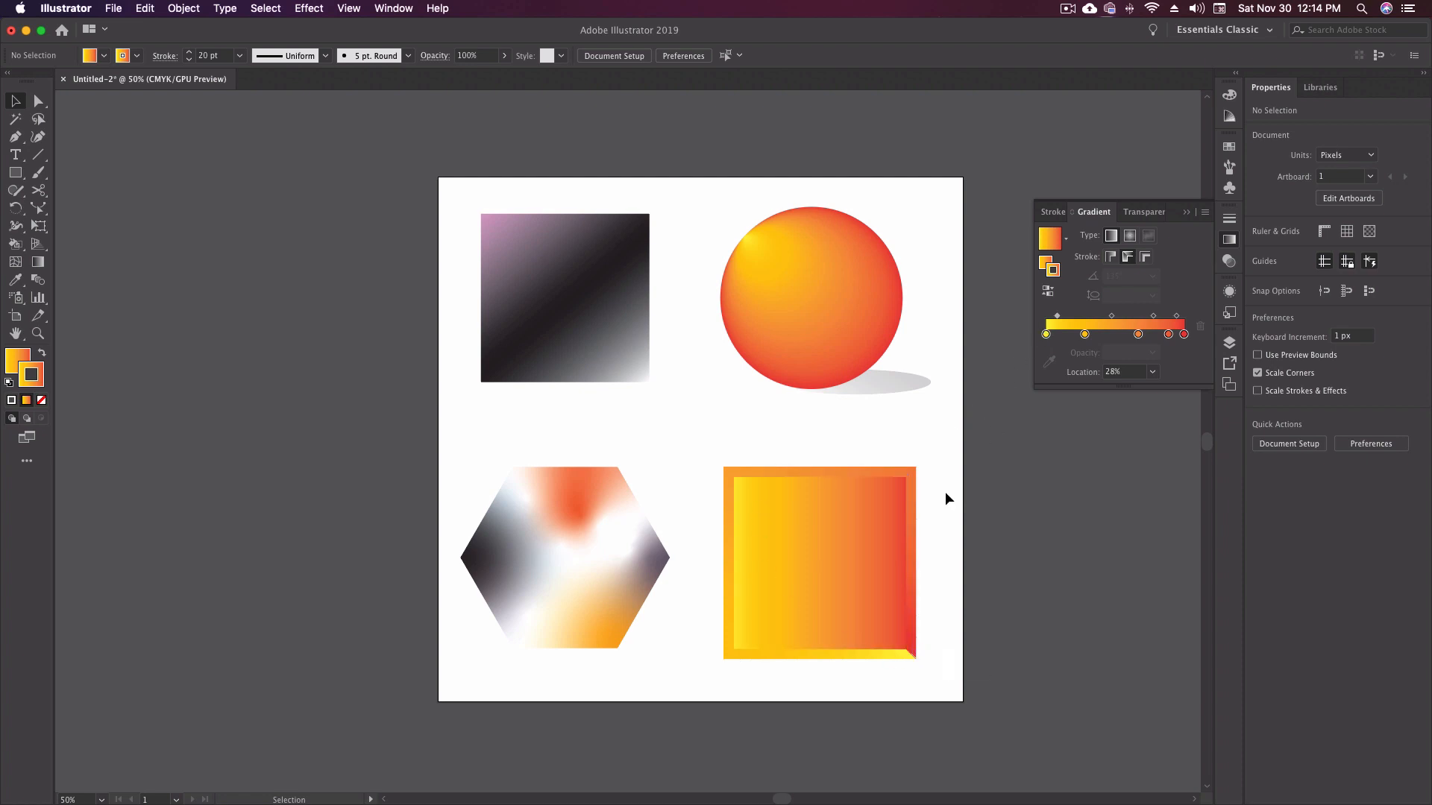
Step: Reselect the square and set its 20 pt frame gradient to flow at 0°, then preview it
left_click(819, 563)
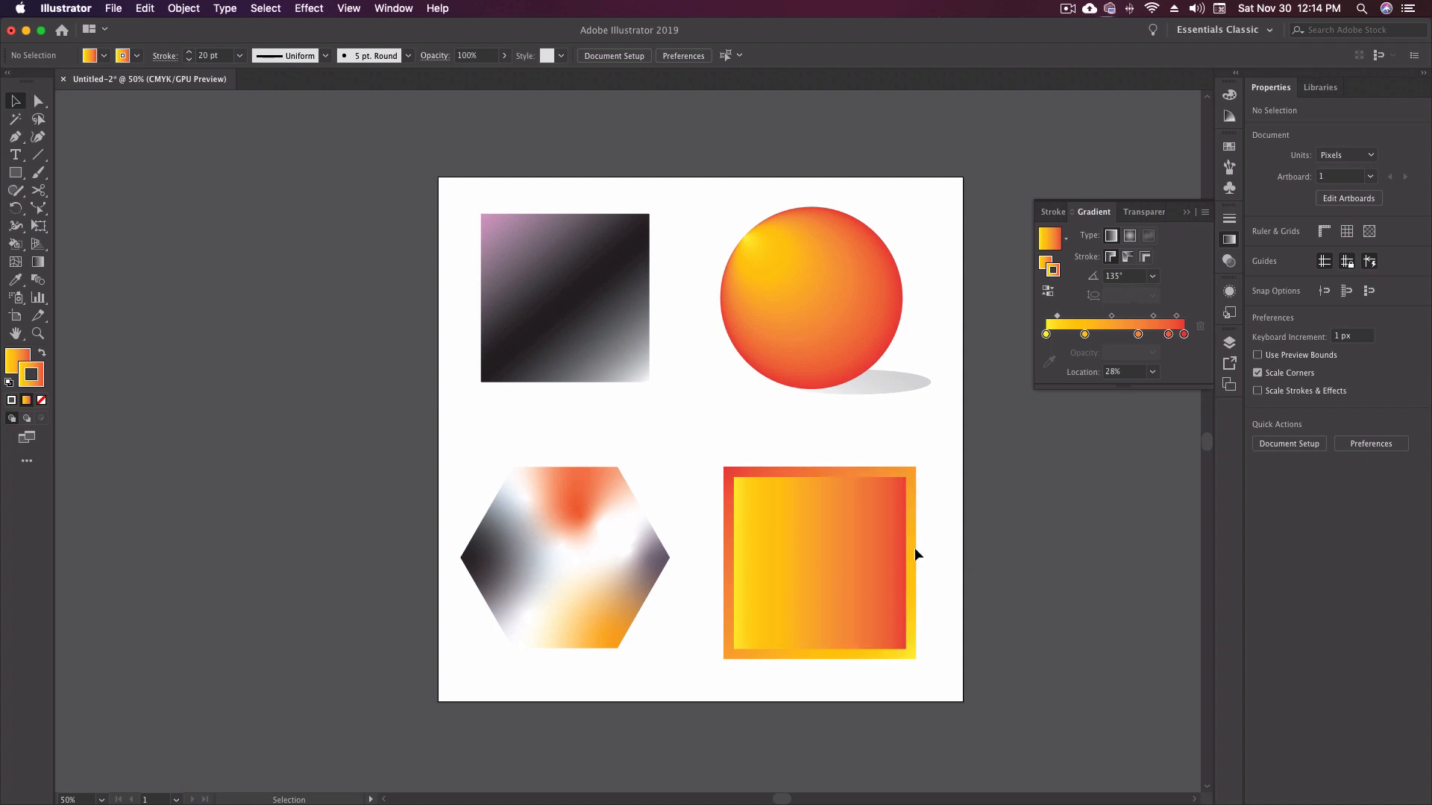
left_click(819, 562)
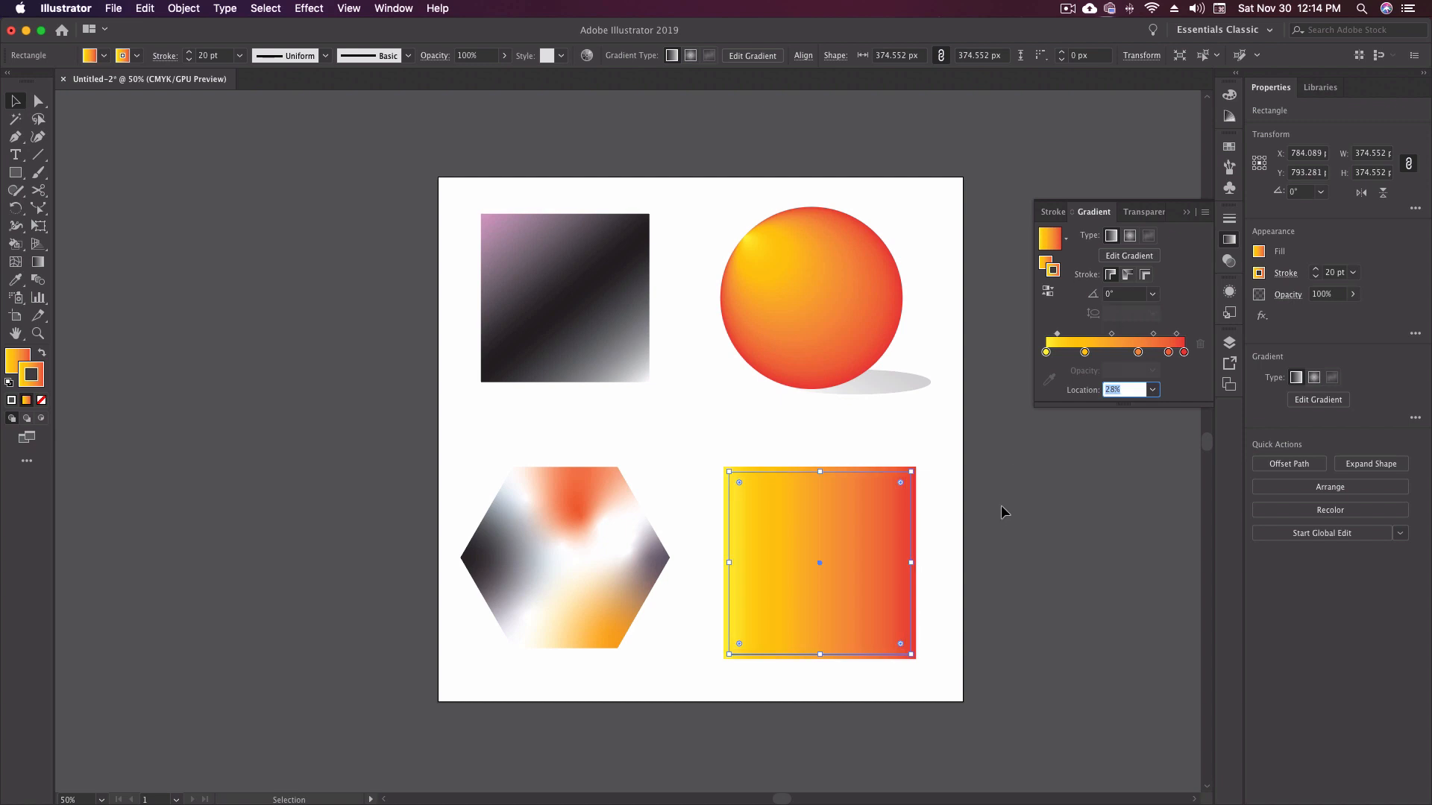
left_click(1003, 511)
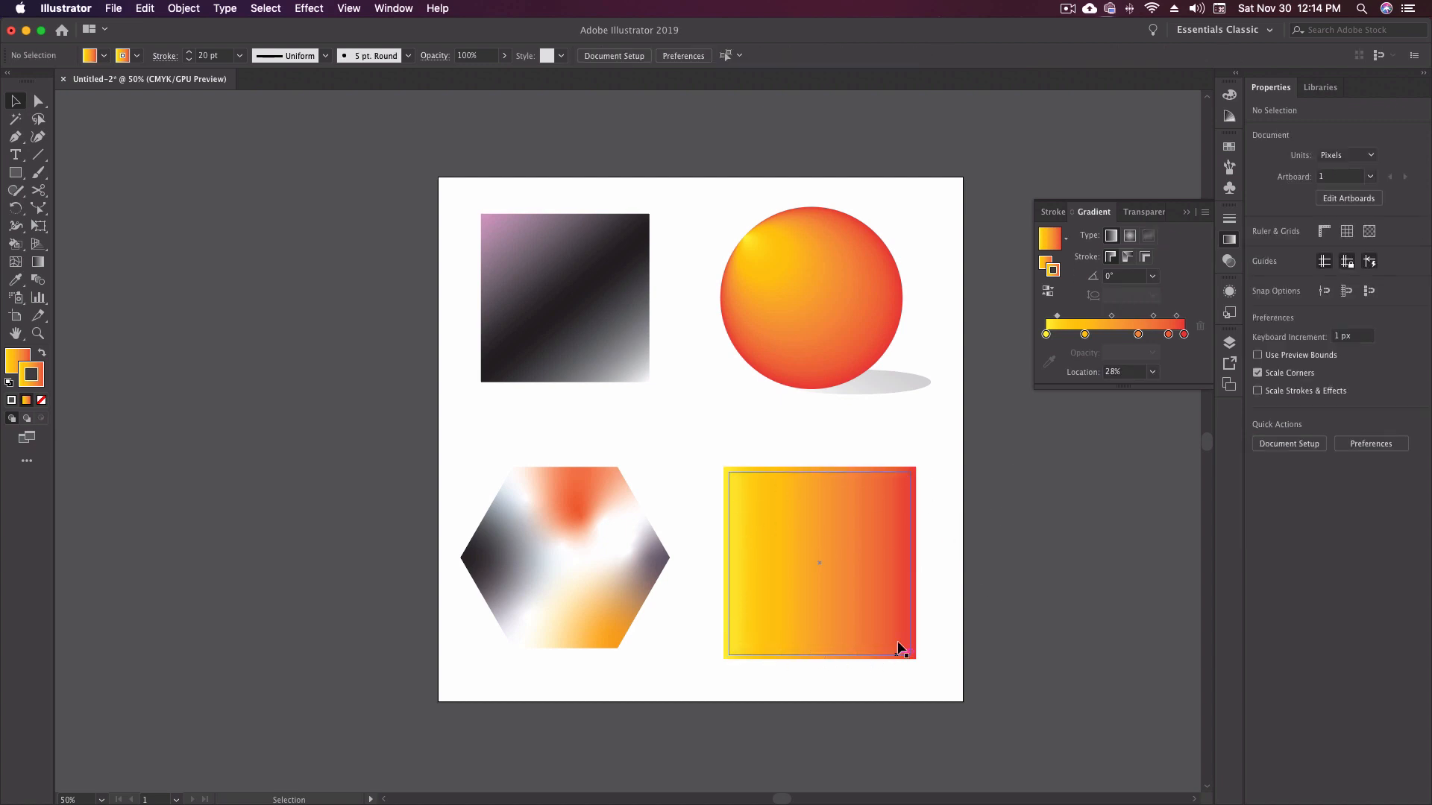
mouse_move(841, 514)
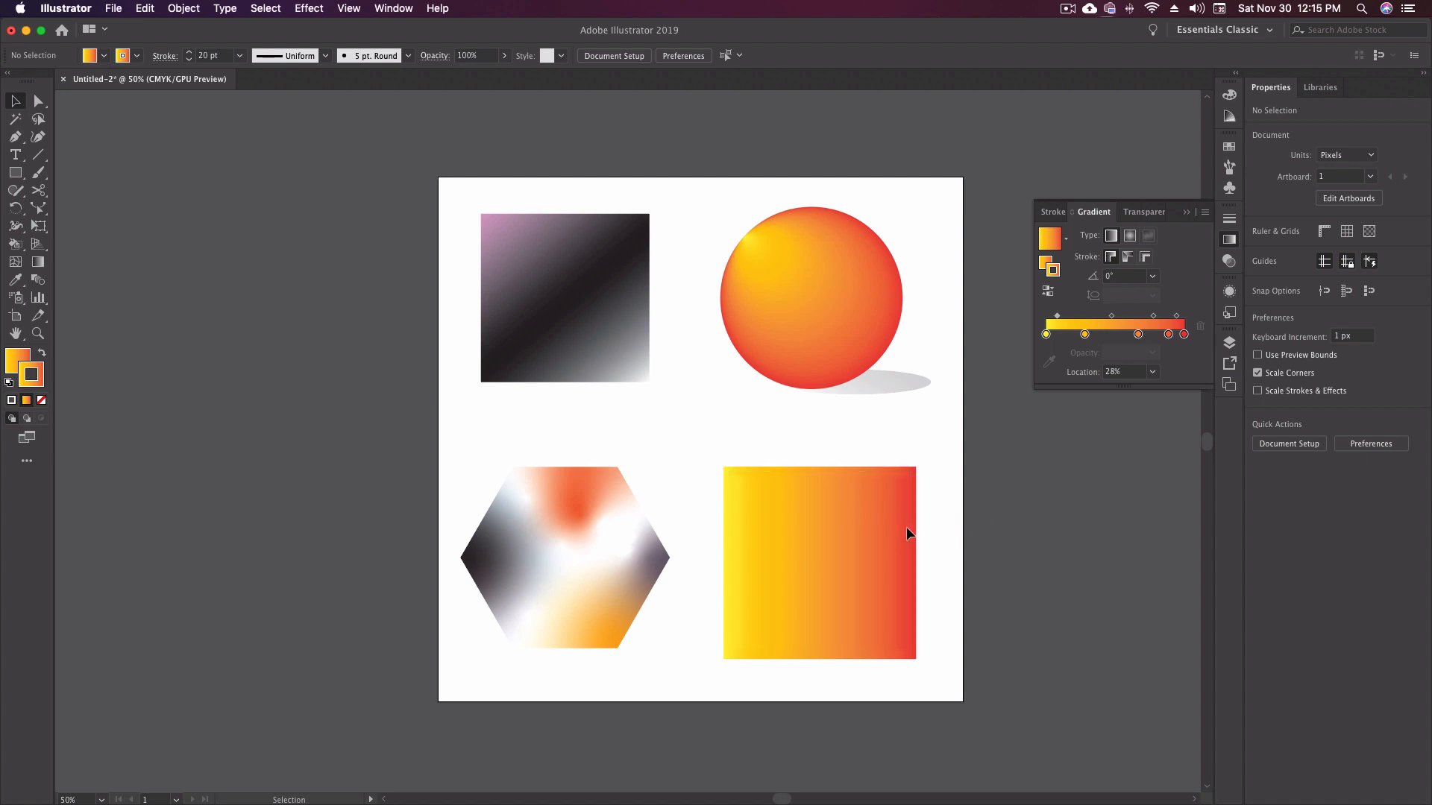
mouse_move(962, 523)
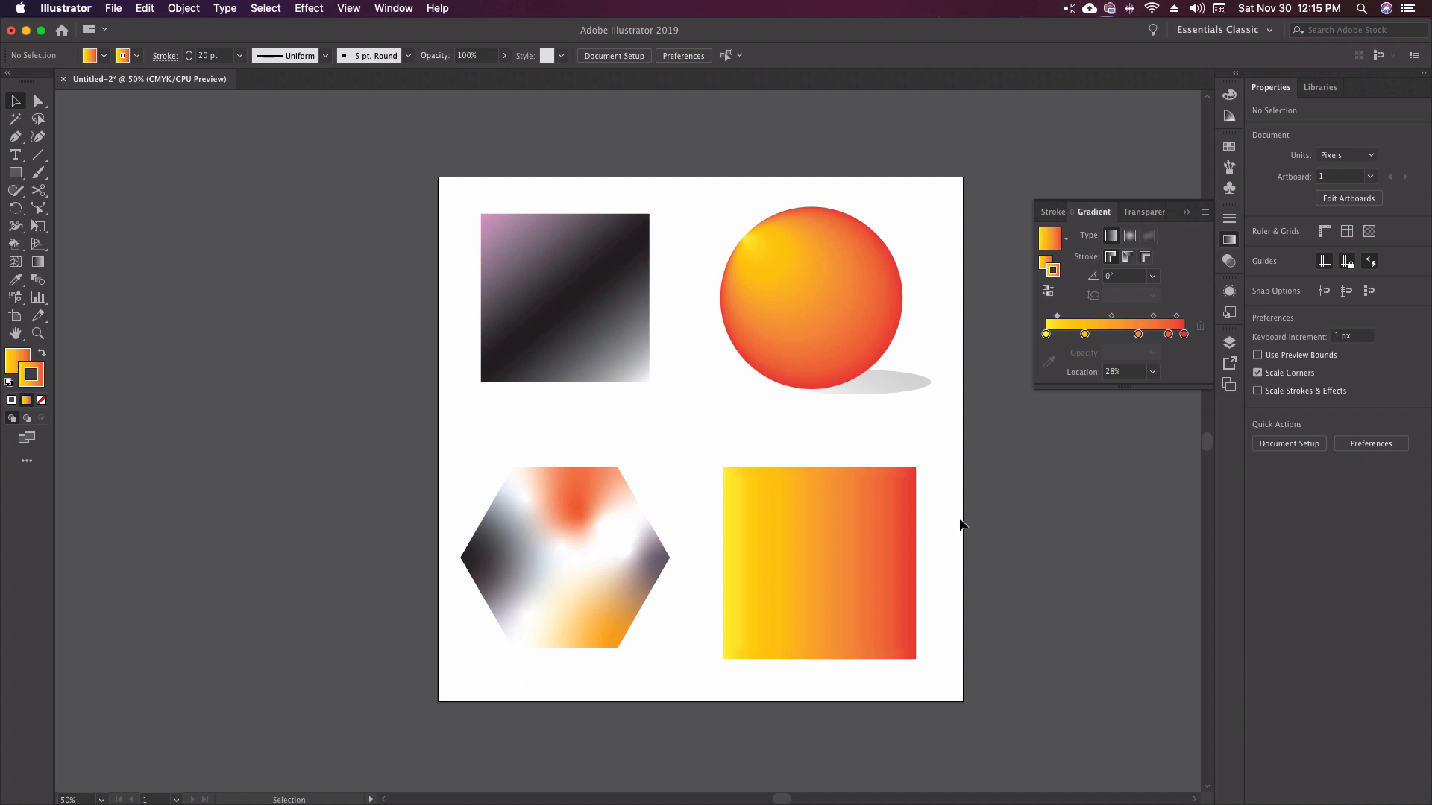
Step: Apply the gradient across the stroke so the frame fades yellow outside to red inside
left_click(819, 562)
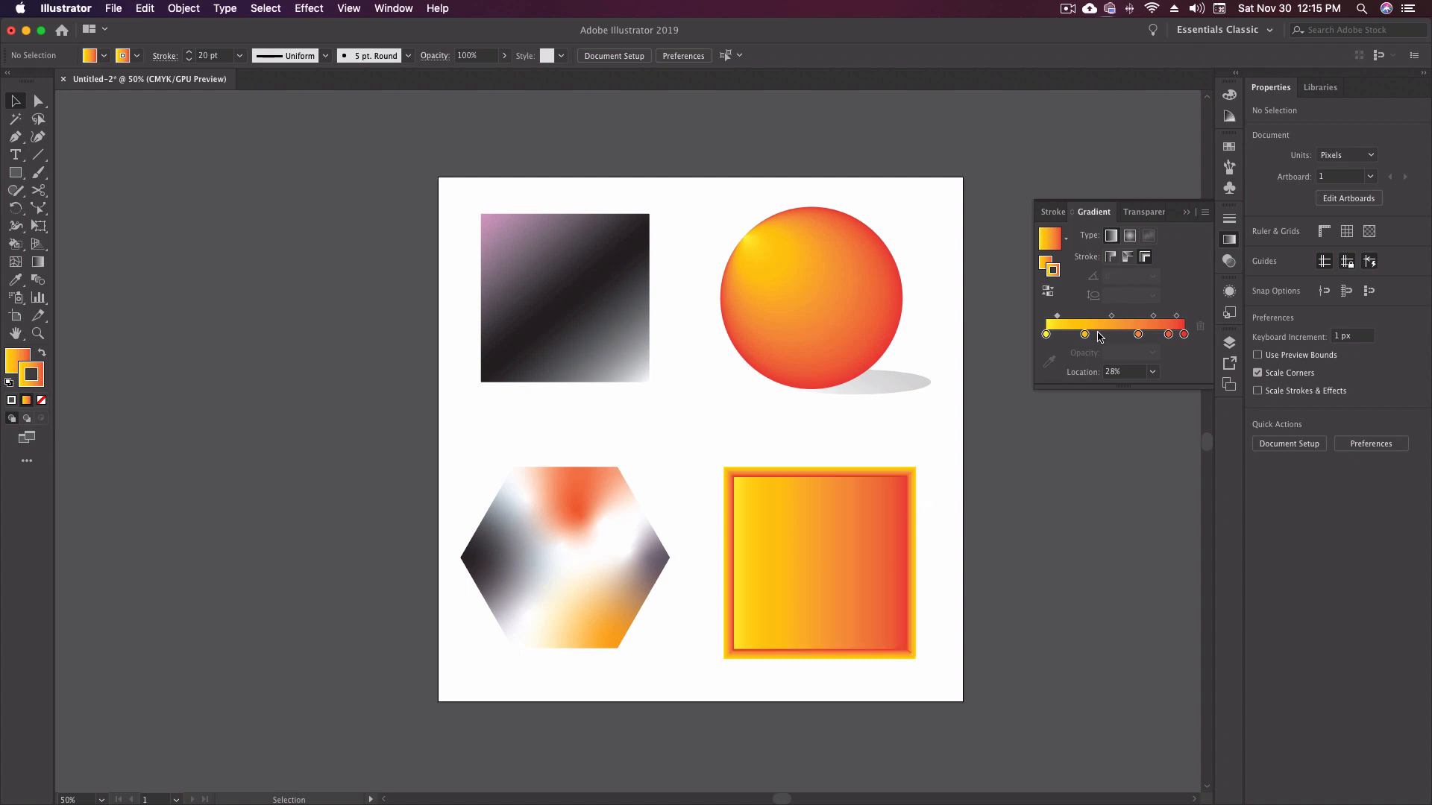
mouse_move(1144, 257)
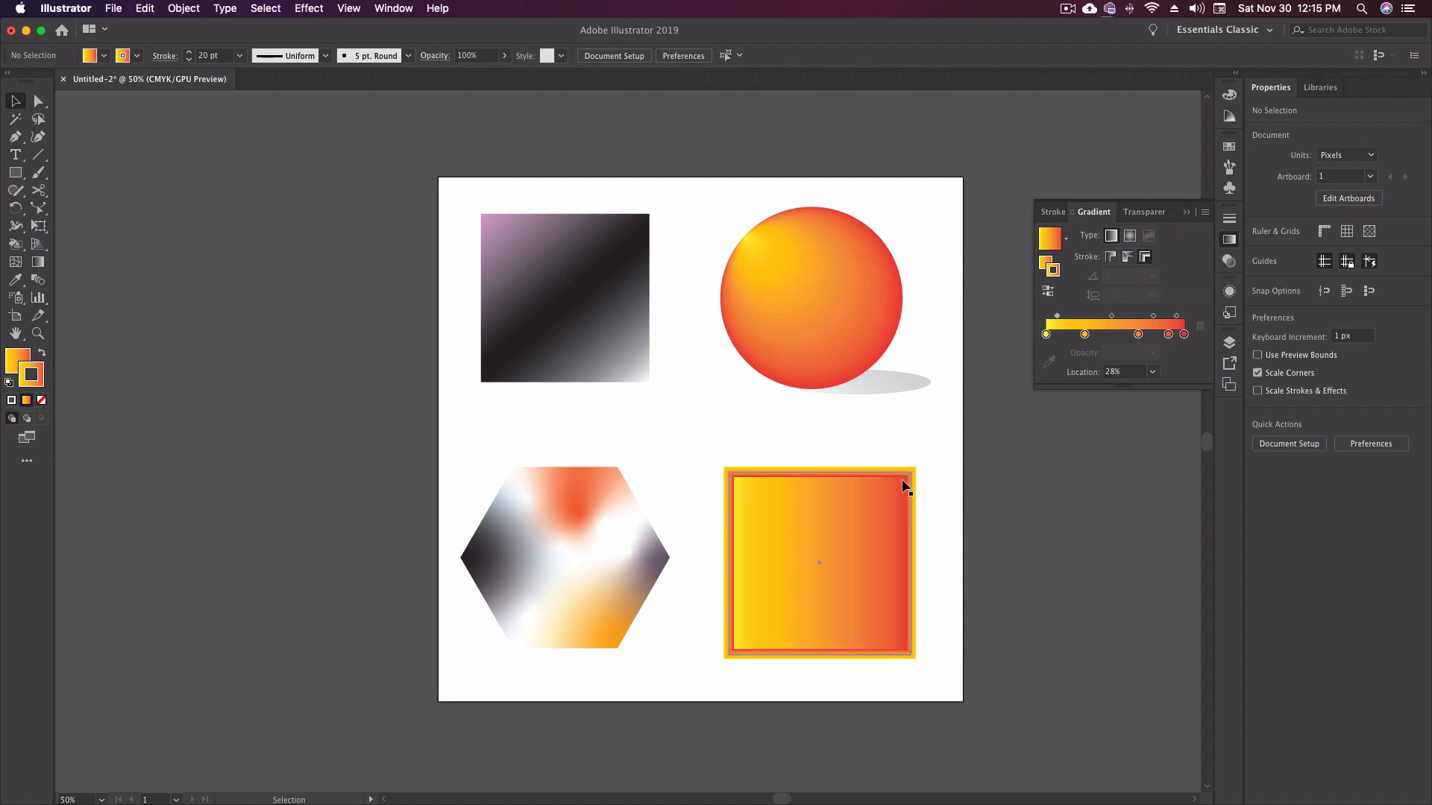
mouse_move(919, 510)
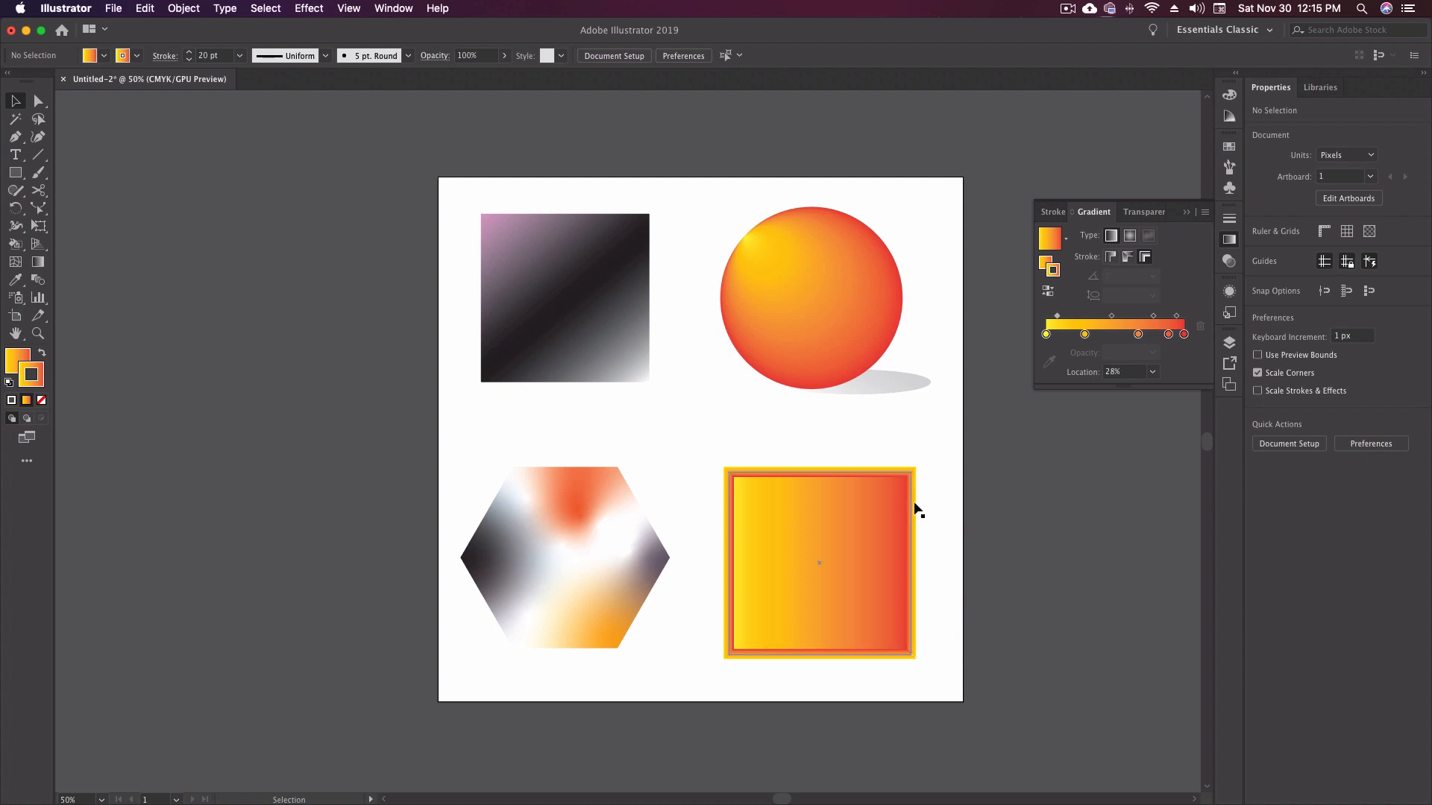